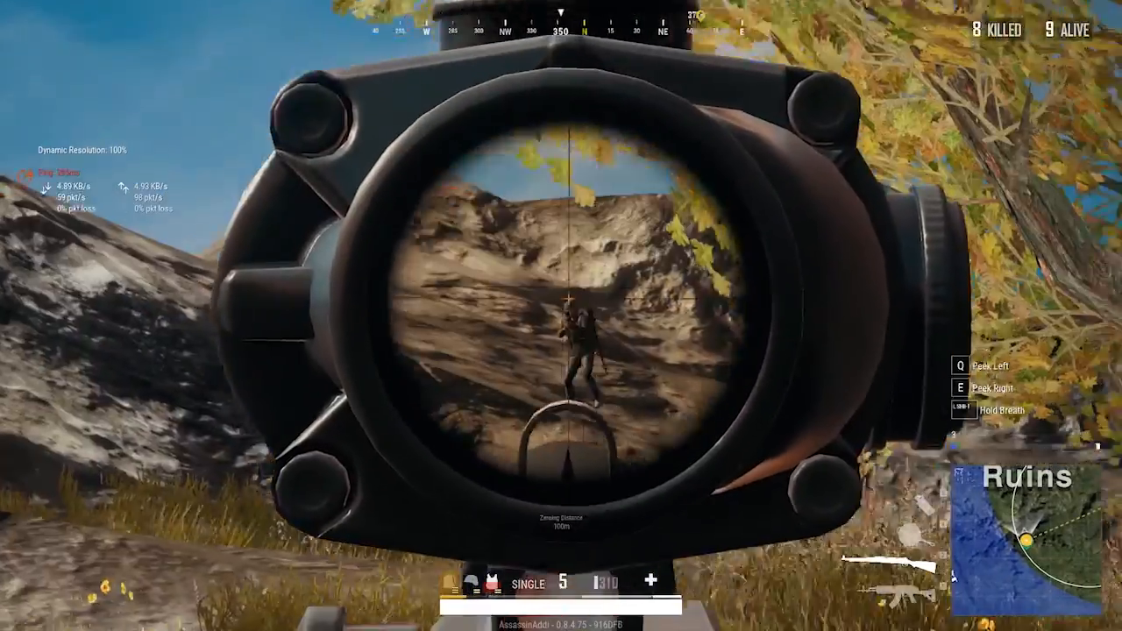
Leave the PUBG footage for the Steam library showing the Counter-Strike: Global Offensive page.
click(561, 315)
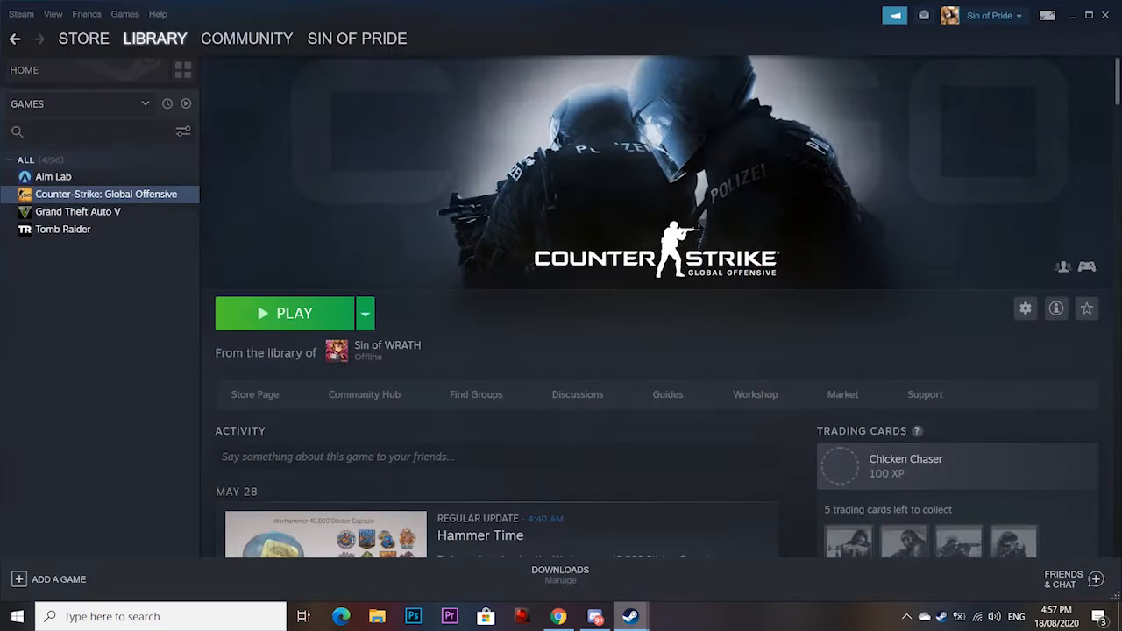
Show and reposition the Friends & Chat window, then launch CS:GO with the green Play button.
click(1062, 580)
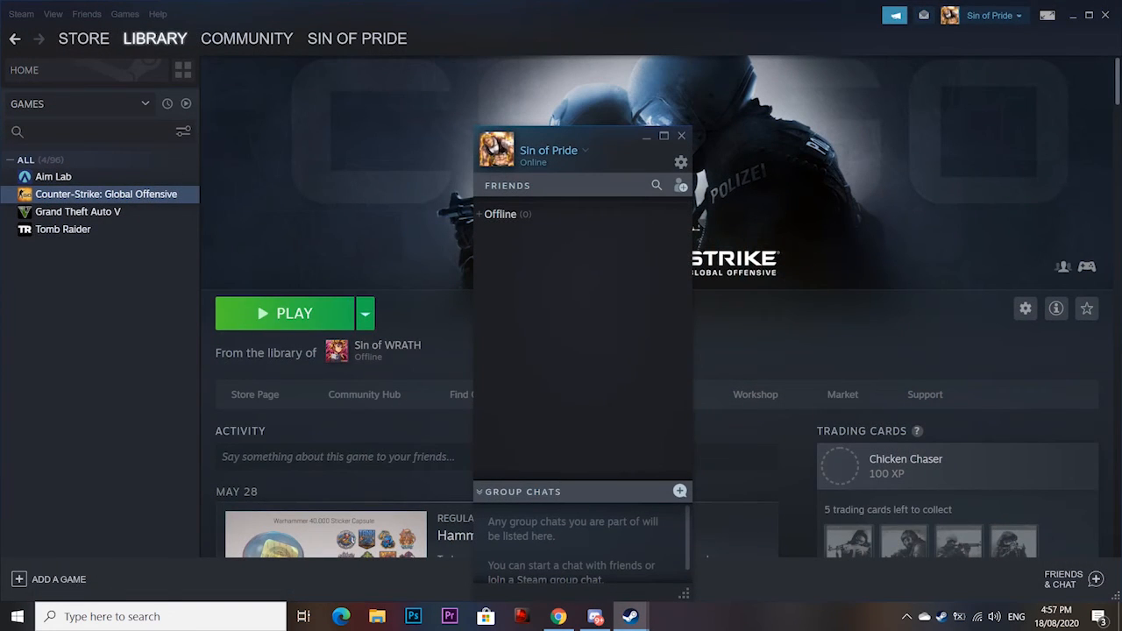
drag(579, 148, 613, 72)
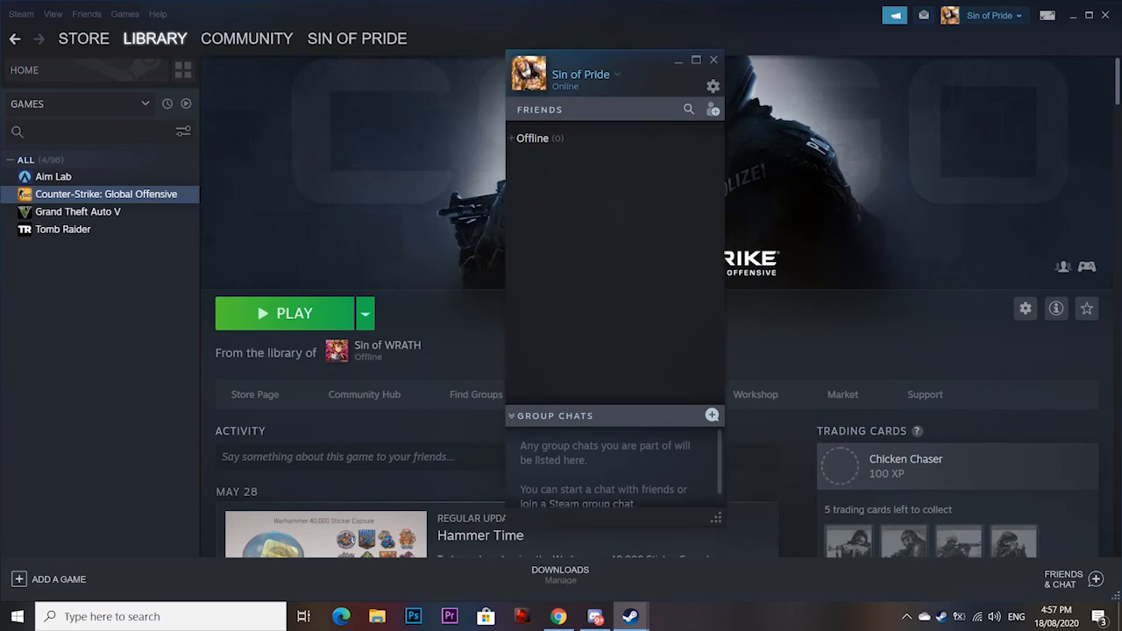
drag(614, 60, 631, 76)
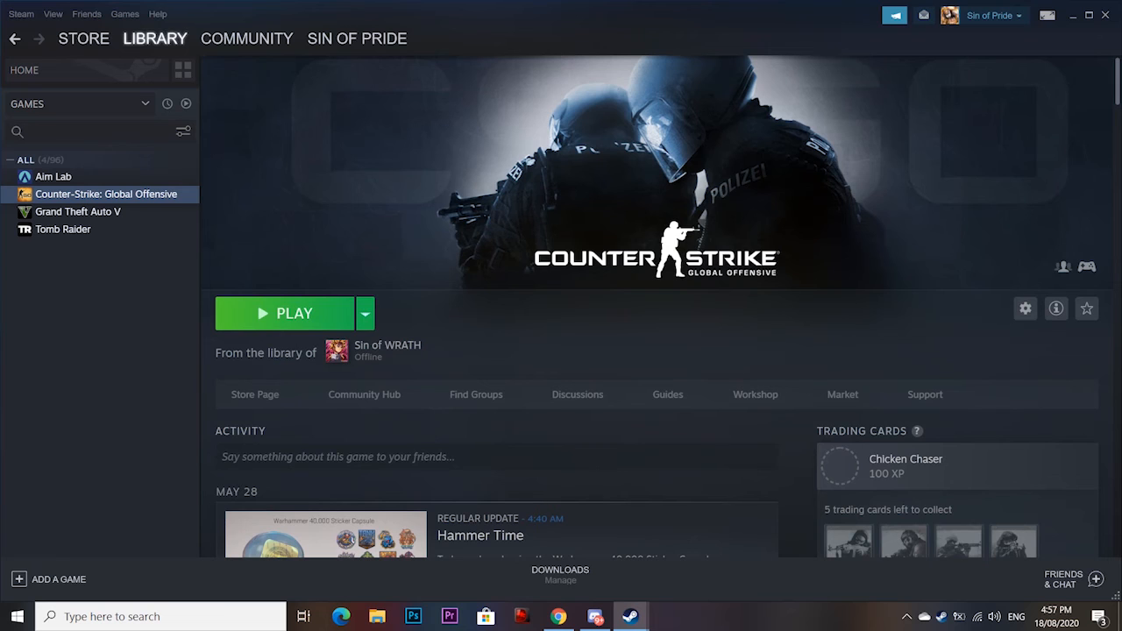
click(284, 313)
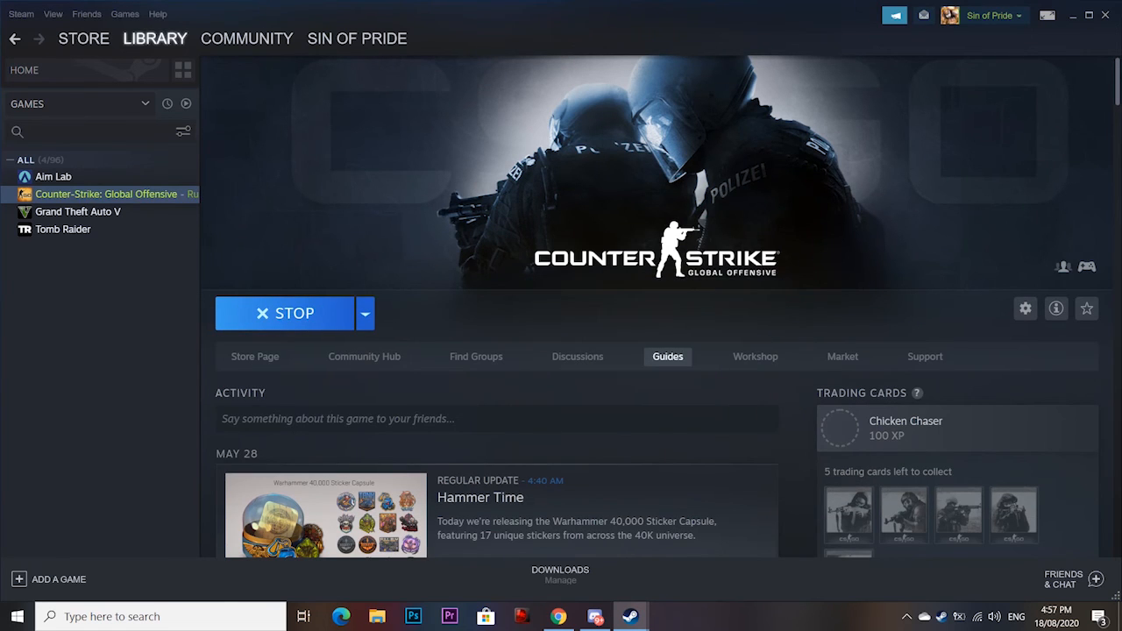
scroll(down, 3)
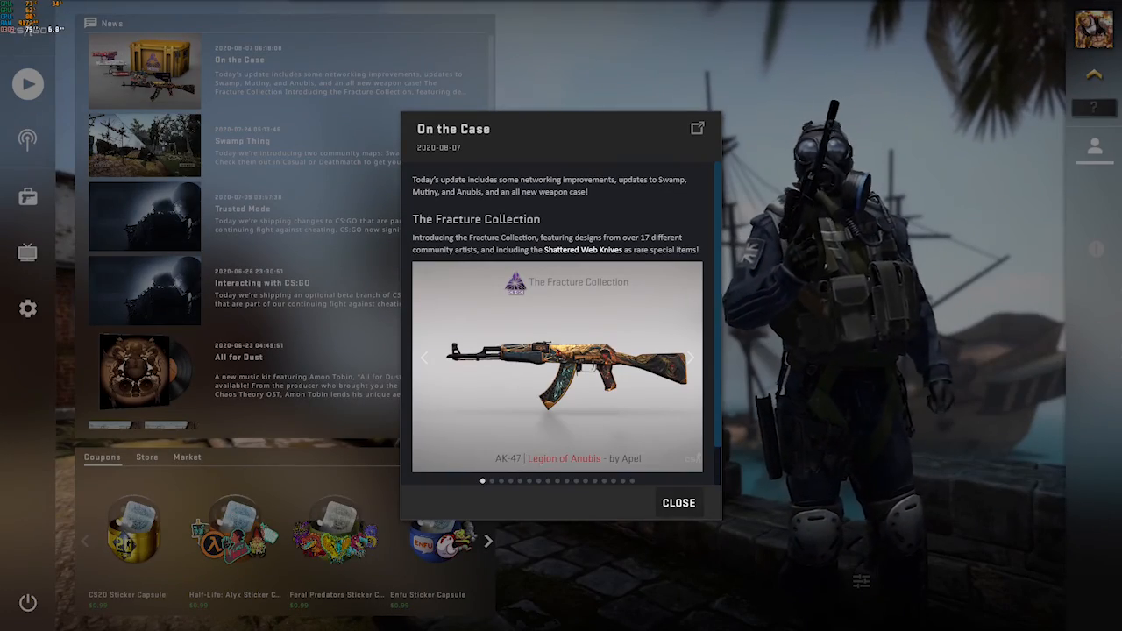
In Audio settings, set Master Volume to 50% and Main Menu music volume to 3%.
click(27, 307)
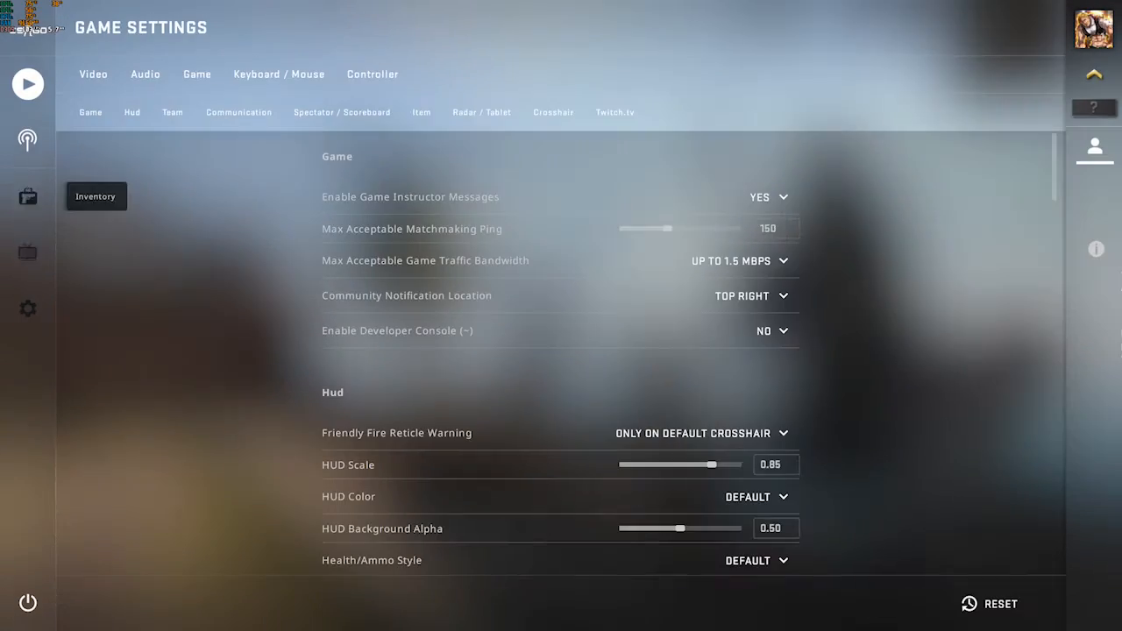
click(144, 74)
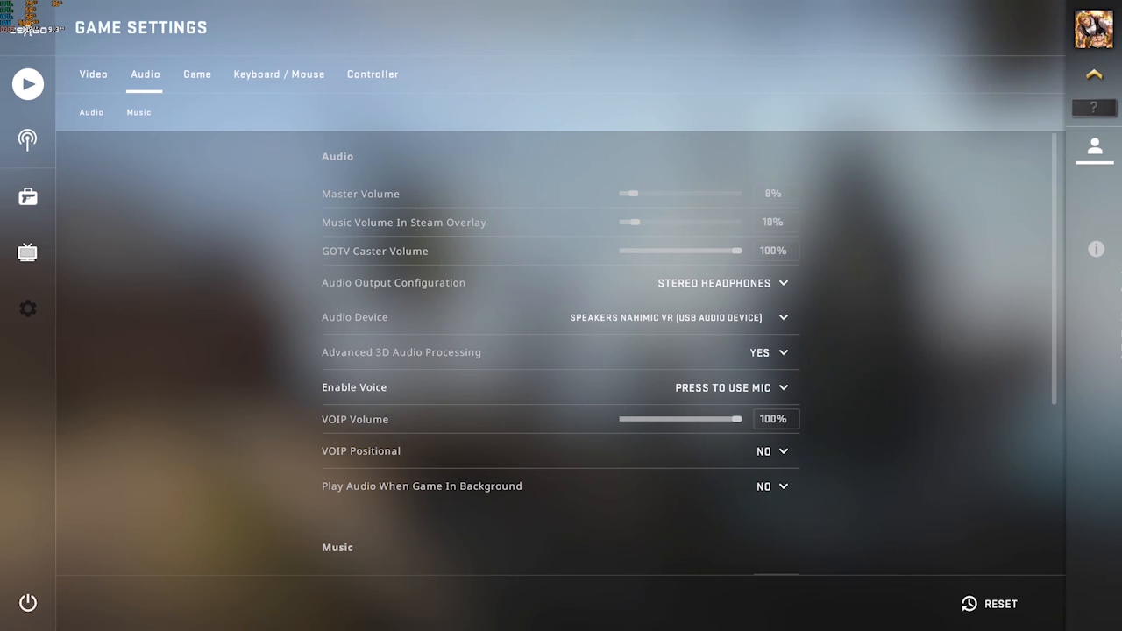
scroll(down, 3)
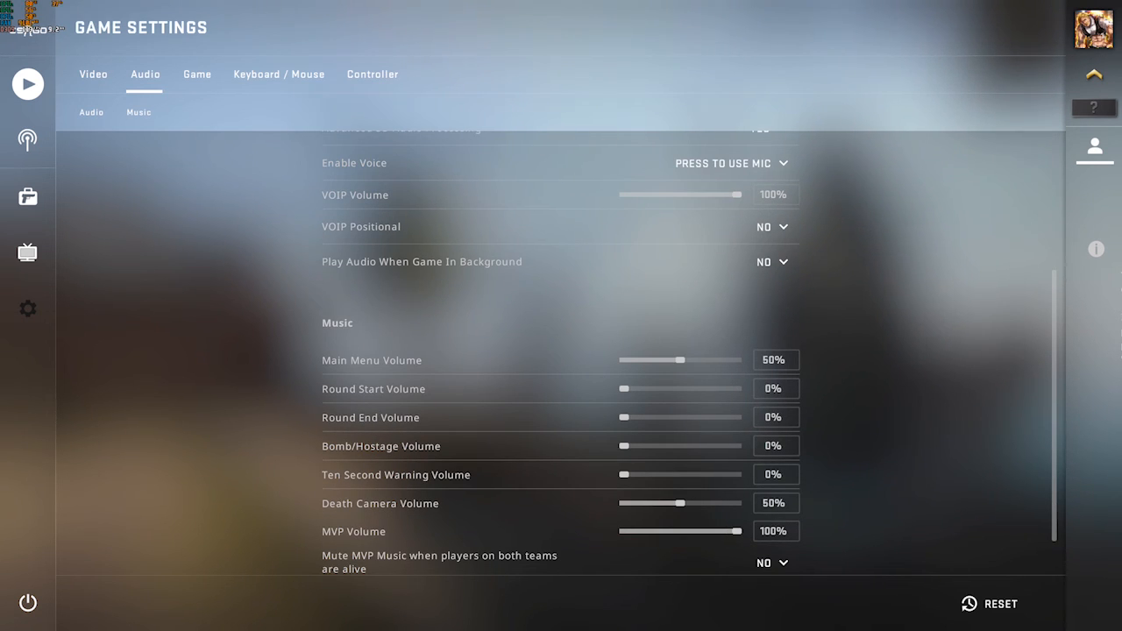
drag(686, 360, 628, 361)
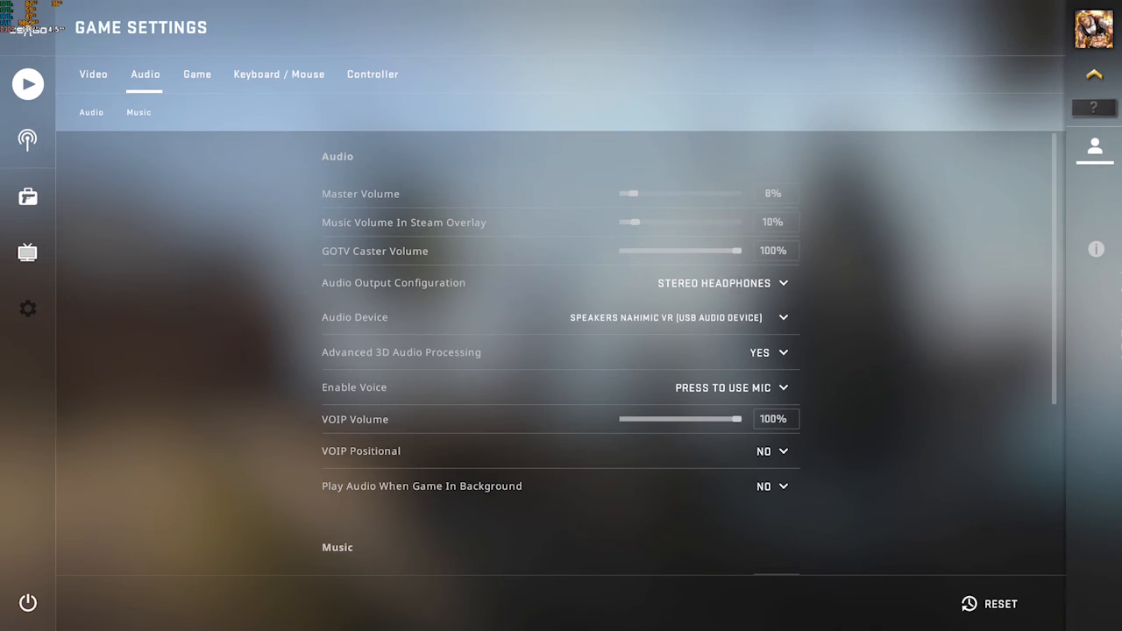
drag(629, 194, 674, 193)
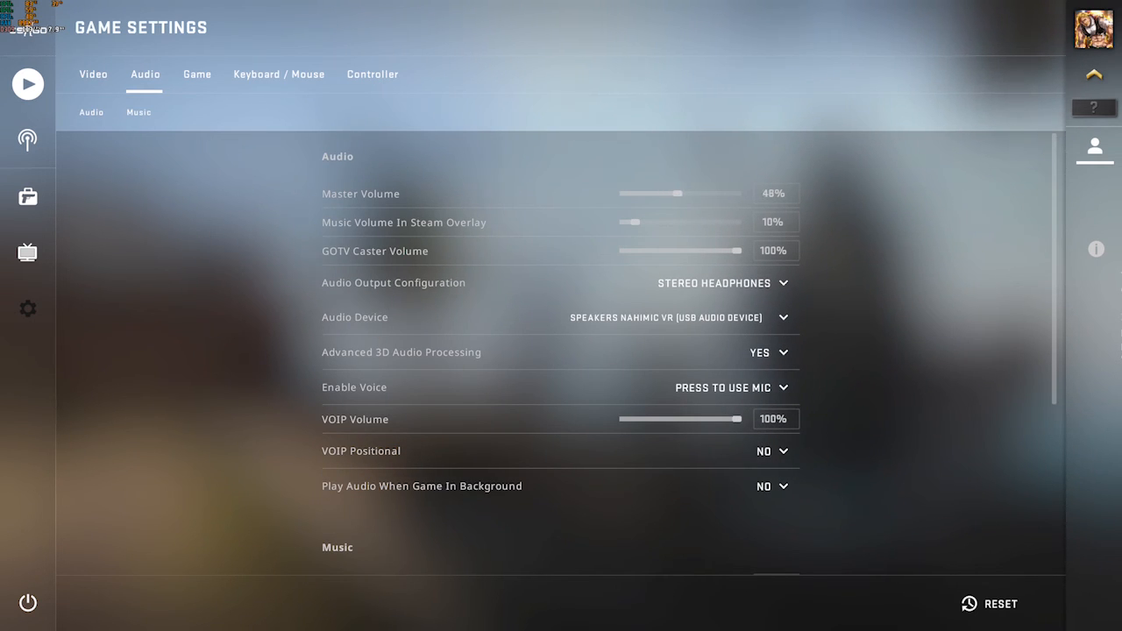
scroll(down, 3)
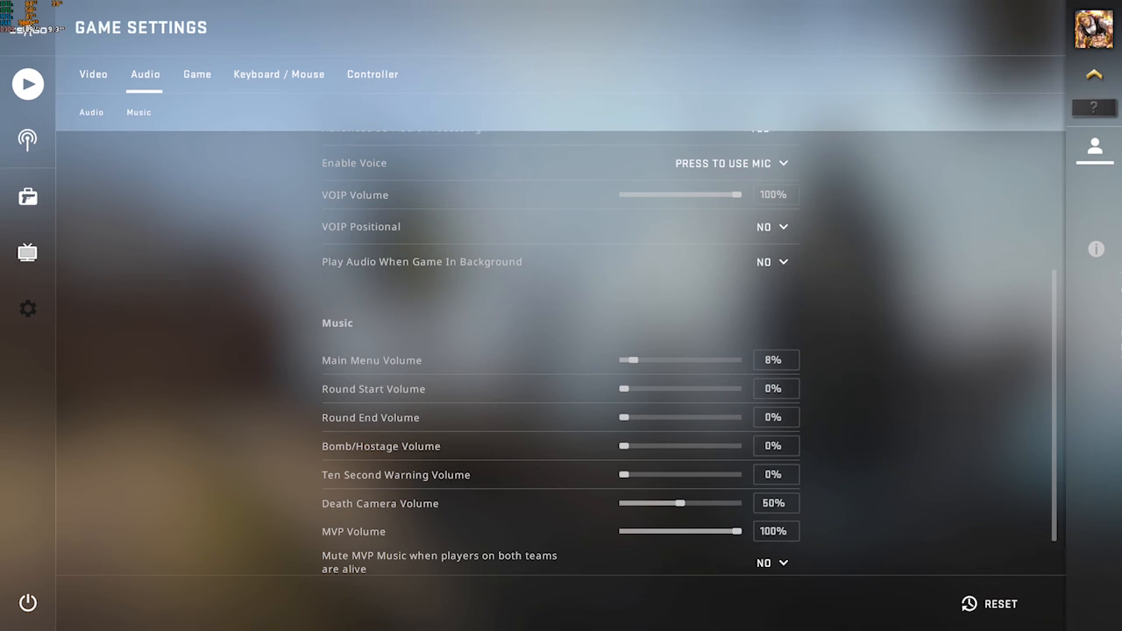
drag(634, 359, 627, 360)
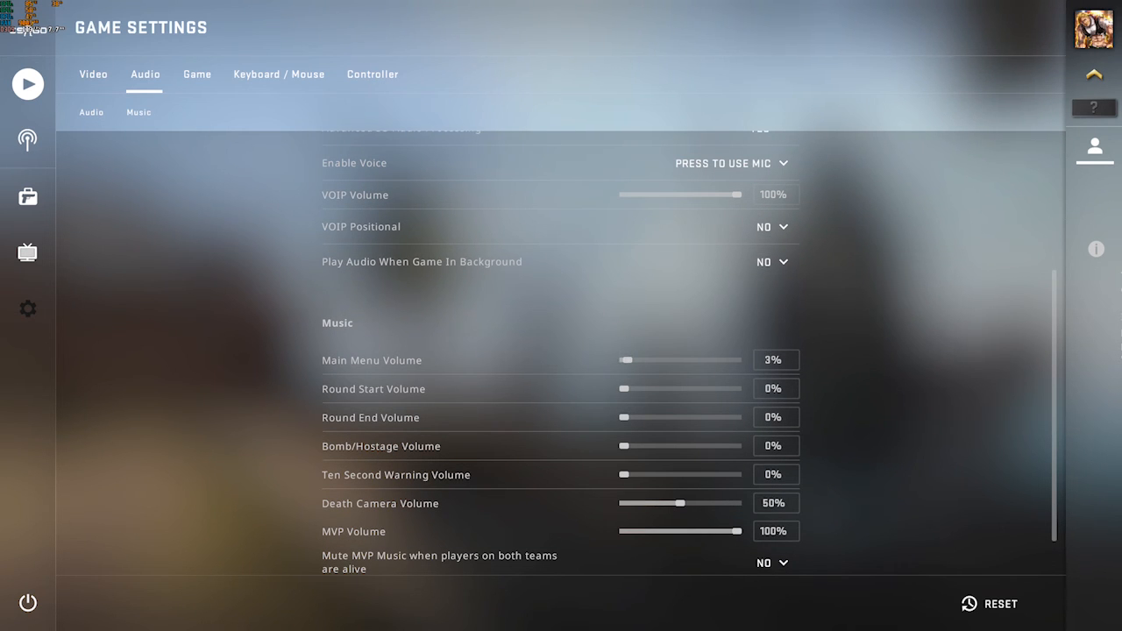
scroll(up, 3)
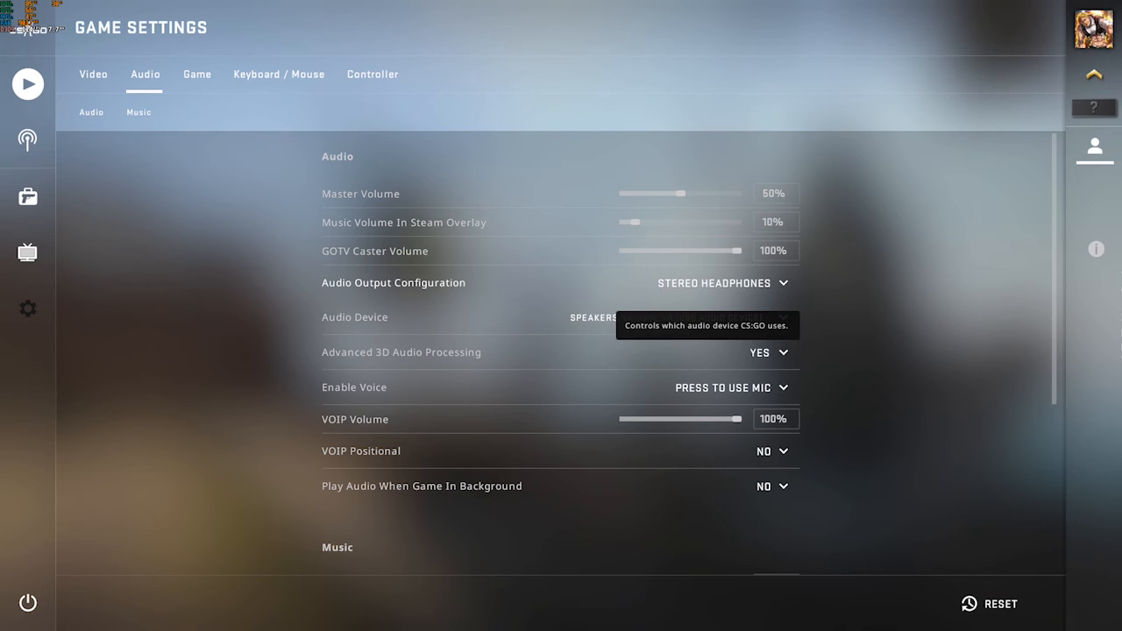
Glance at the Casual map groups on the Play screen, then return to the main menu news feed.
click(27, 85)
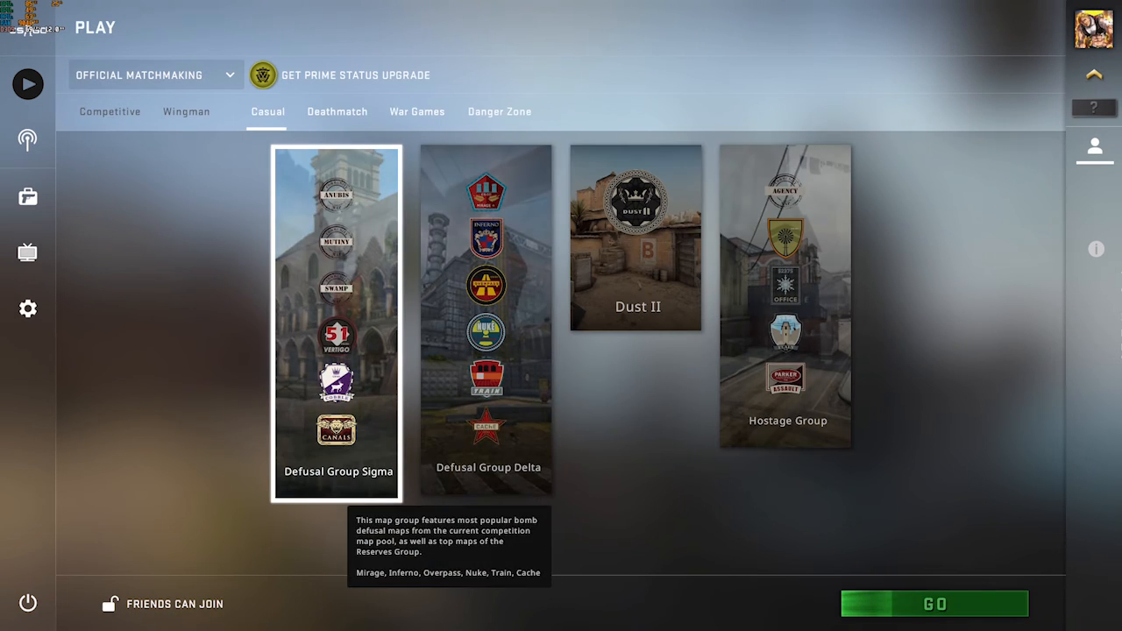
click(636, 237)
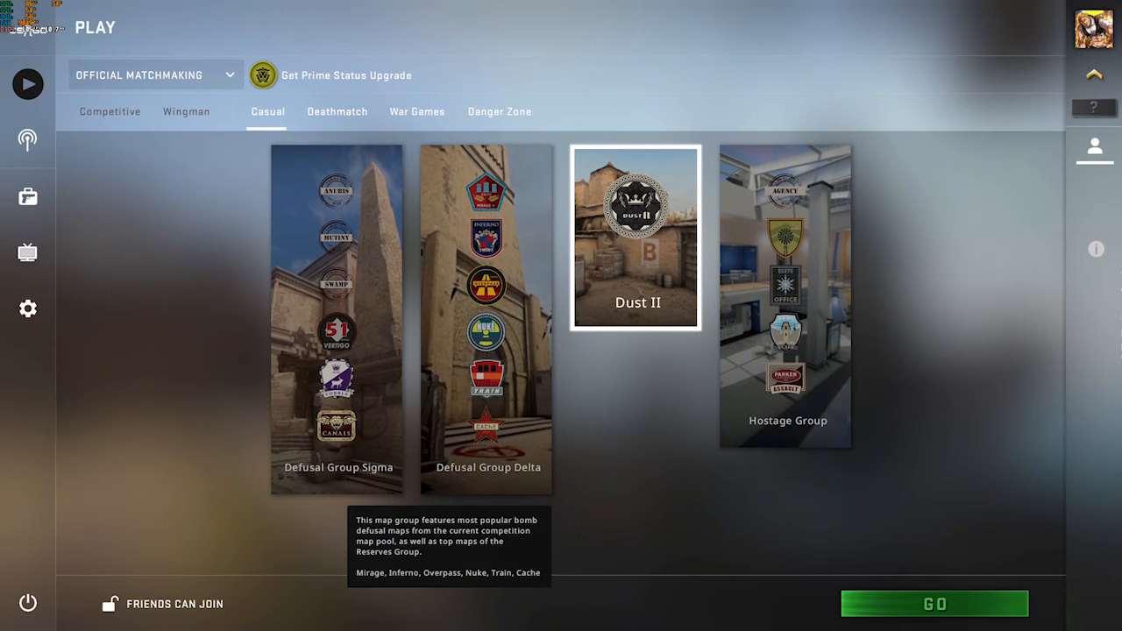
click(487, 316)
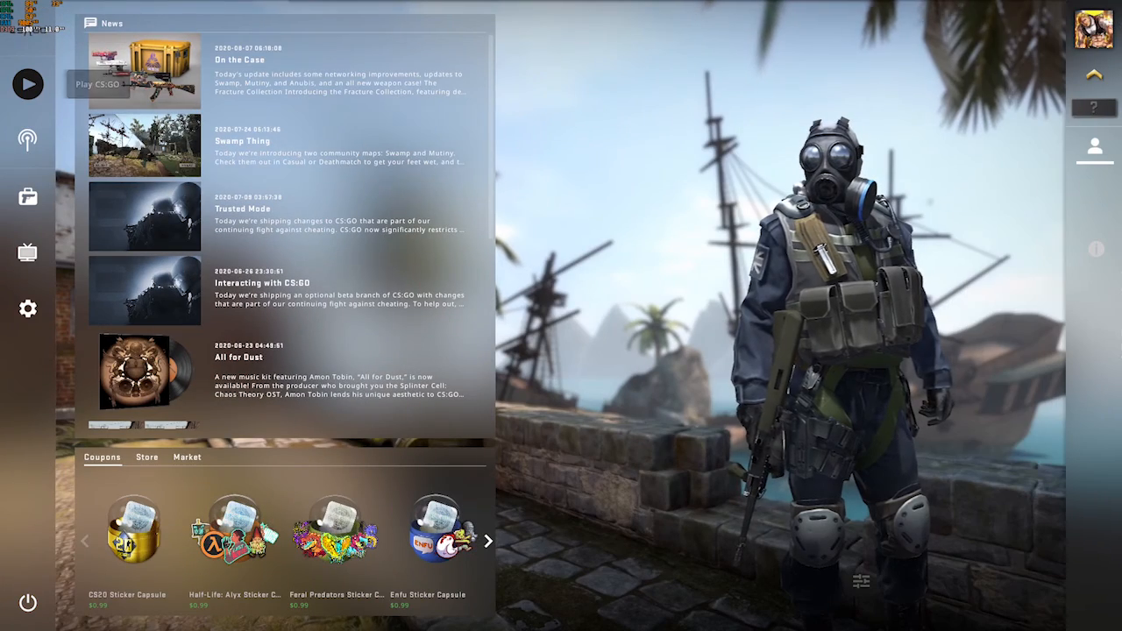
click(27, 84)
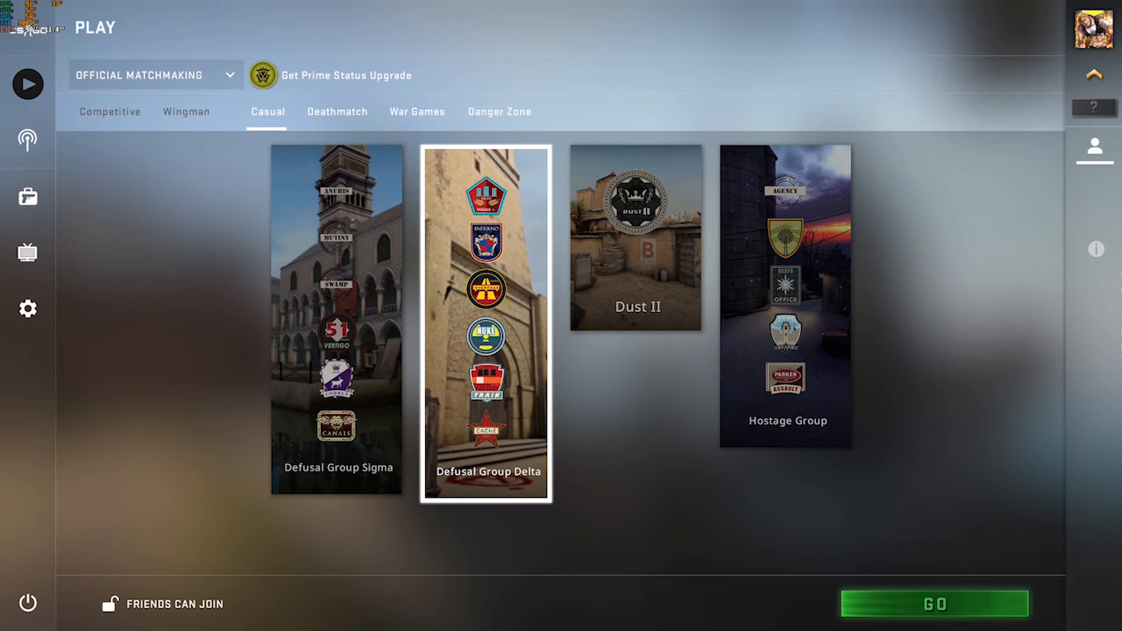
click(934, 603)
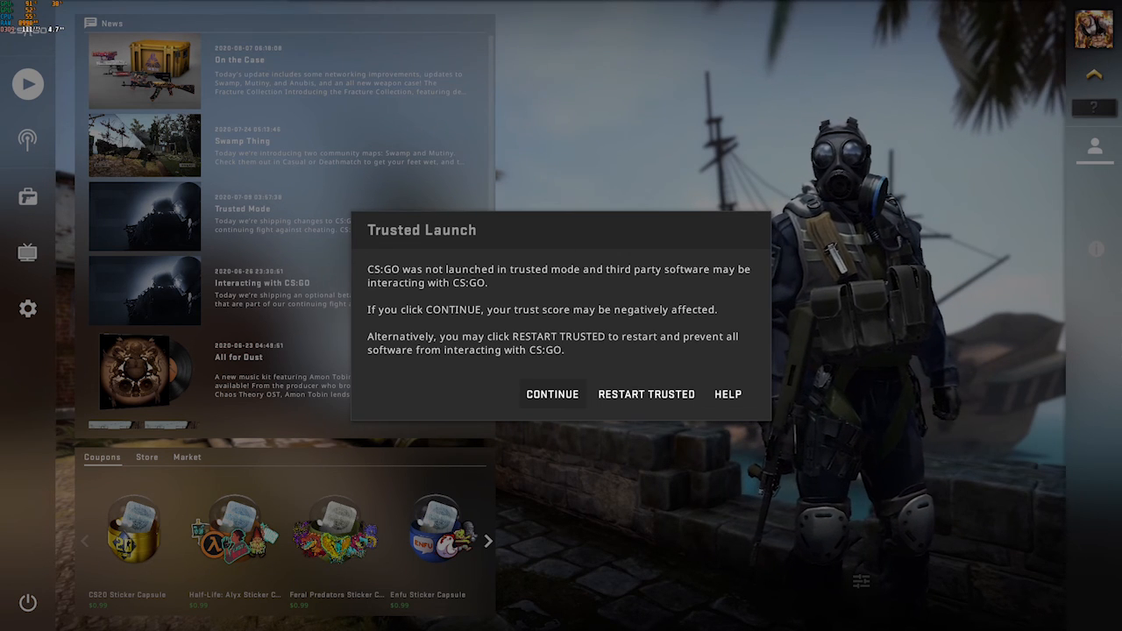
click(553, 394)
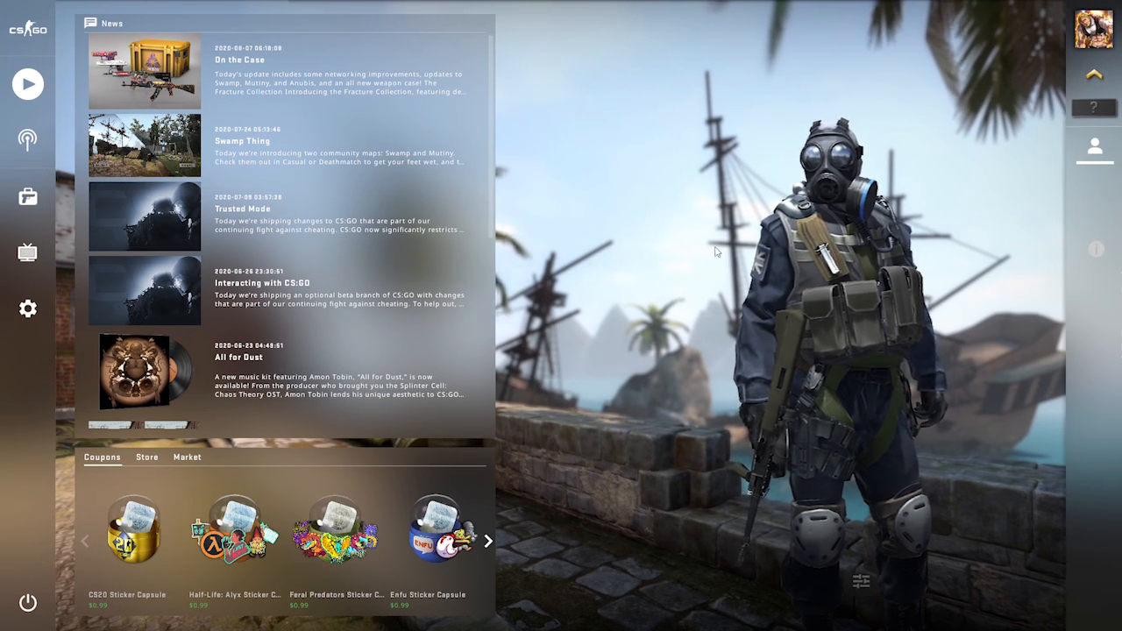
Reopen the Play screen on the Casual tab with Defusal Group Delta chosen.
click(27, 83)
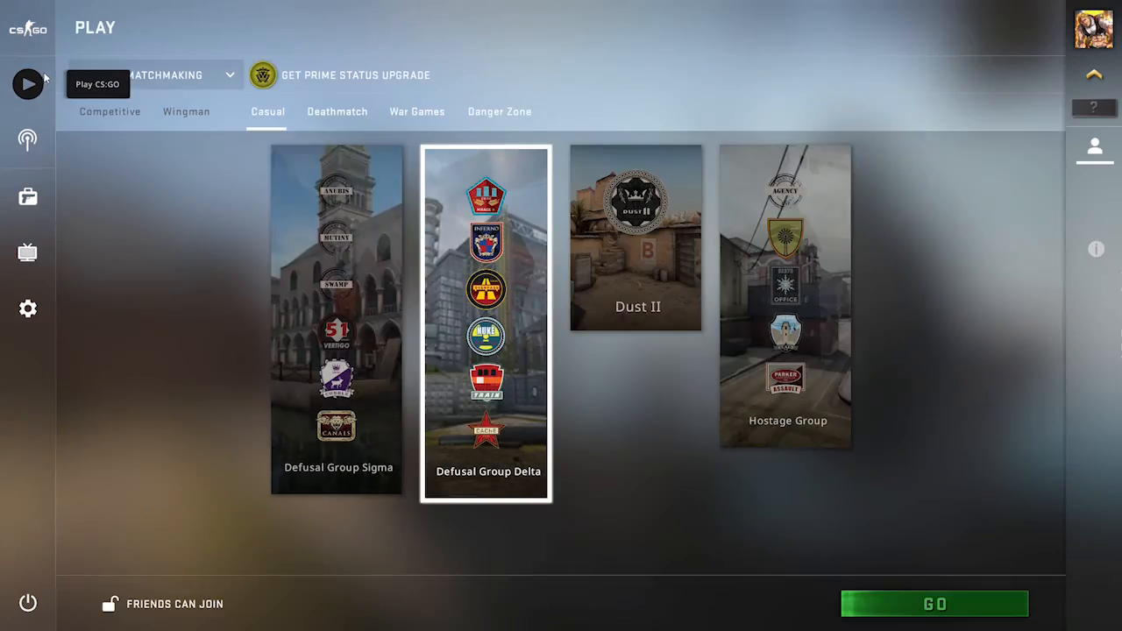
click(27, 27)
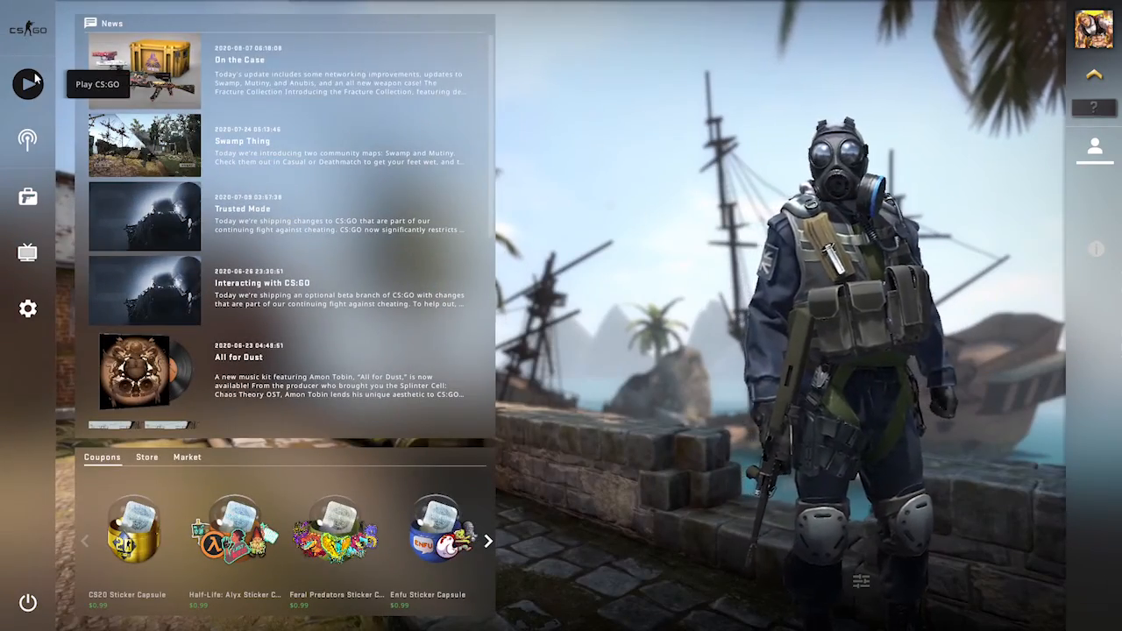
click(27, 83)
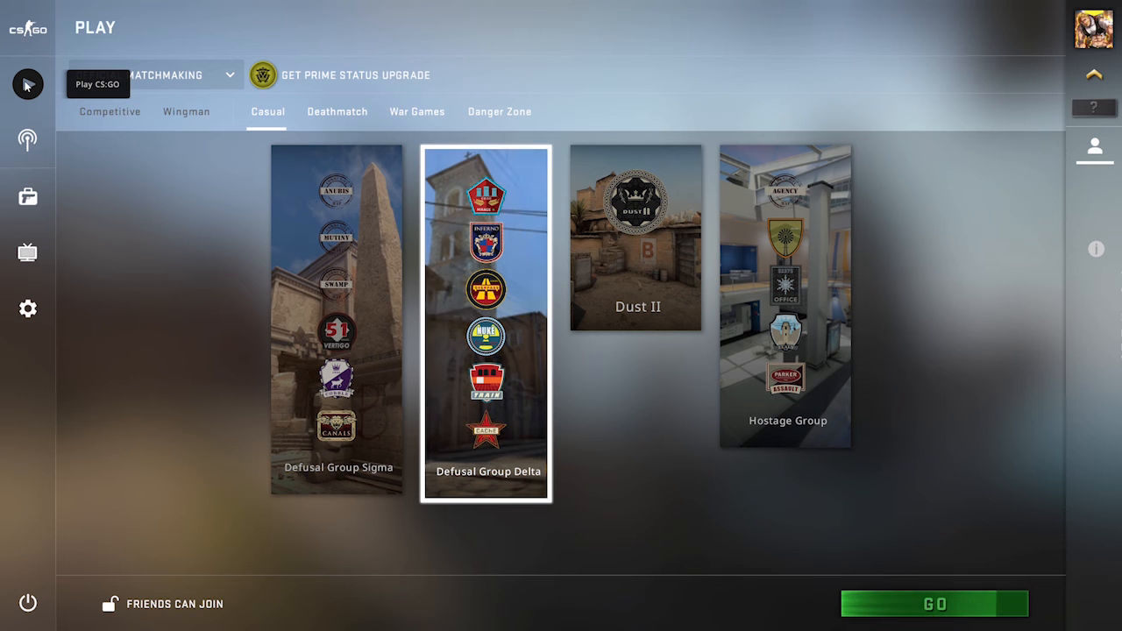
mouse_move(855, 437)
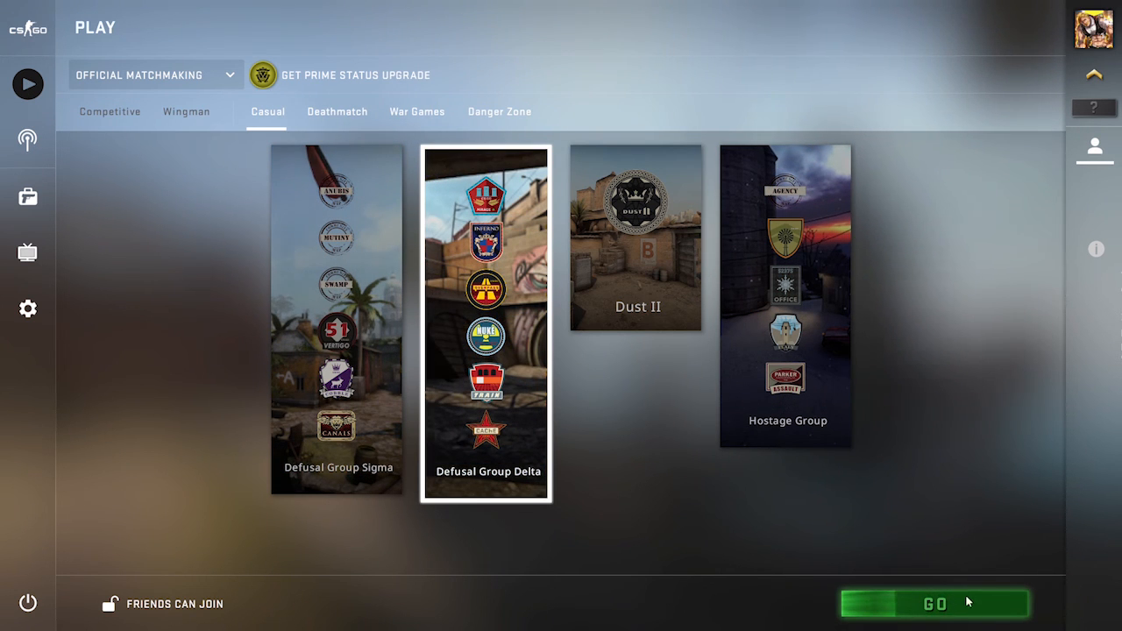
mouse_move(487, 316)
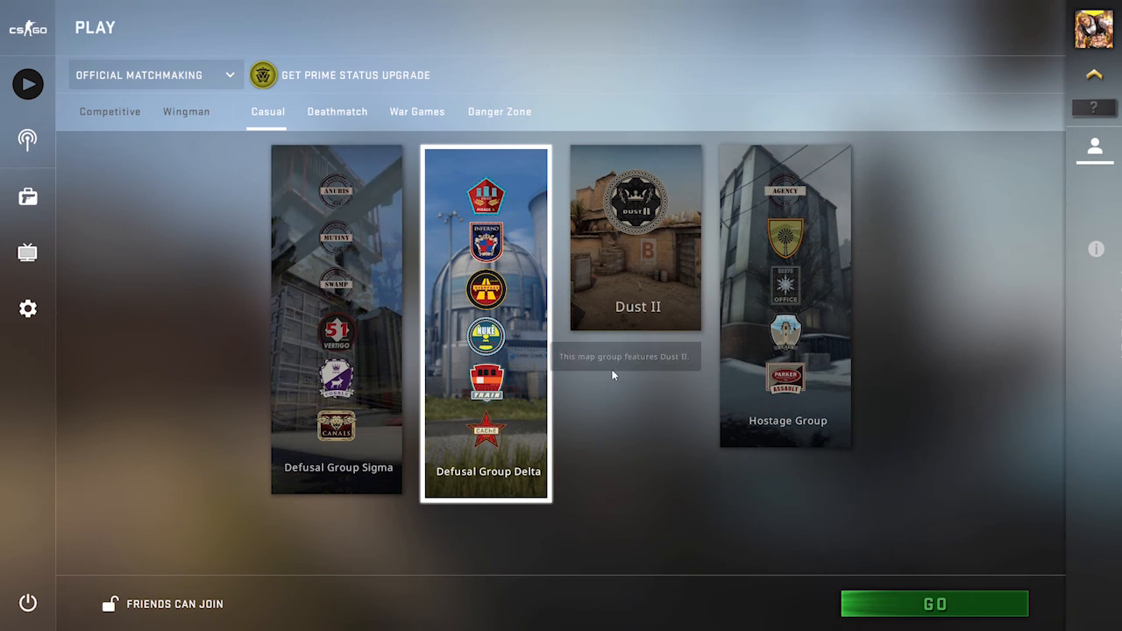
Browse the Deathmatch, Danger Zone and War Games matchmaking tabs.
click(337, 320)
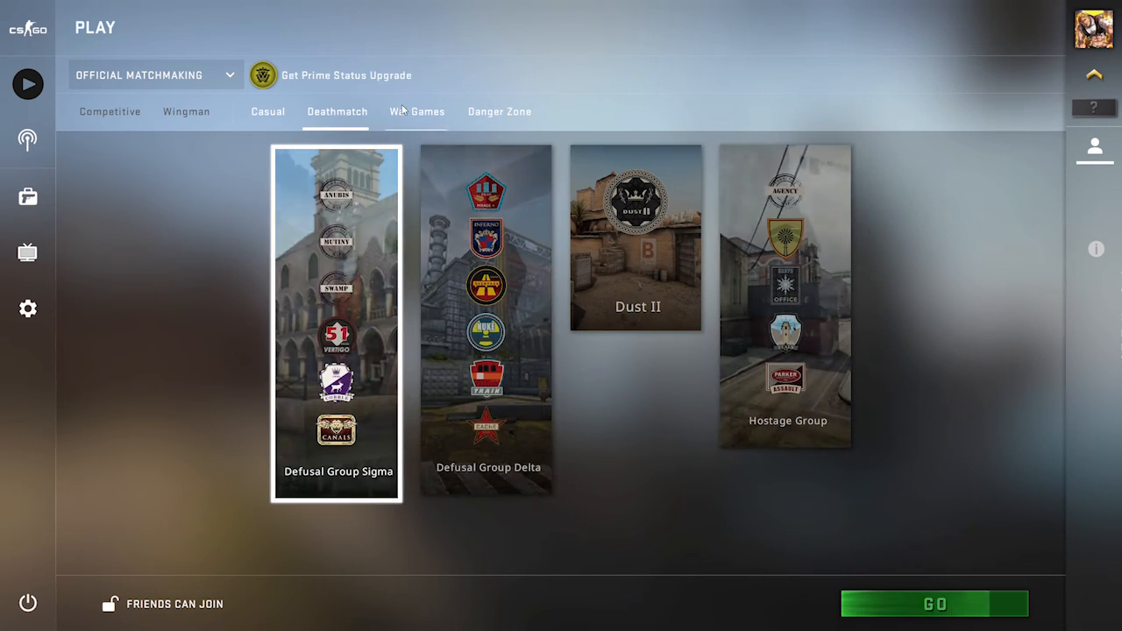
click(418, 112)
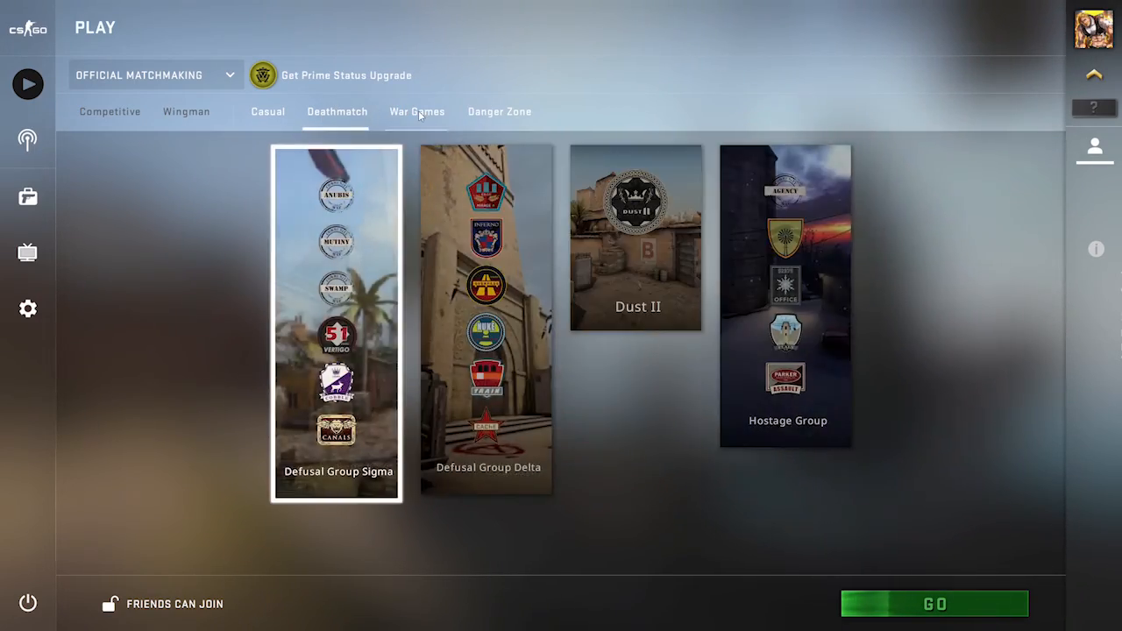
click(499, 112)
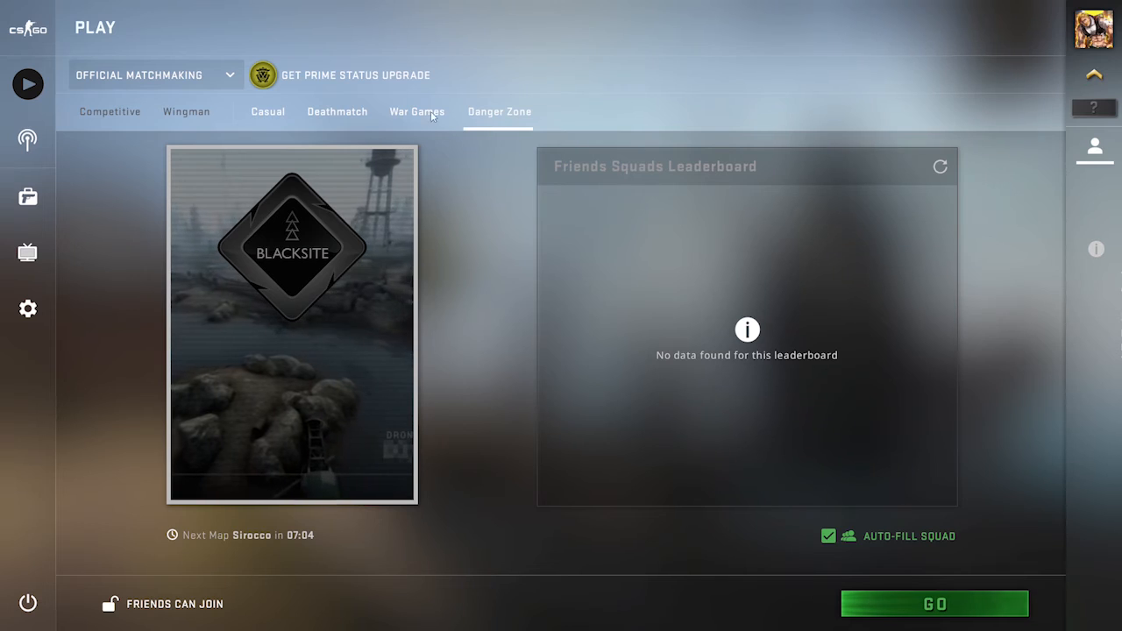
click(337, 111)
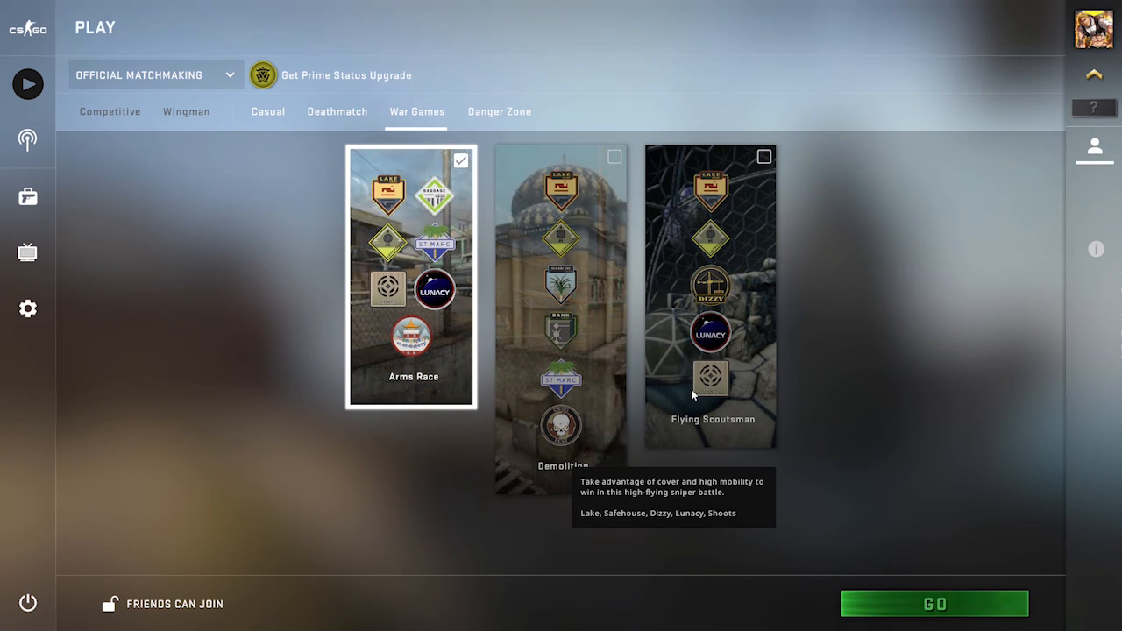
mouse_move(719, 316)
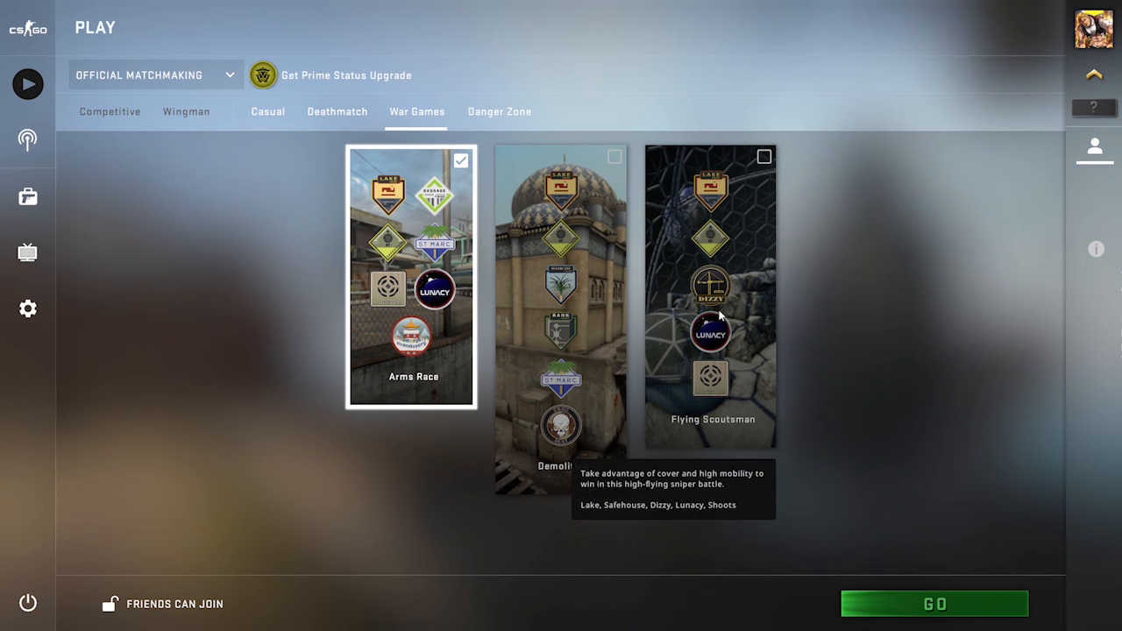
Choose Arms Race under War Games, peek at Deathmatch and Settings, and land back on Play.
click(761, 160)
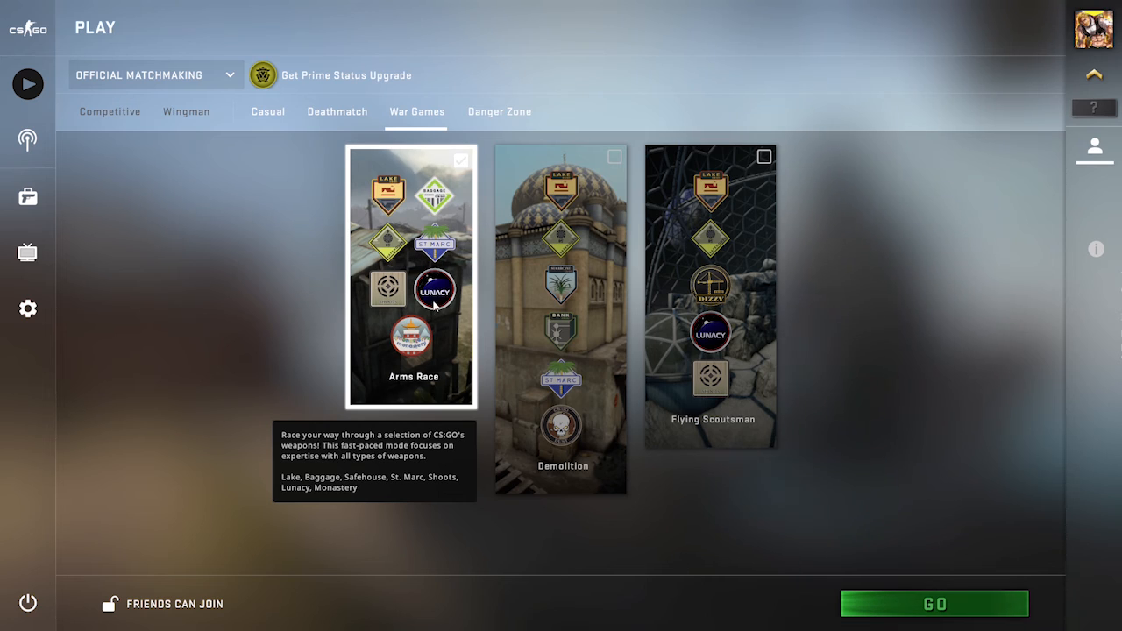
click(336, 111)
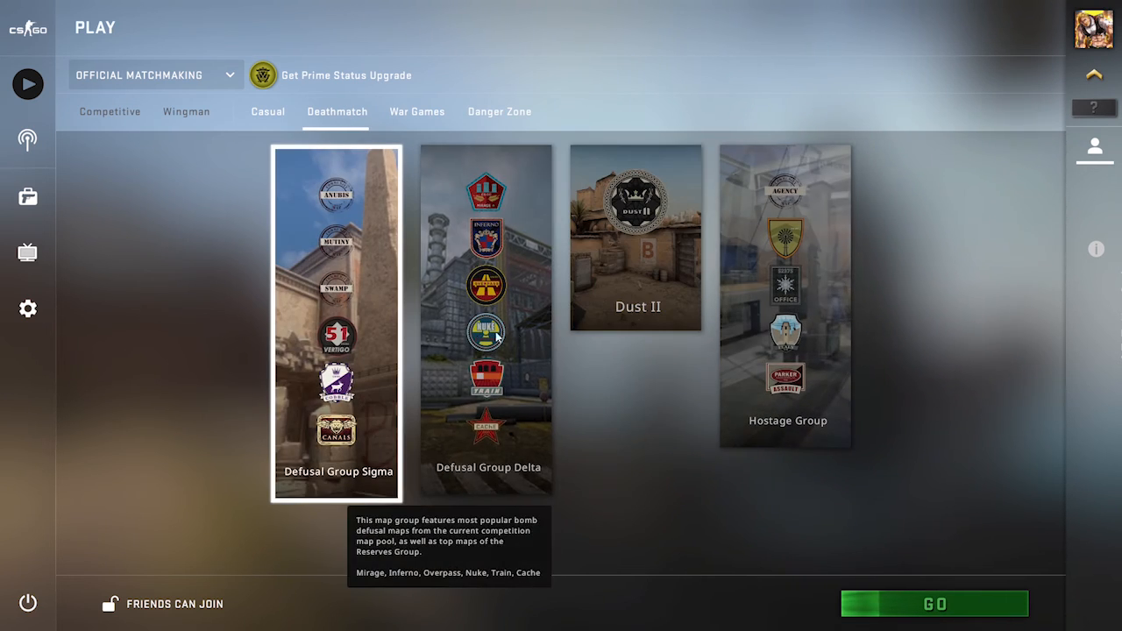
click(417, 111)
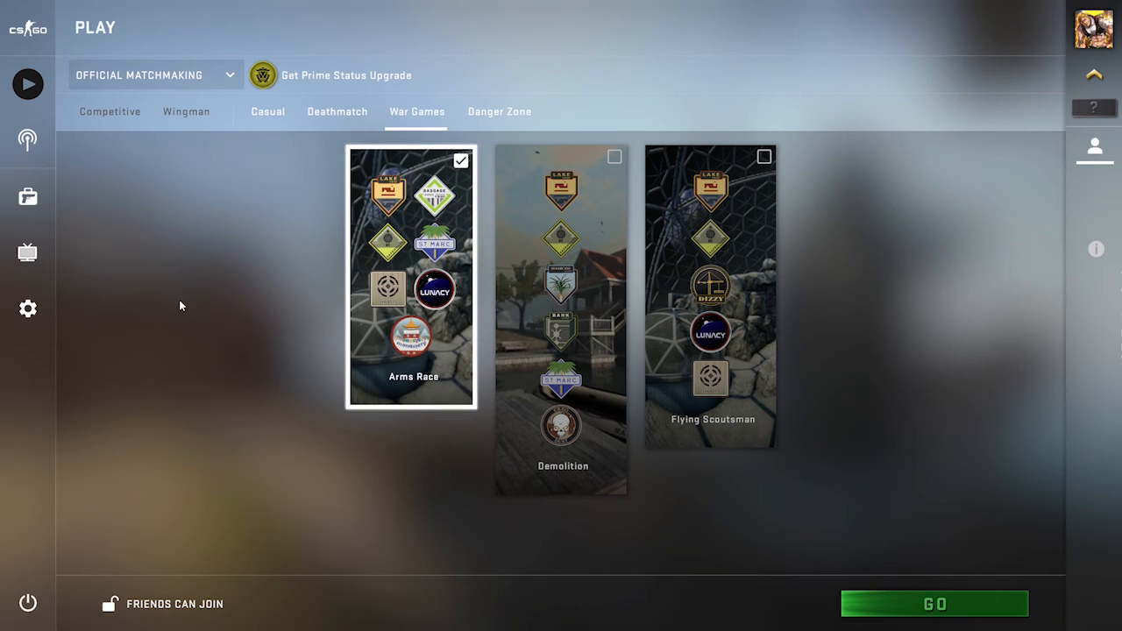
click(27, 308)
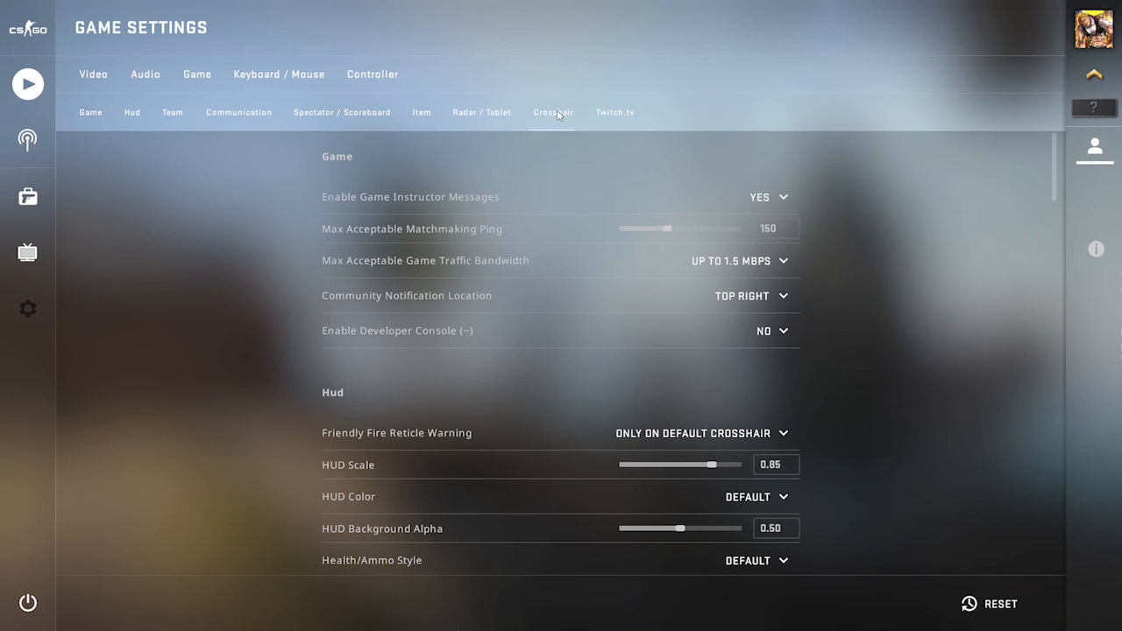
click(27, 85)
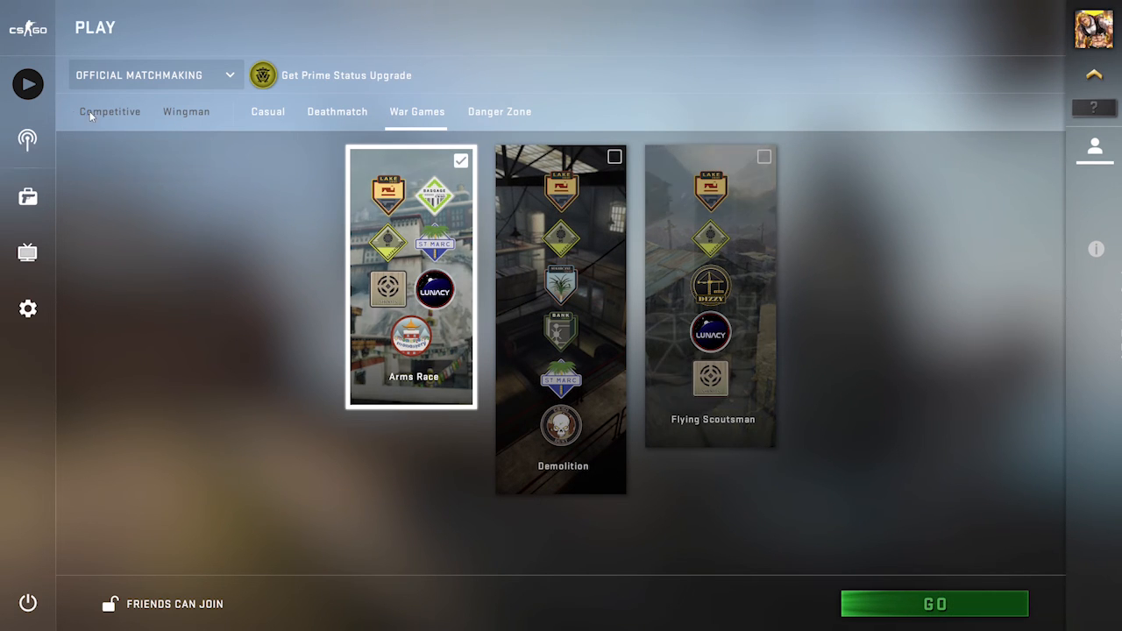
mouse_move(110, 111)
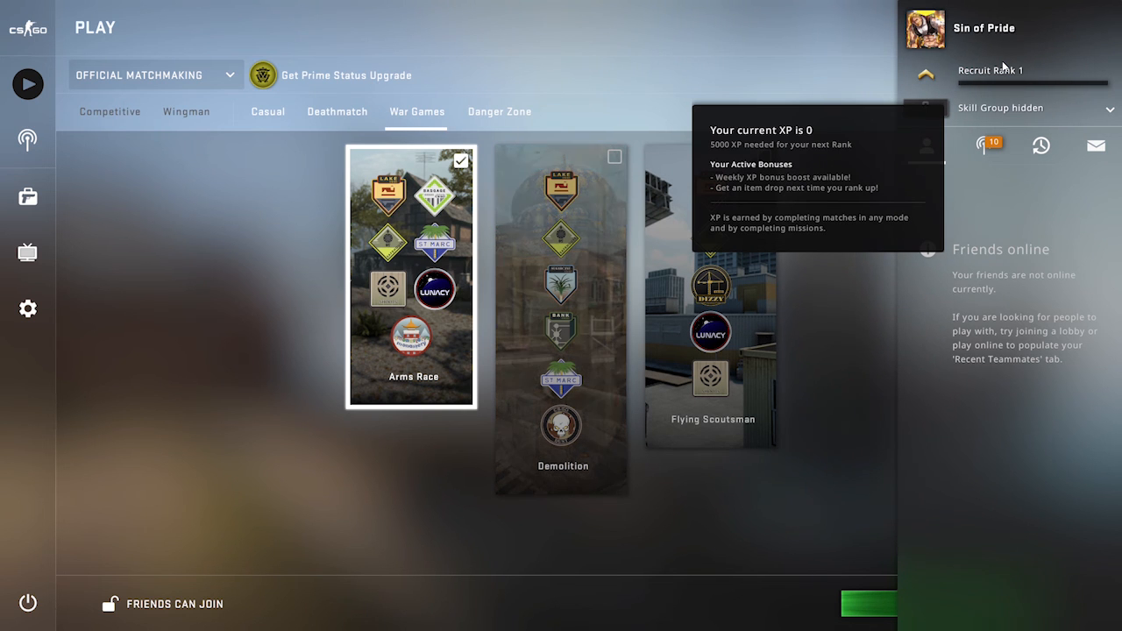
Check the Deathmatch modes and return to War Games with Arms Race still chosen.
click(337, 112)
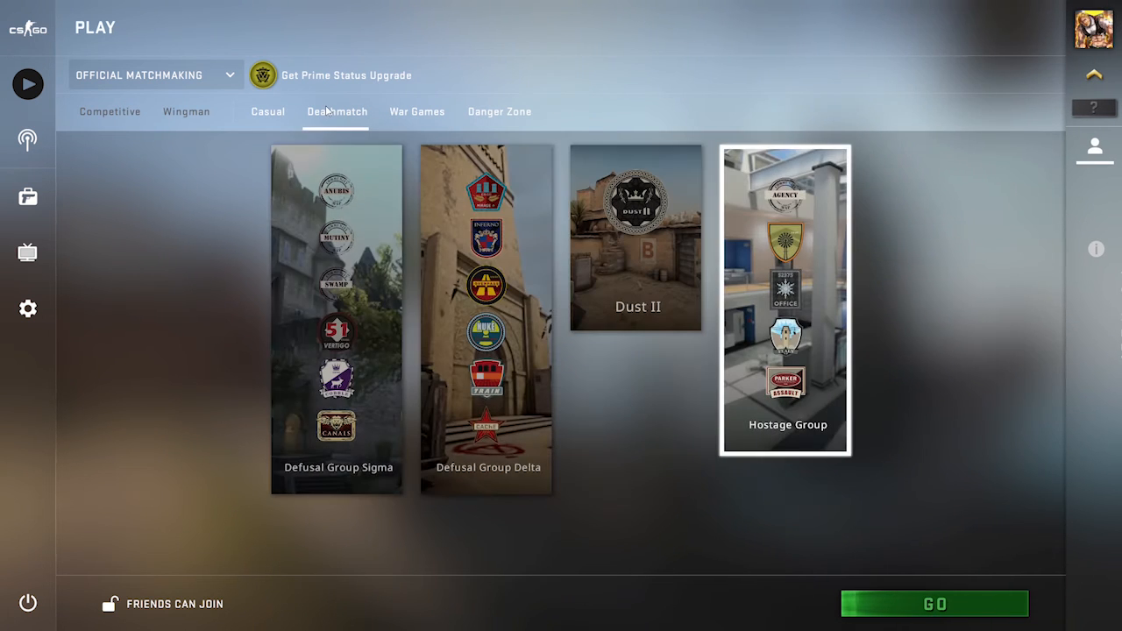
click(418, 111)
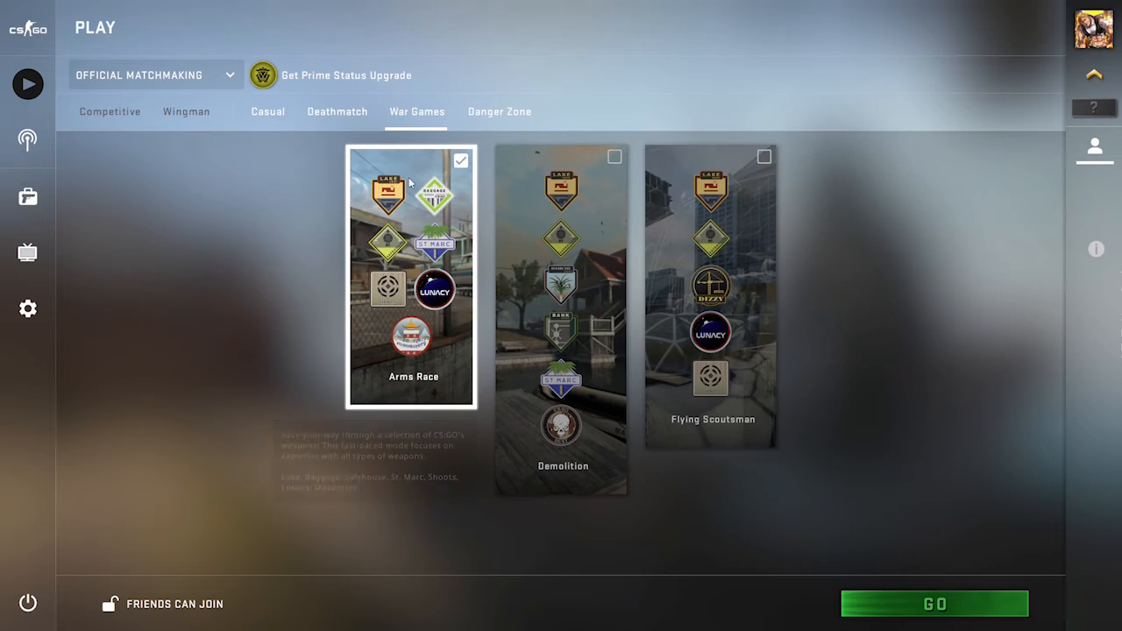
mouse_move(379, 257)
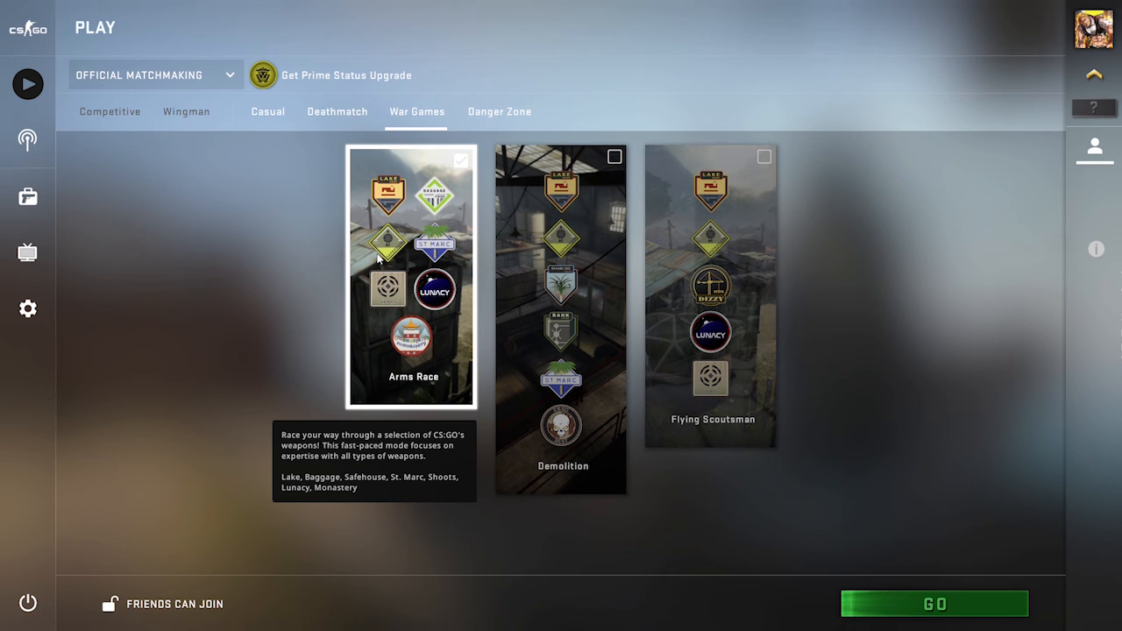
mouse_move(242, 382)
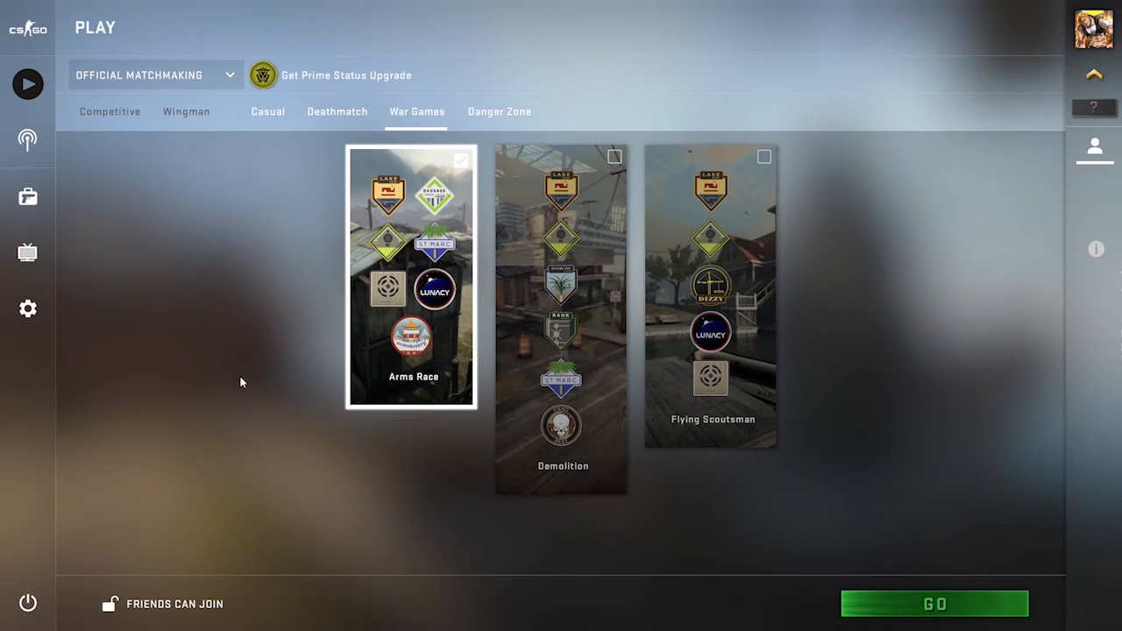
mouse_move(185, 111)
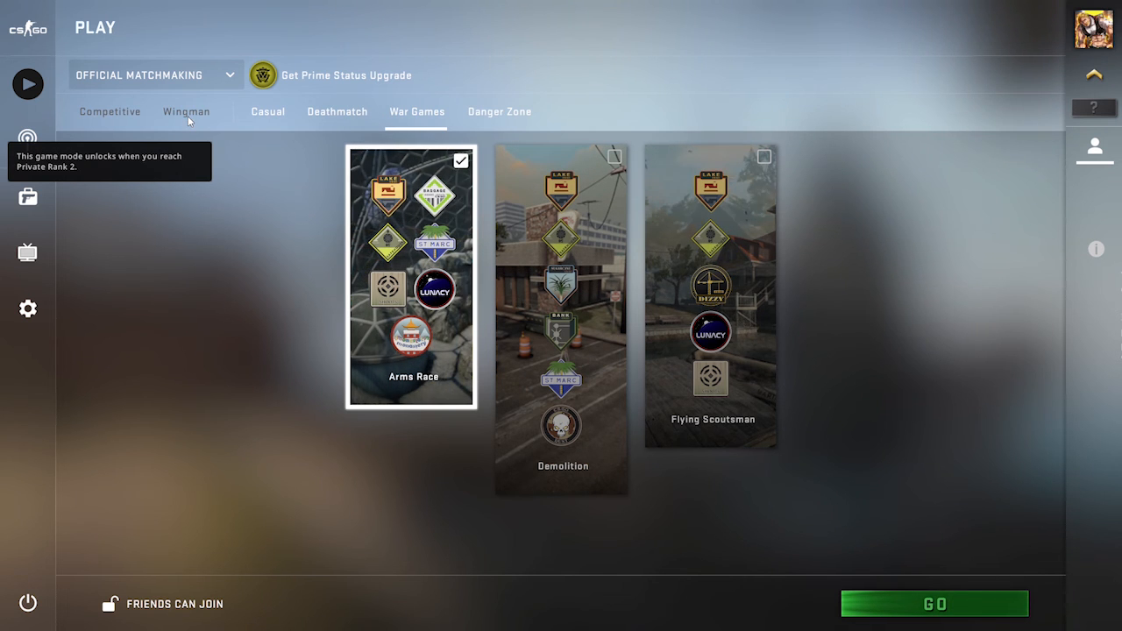
mouse_move(224, 288)
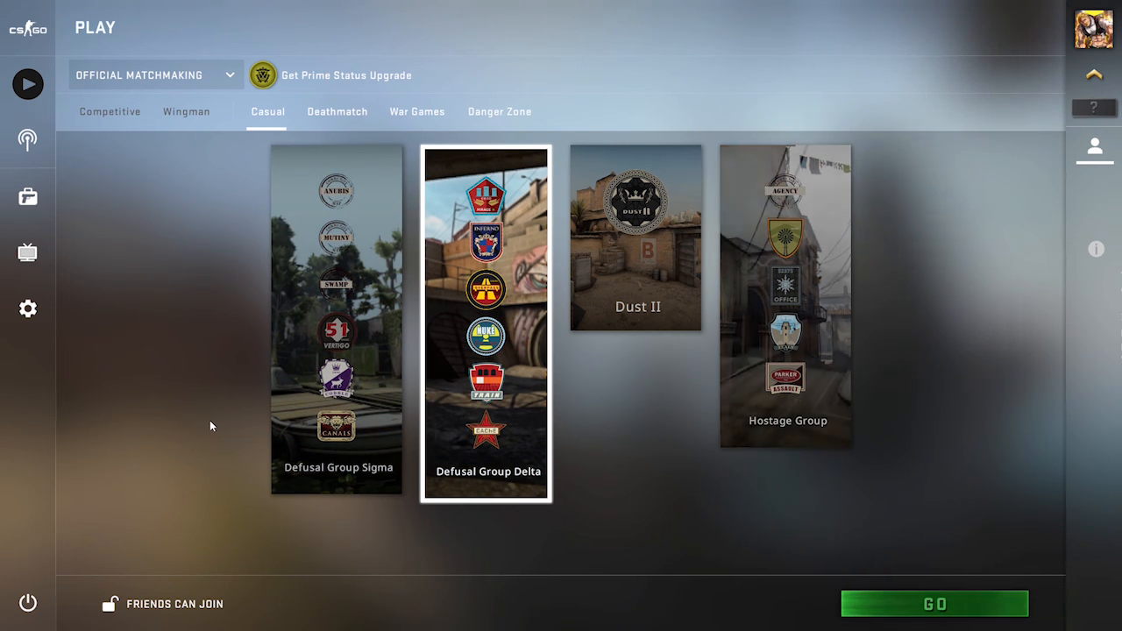
mouse_move(176, 296)
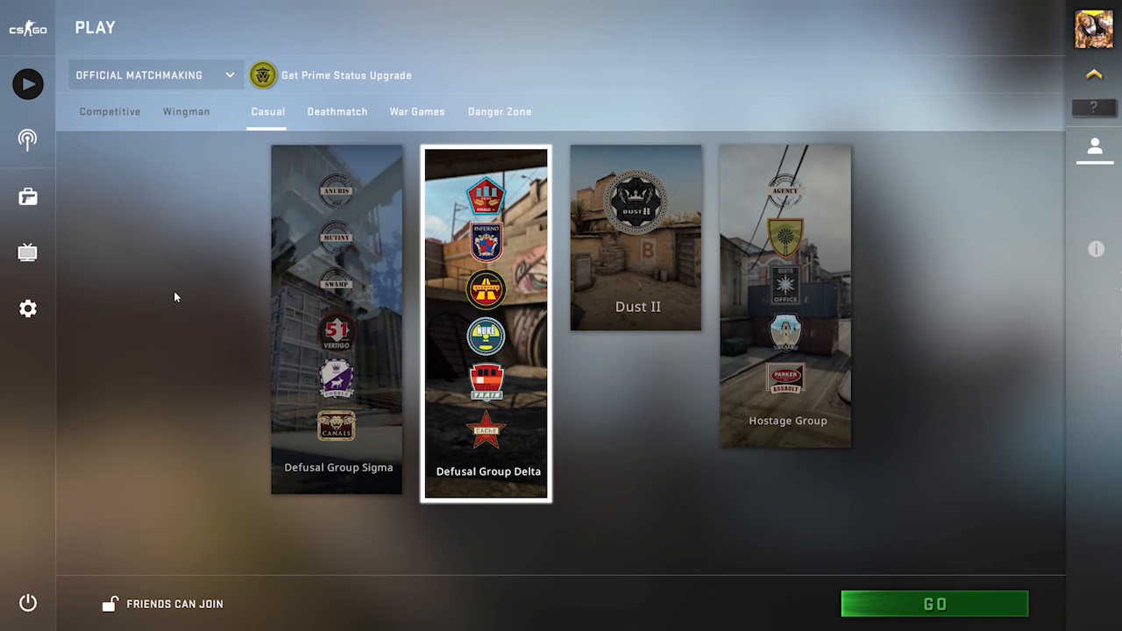
mouse_move(249, 245)
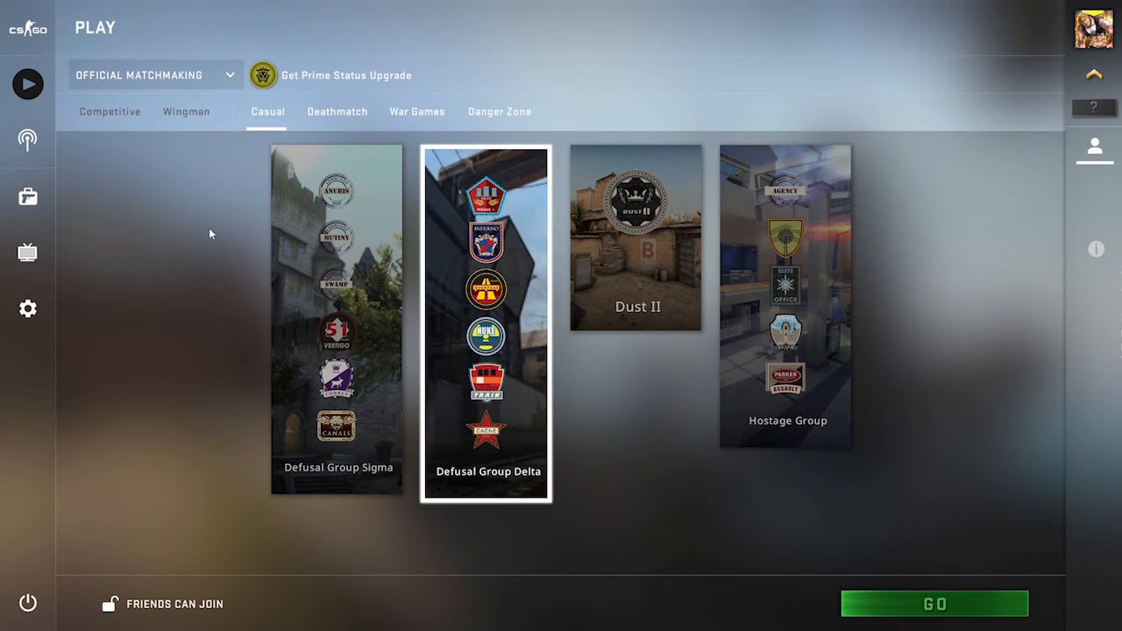
In Game settings, lower Max Acceptable Matchmaking Ping from 150 to 101 and view the developer console choices.
click(27, 308)
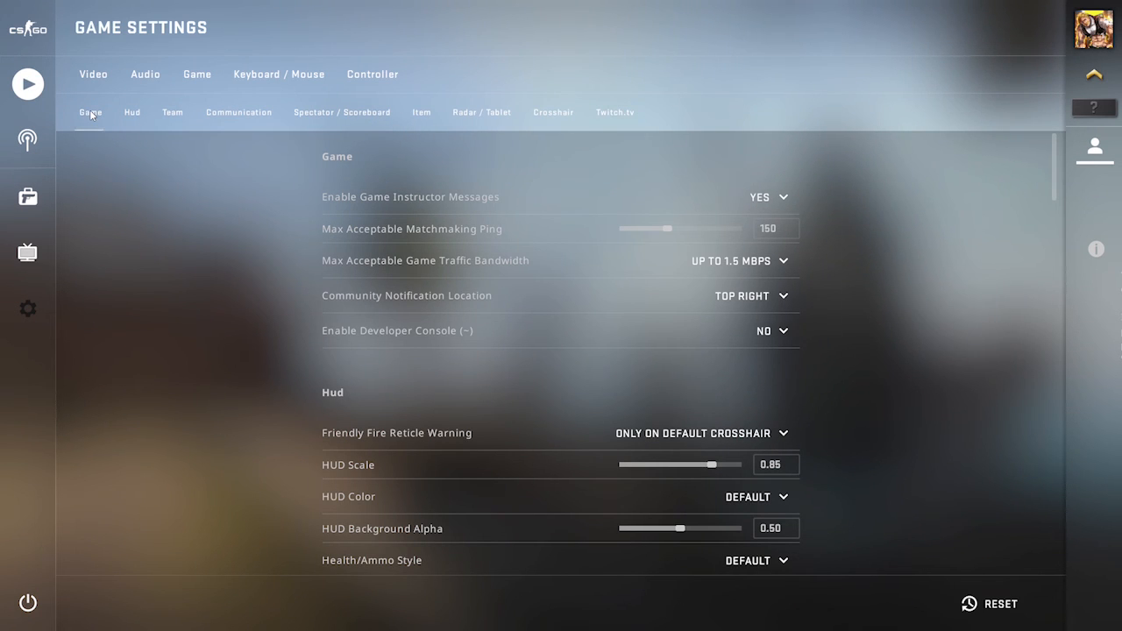
click(196, 74)
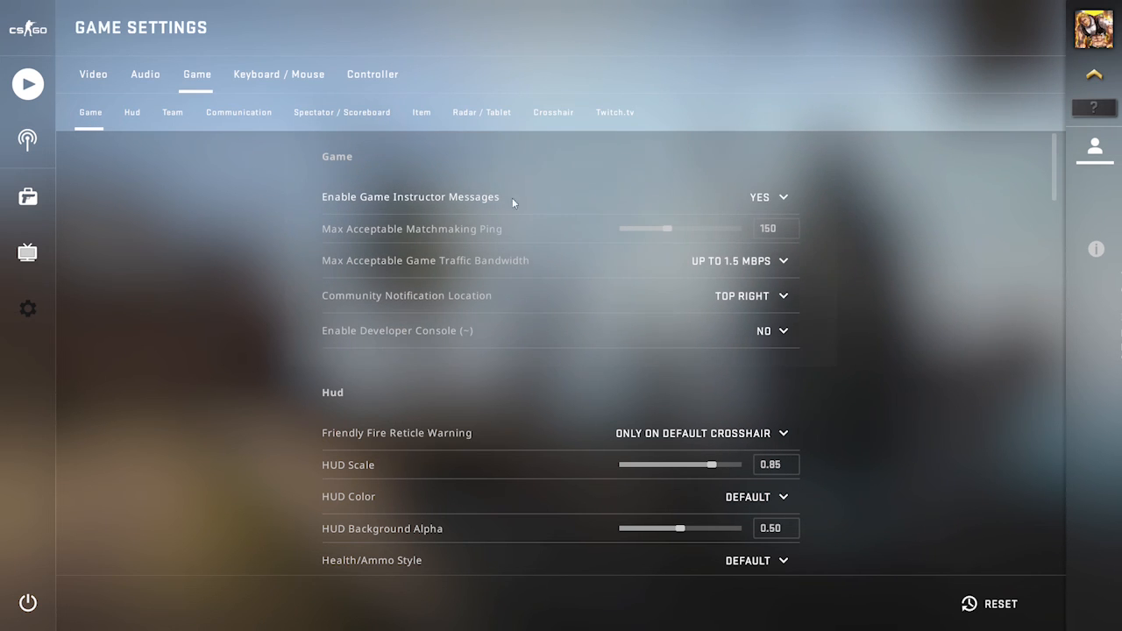
mouse_move(433, 229)
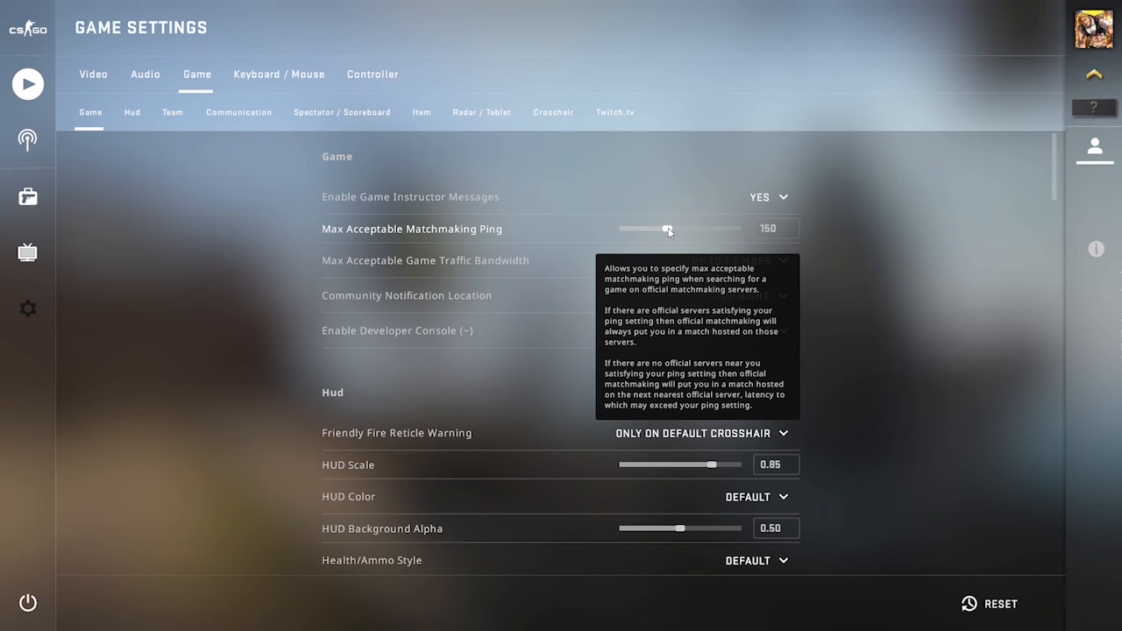
drag(669, 229, 647, 229)
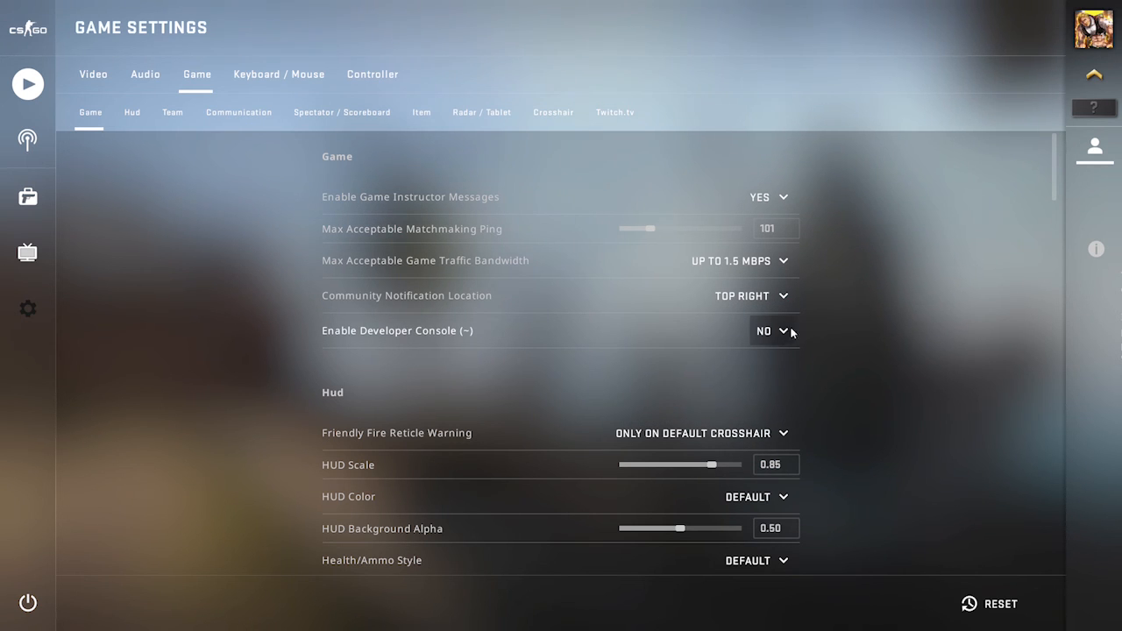
click(772, 330)
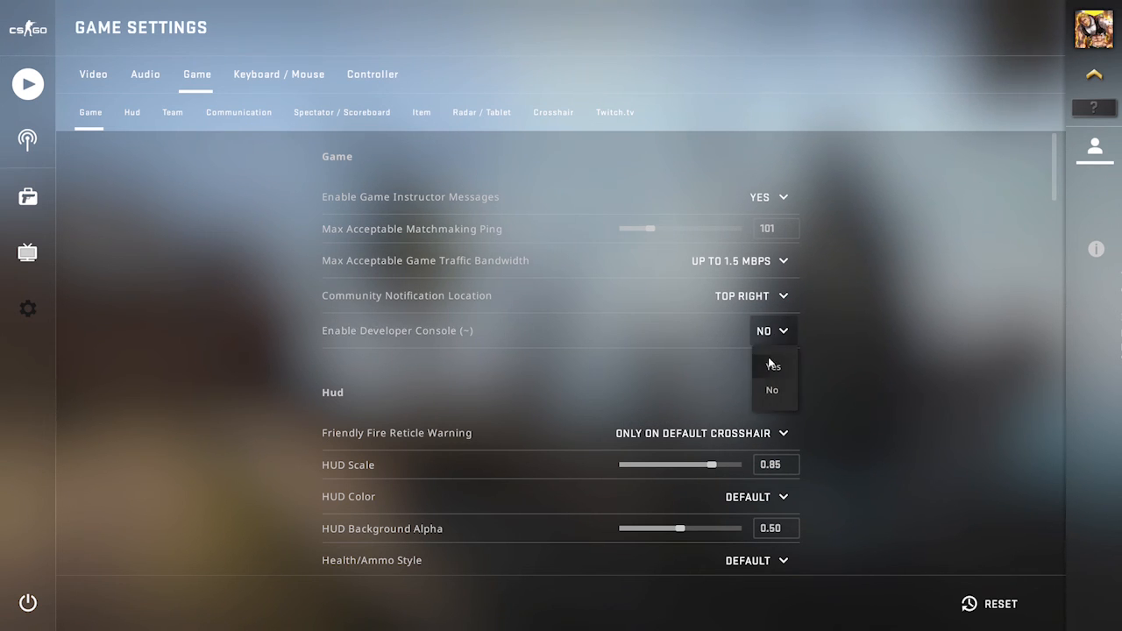
scroll(down, 3)
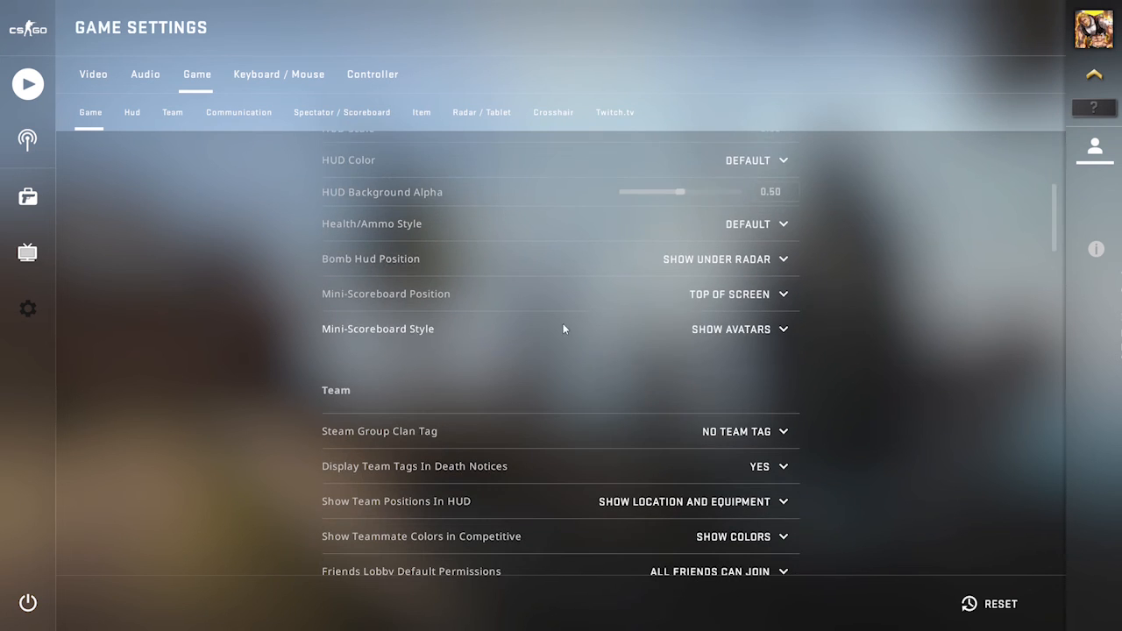
Show the Keyboard / Mouse UI Keys bindings and close the developer console with 'exit'.
click(278, 74)
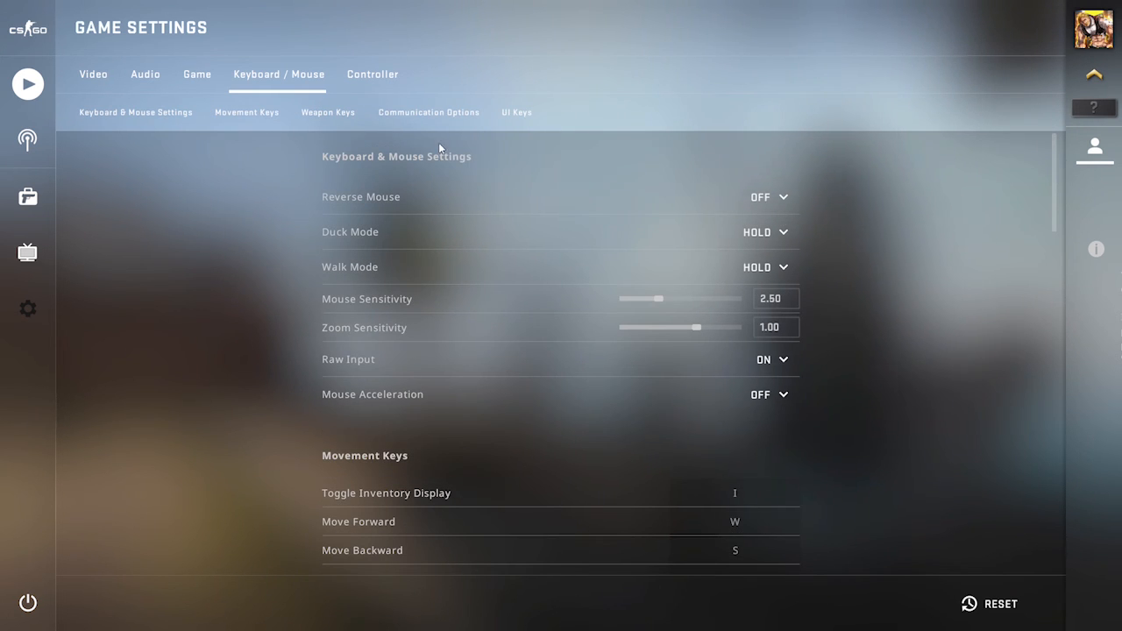
click(516, 112)
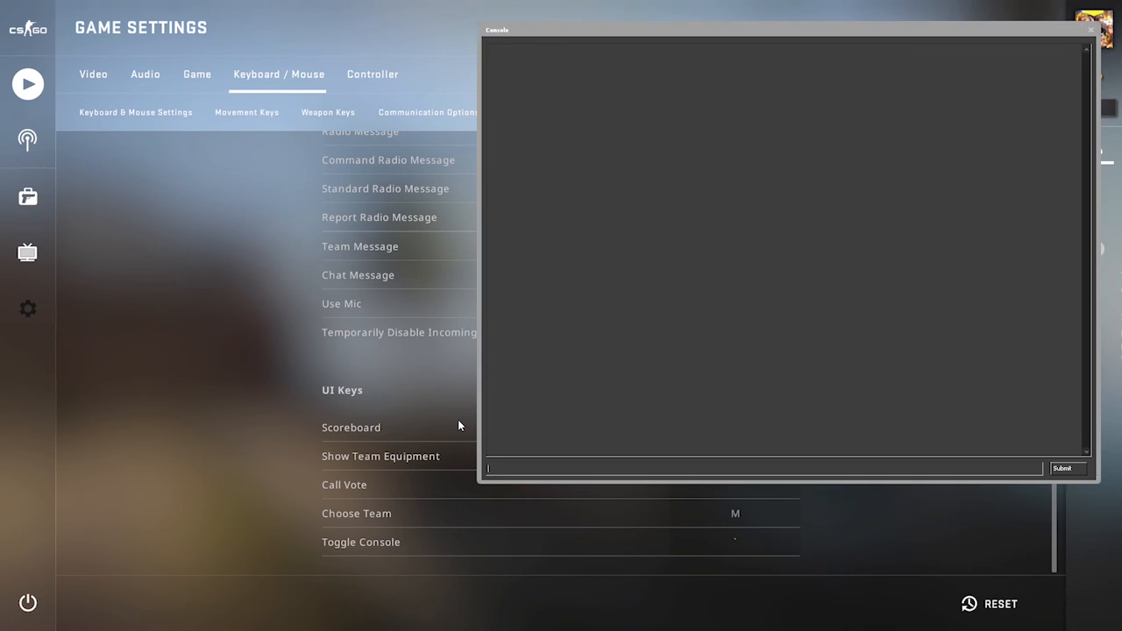
text(exit)
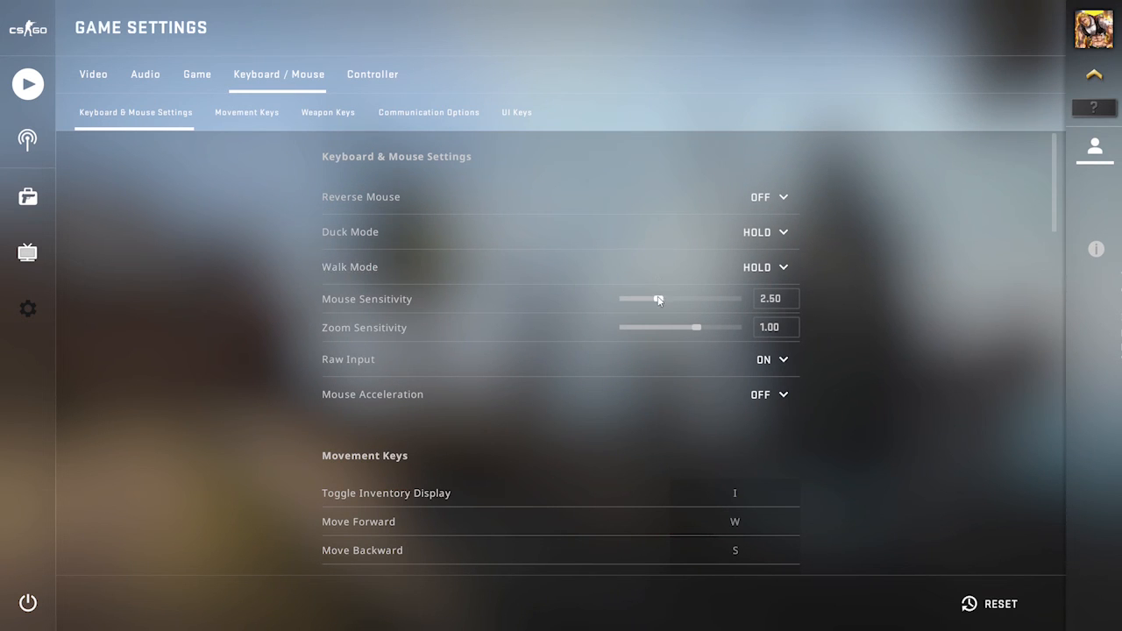
Set mouse sensitivity to 1.51 and zoom sensitivity to 0.71, then review the key binding lists.
drag(659, 299, 647, 299)
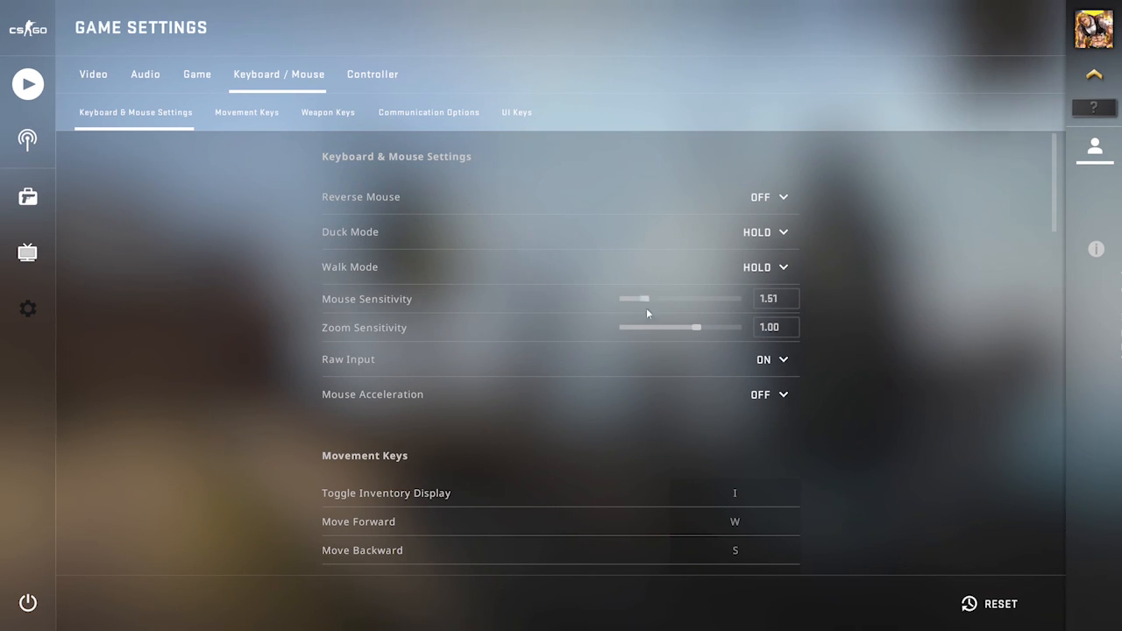
drag(693, 327, 648, 327)
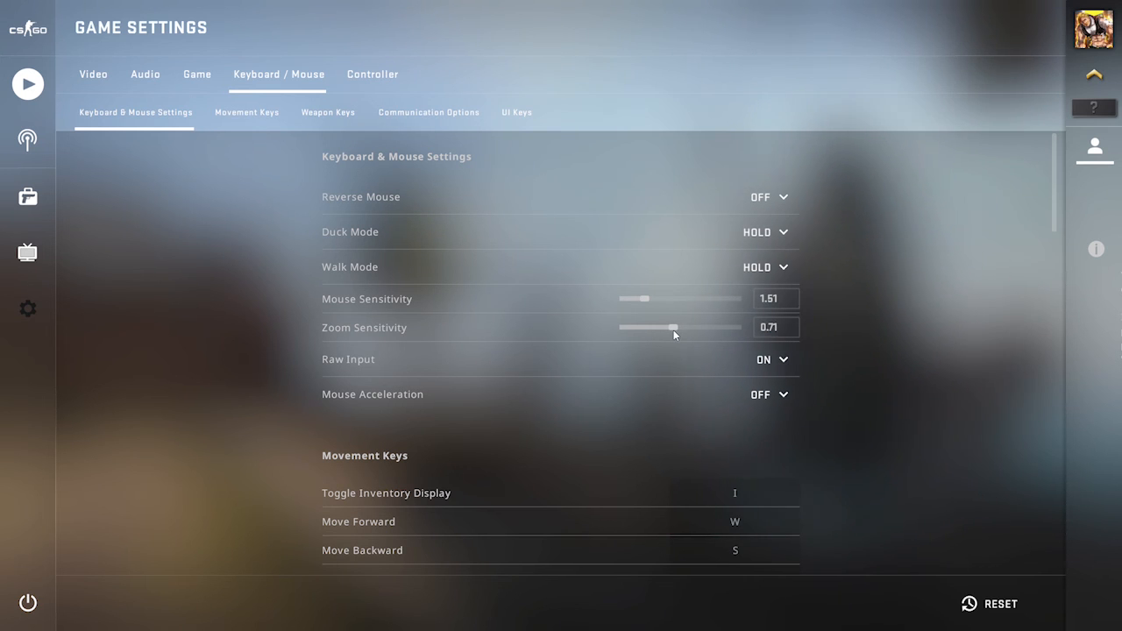
scroll(down, 3)
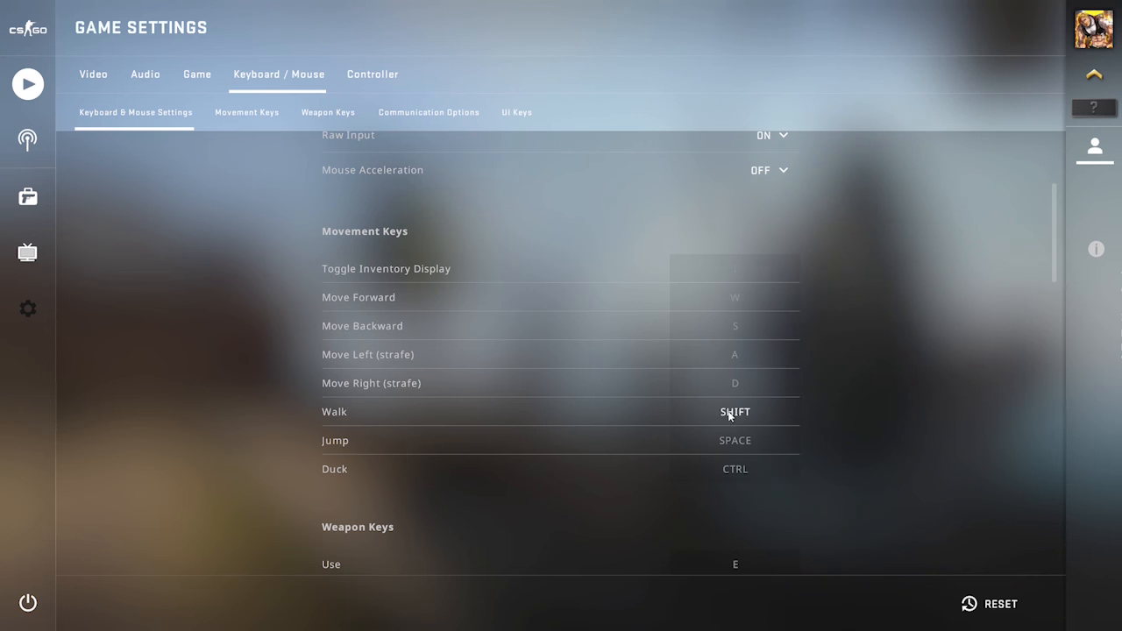
scroll(down, 3)
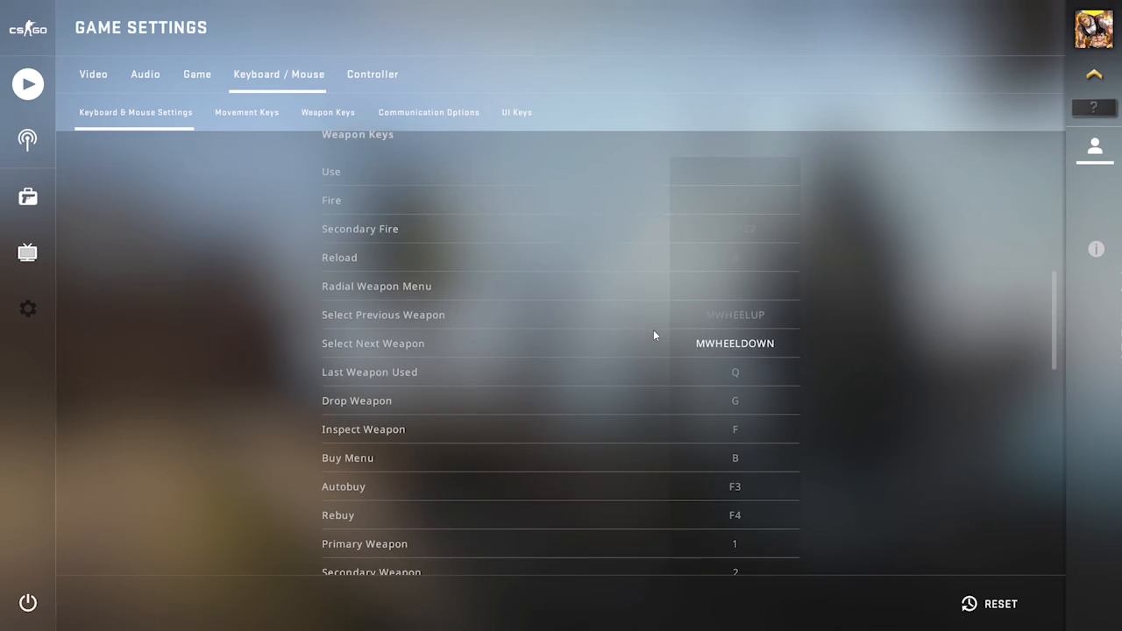
scroll(down, 3)
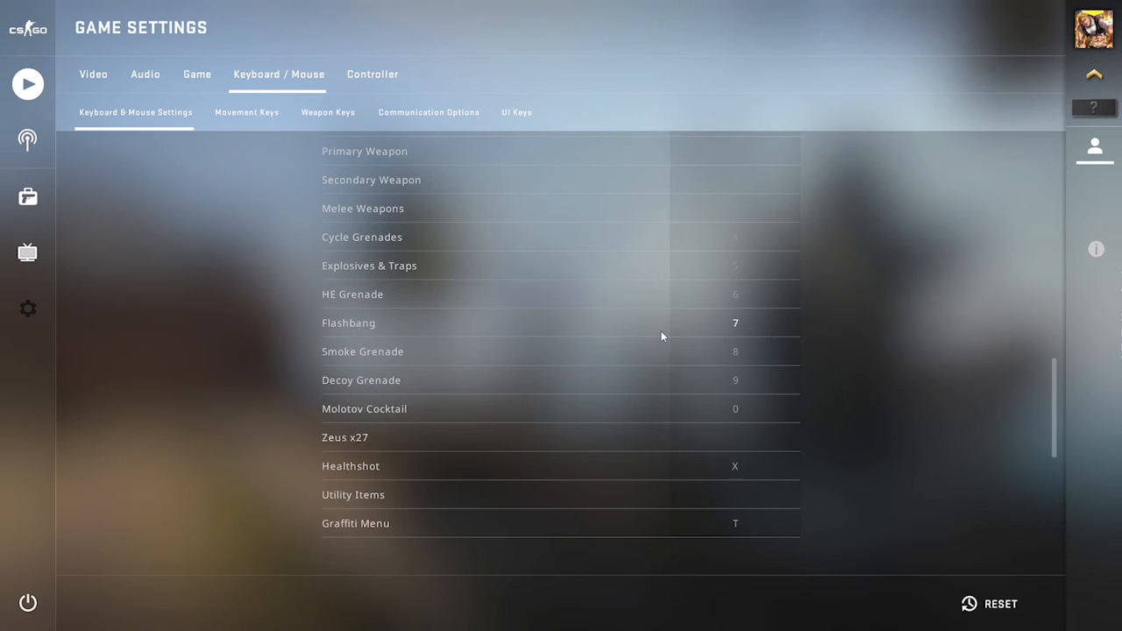
scroll(down, 3)
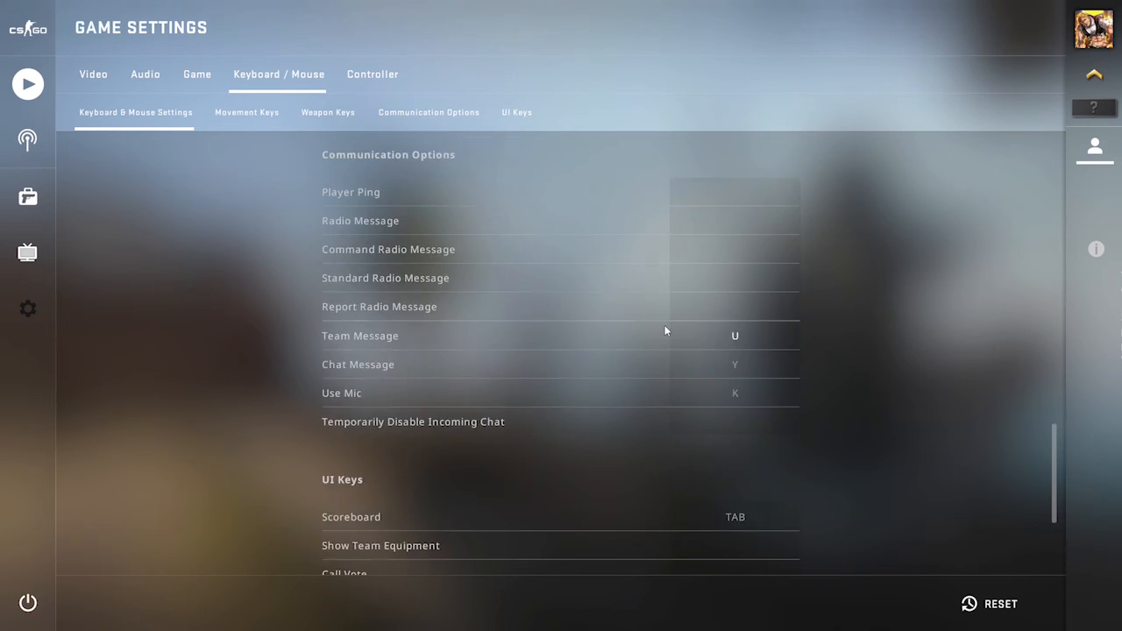
click(93, 74)
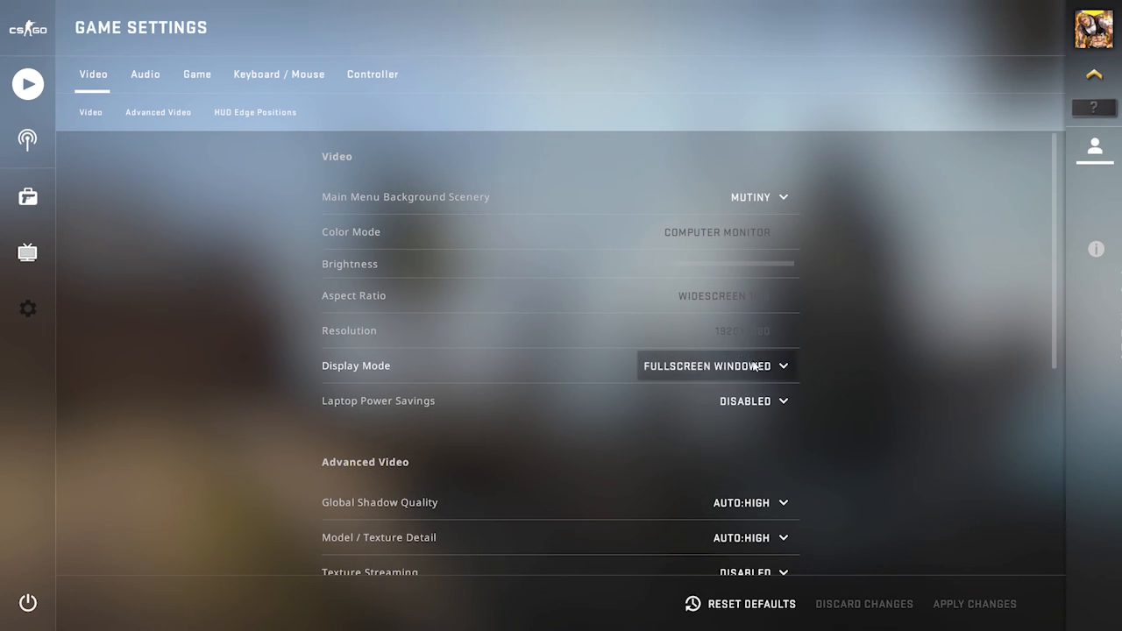
Set Display Mode to Fullscreen and keep the 1920x1080 resolution in Video settings.
click(714, 366)
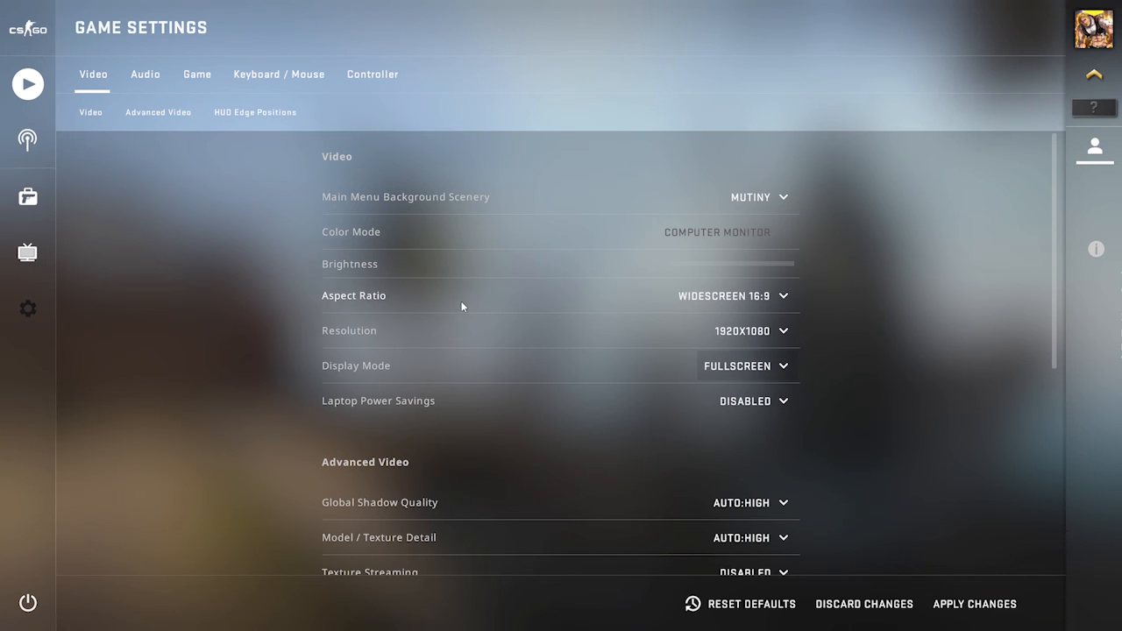
mouse_move(809, 414)
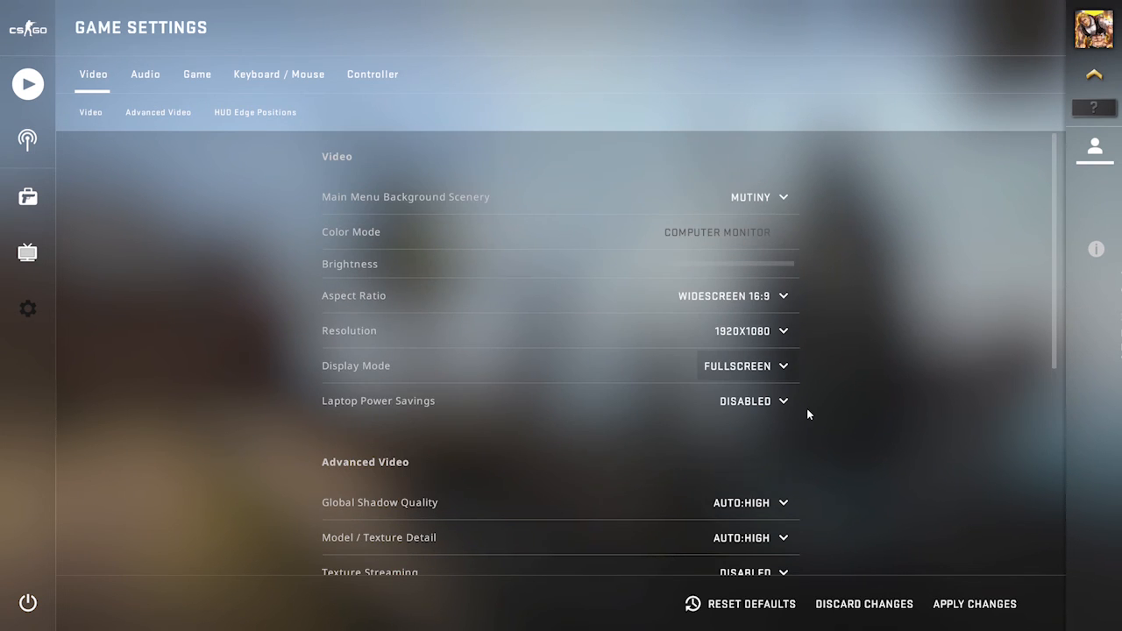
click(752, 331)
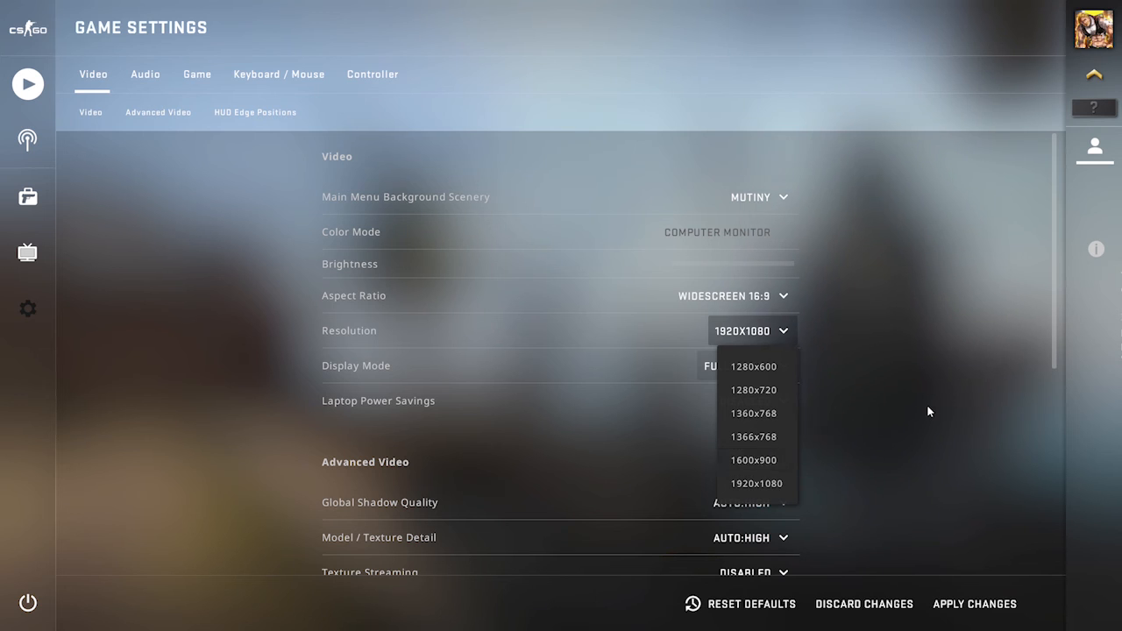
scroll(down, 3)
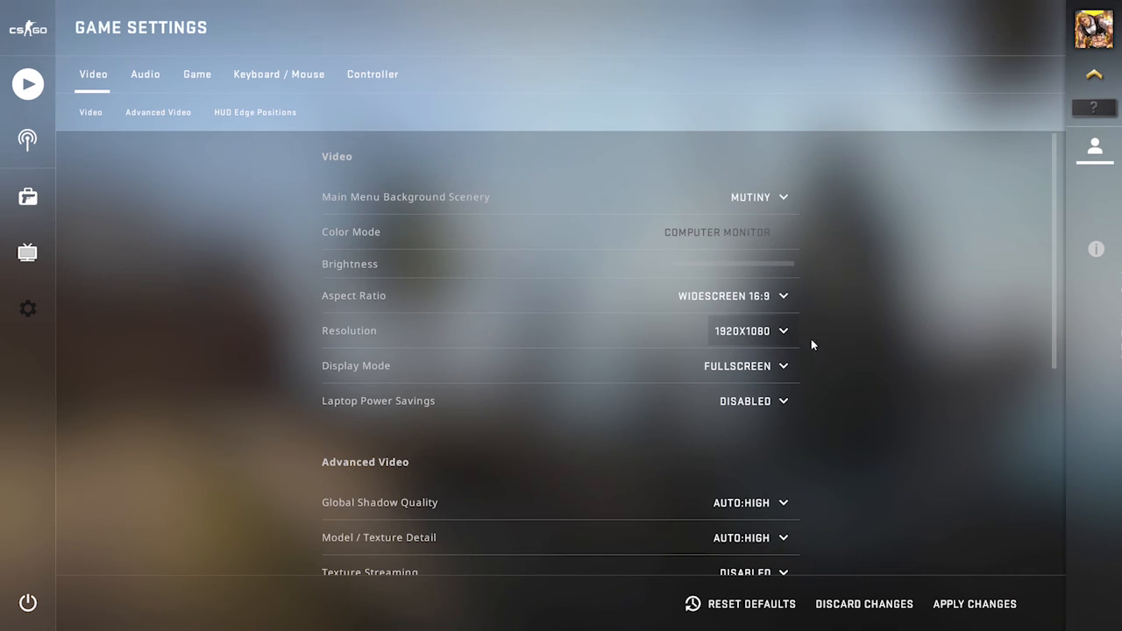
mouse_move(945, 404)
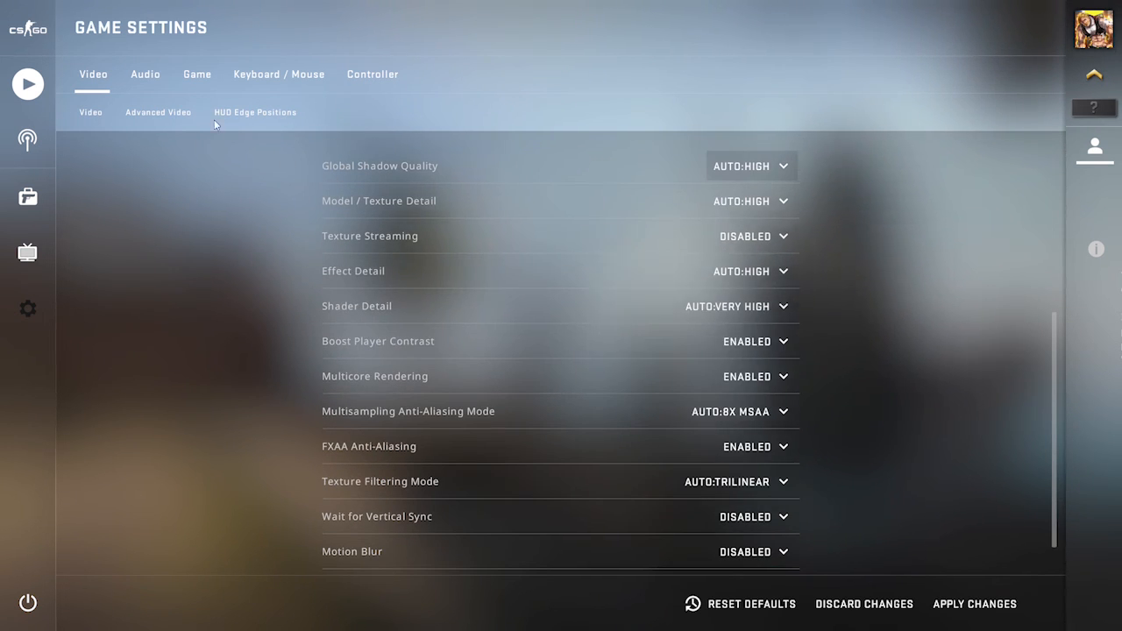
Set Switch Weapon on Pick Up to No under the Game > Item settings.
click(196, 73)
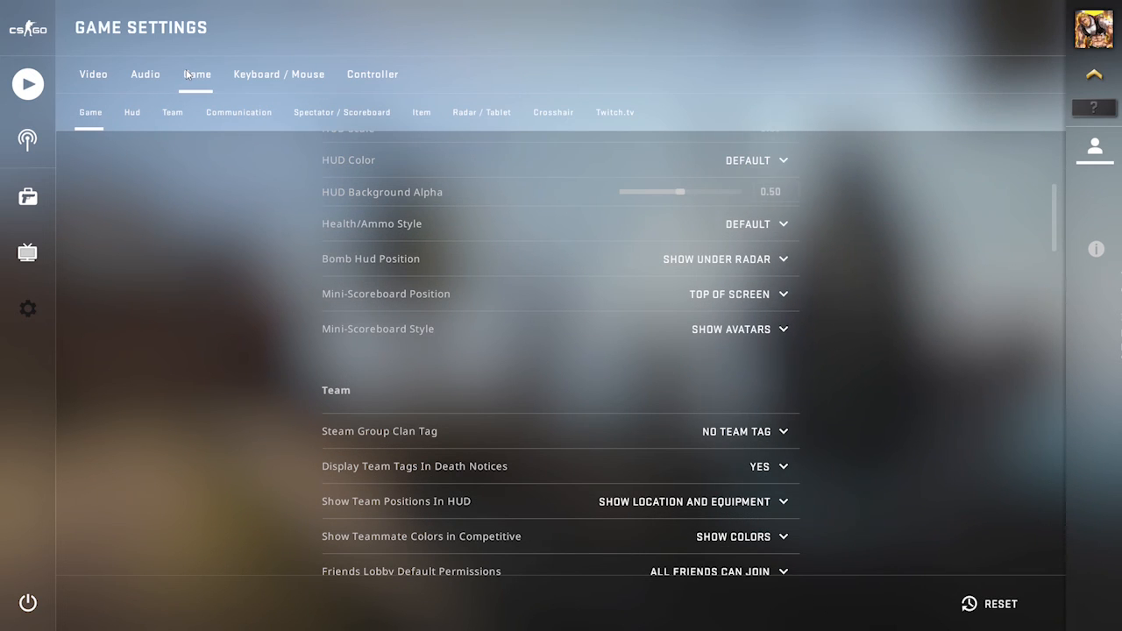
mouse_move(422, 112)
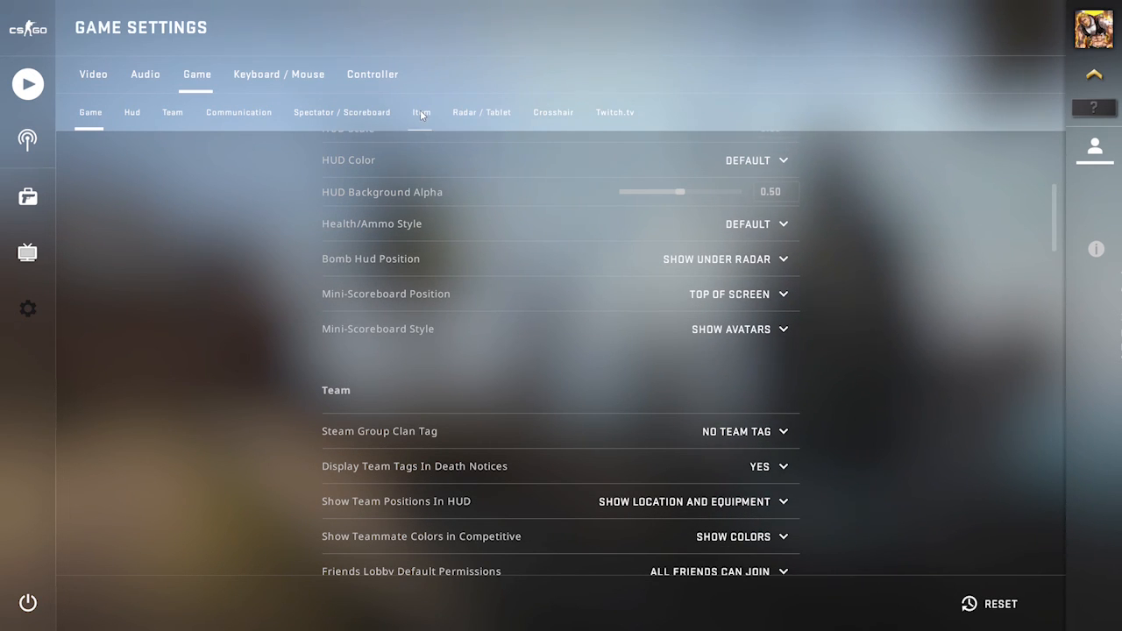
click(421, 112)
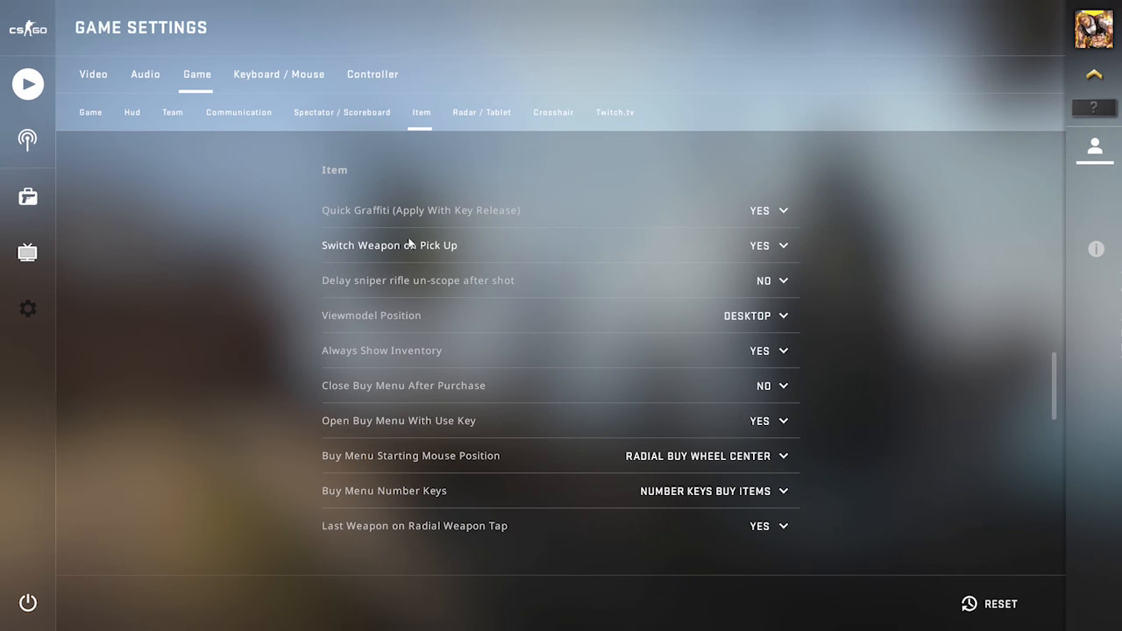
click(768, 246)
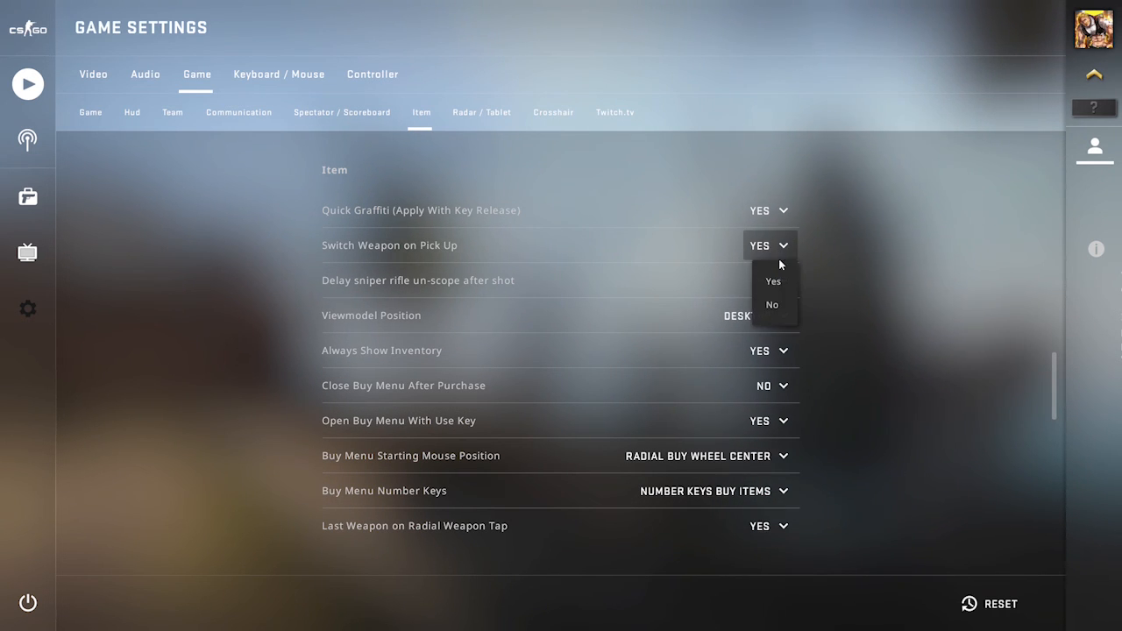
click(771, 305)
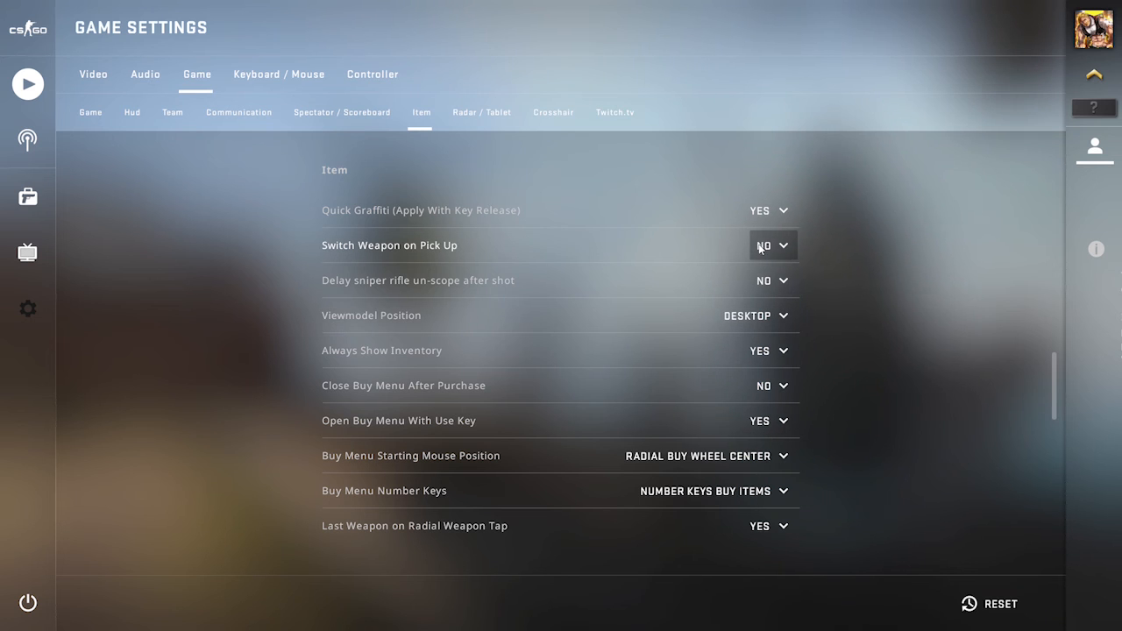
mouse_move(770, 257)
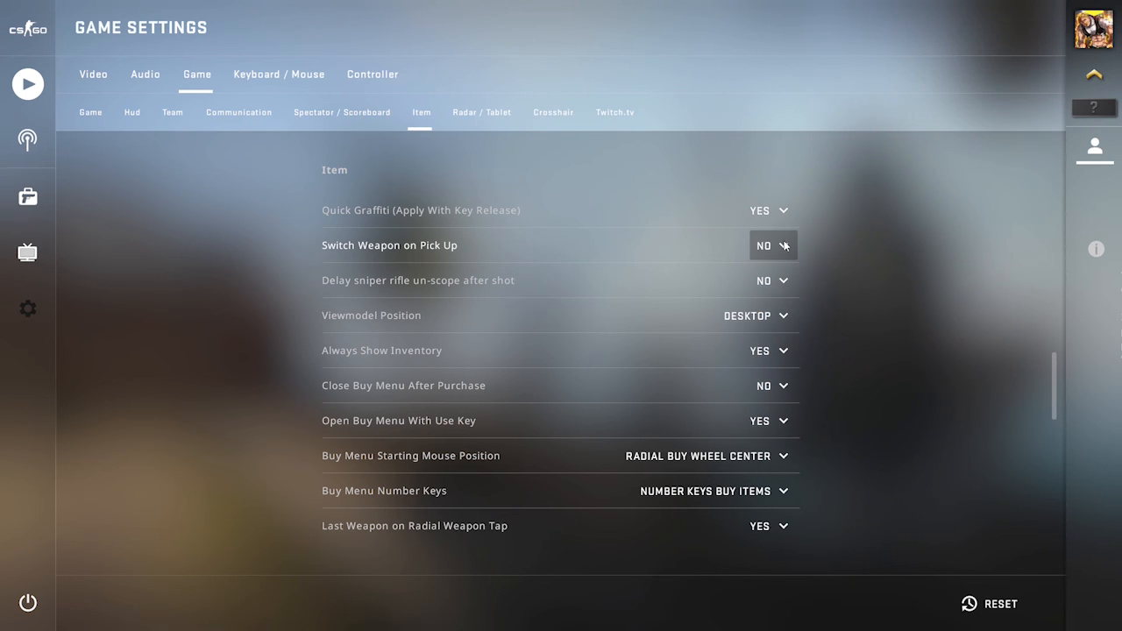
click(554, 112)
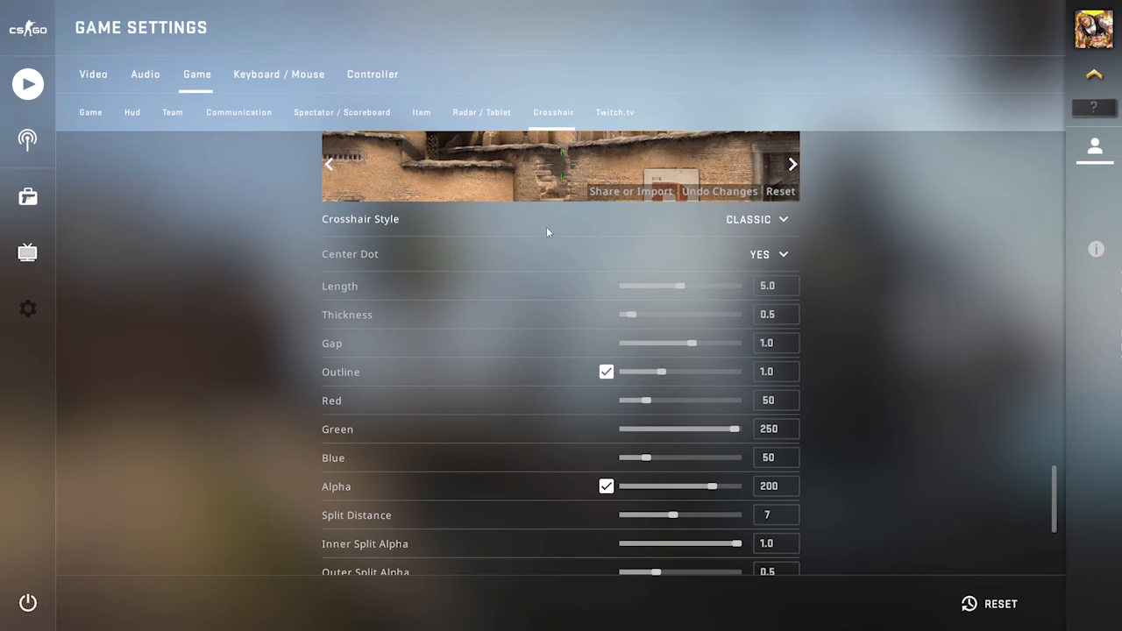
Give the crosshair outline 1.6 and gap -4.7, then settle on Classic Static style.
click(754, 219)
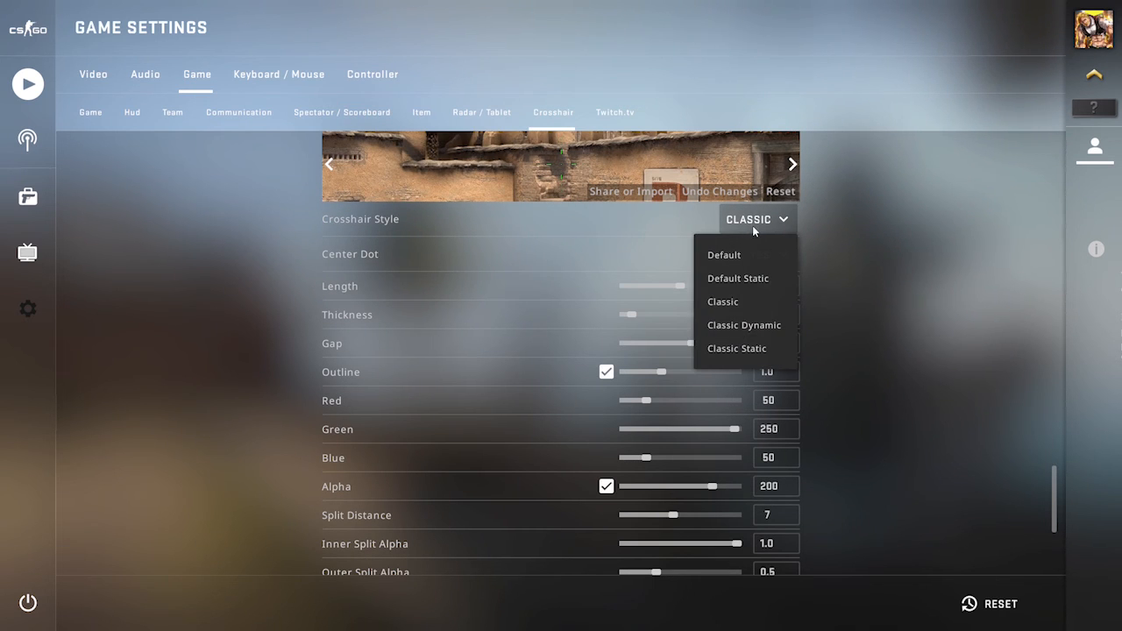
click(737, 348)
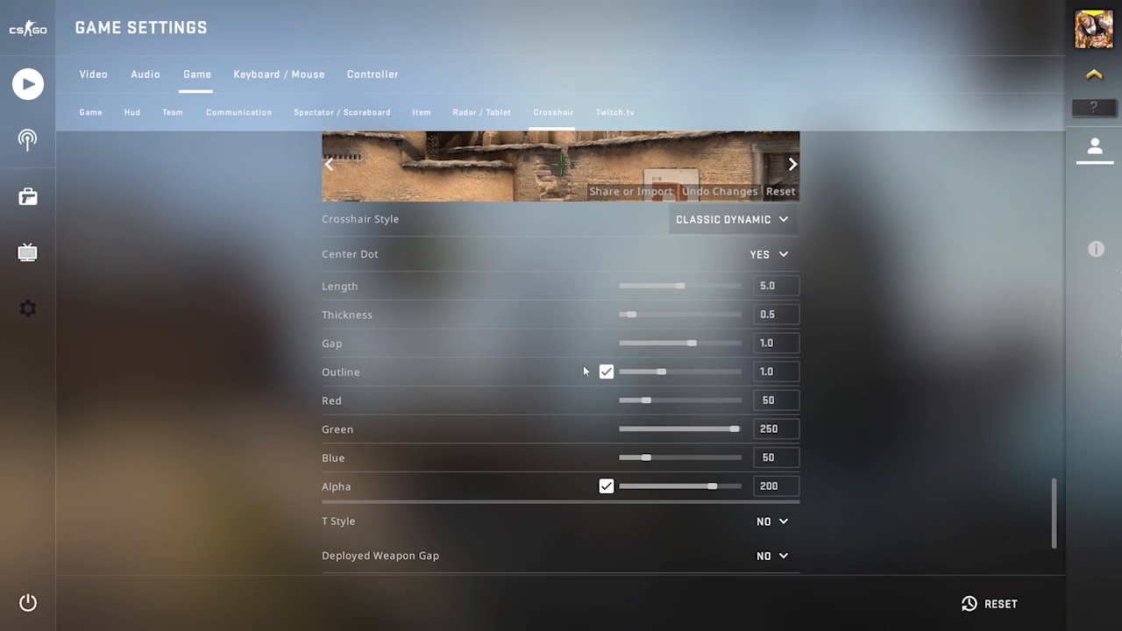
drag(642, 371, 713, 371)
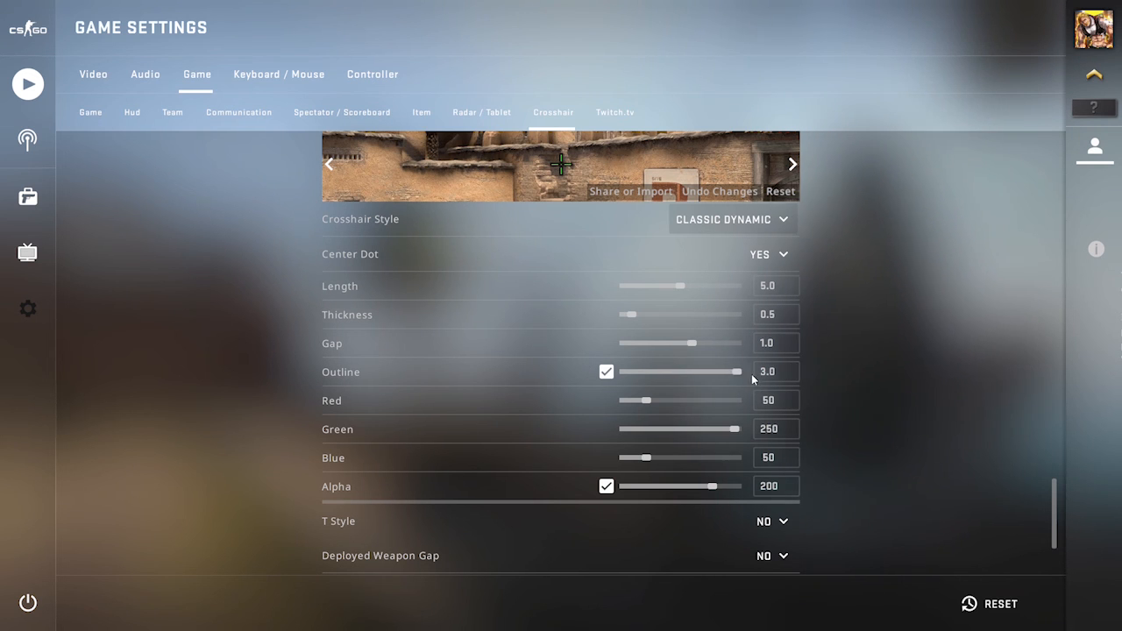
drag(715, 372, 654, 371)
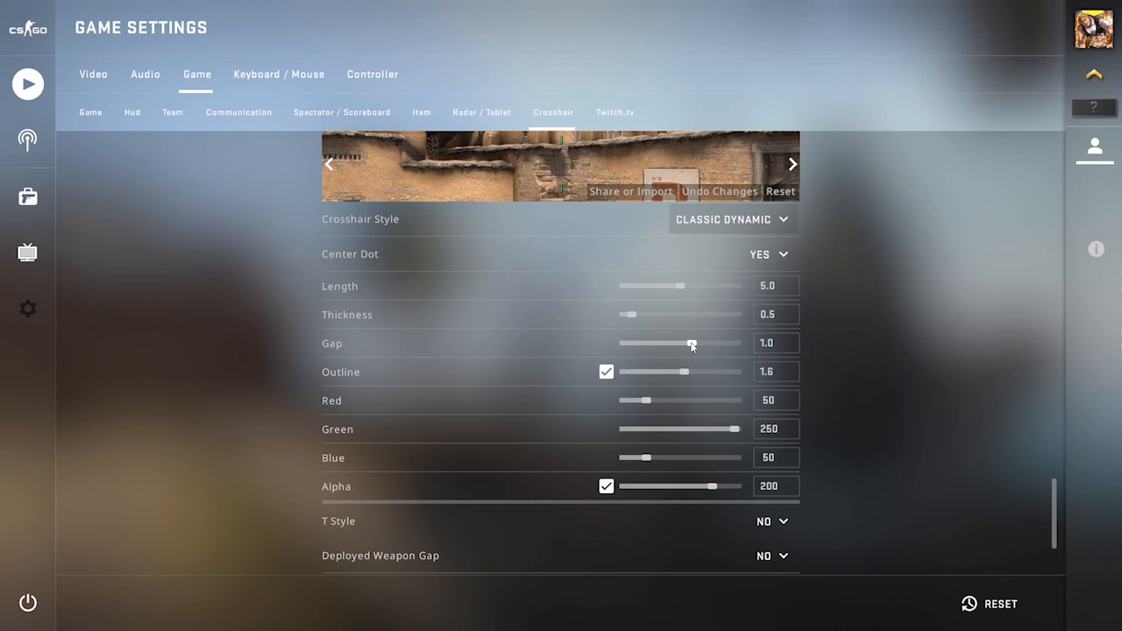
drag(691, 343, 625, 343)
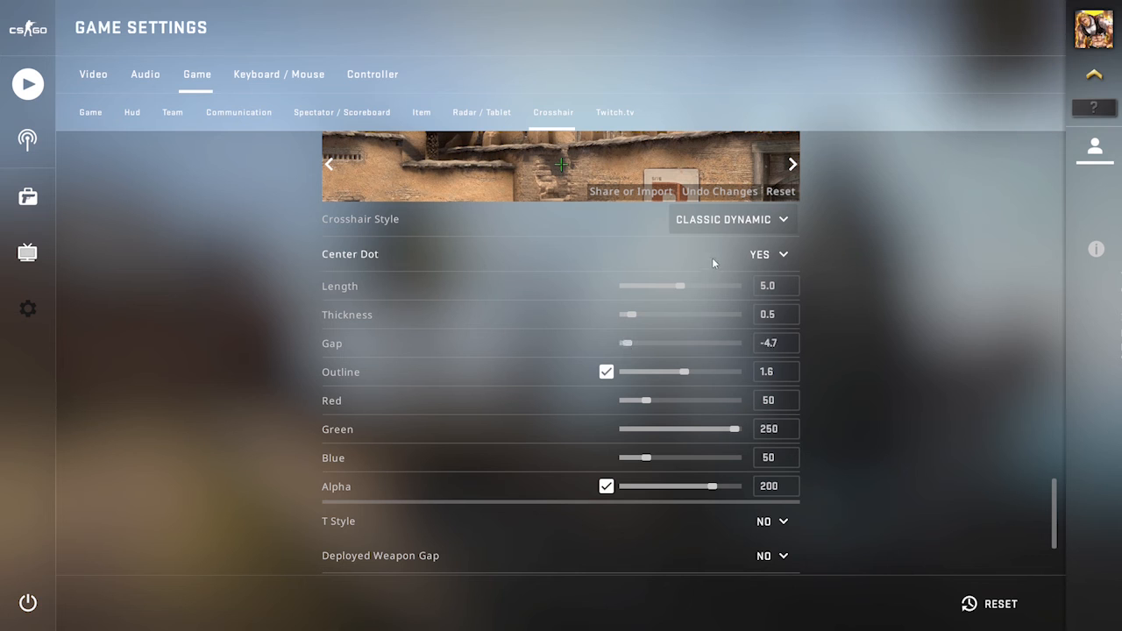
click(733, 219)
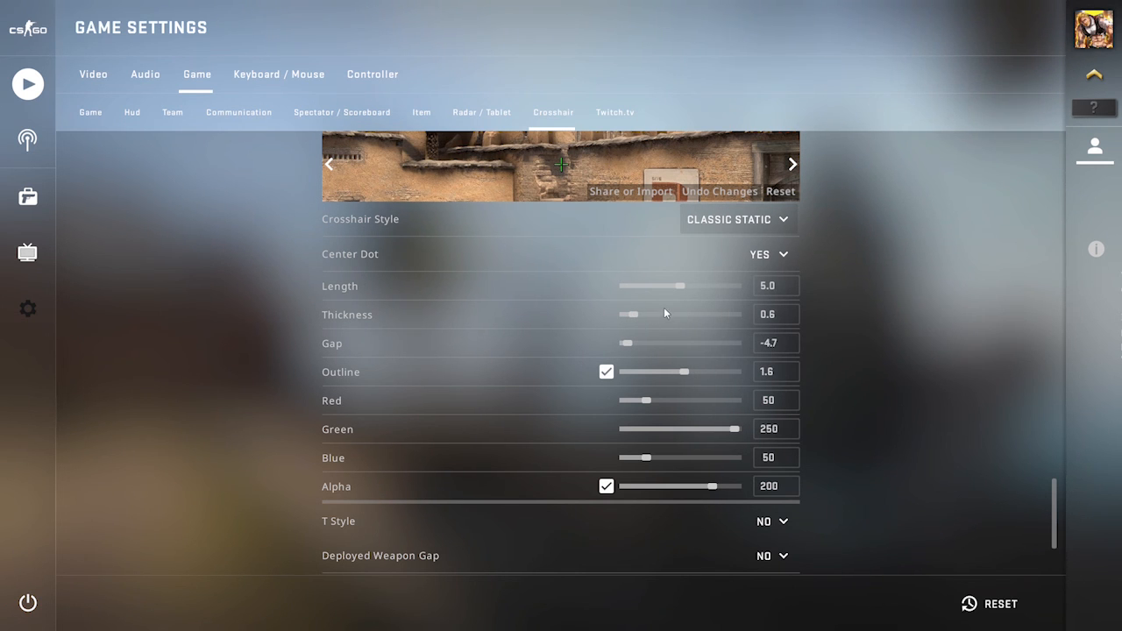
Set crosshair thickness 6.0, length 10.0 and gap 5.0.
drag(629, 314, 728, 314)
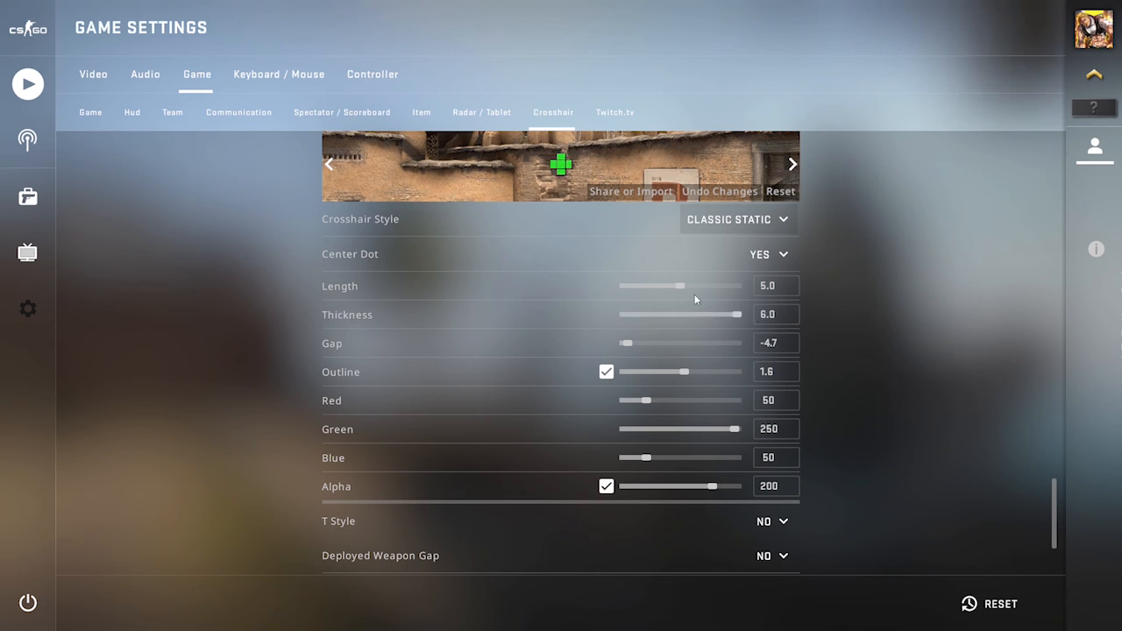
drag(653, 285, 741, 286)
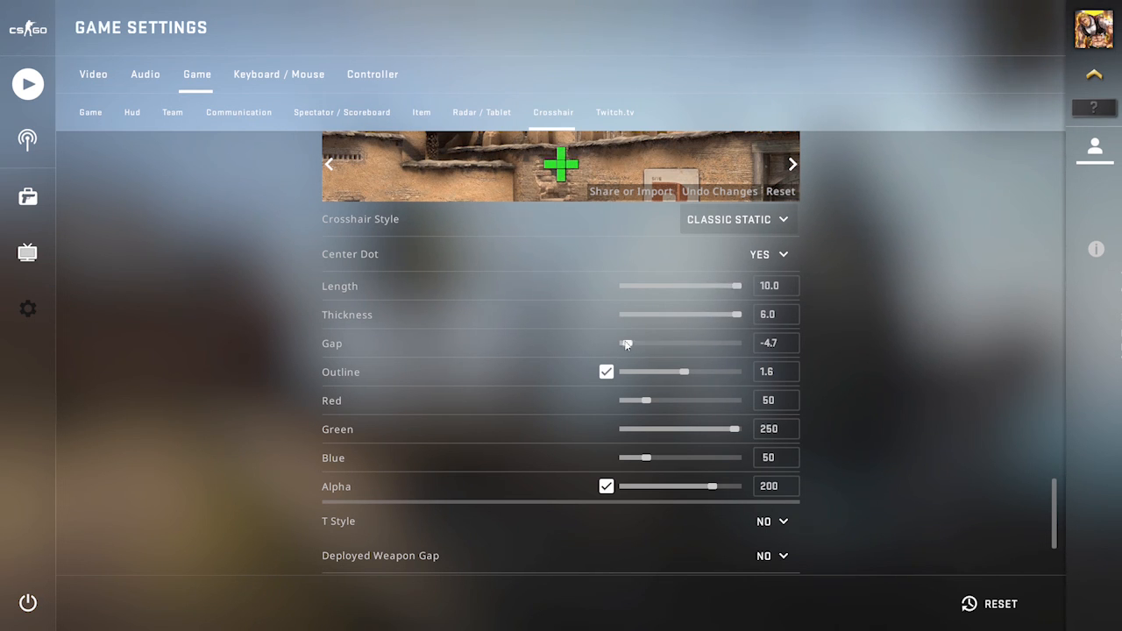
drag(625, 343, 644, 343)
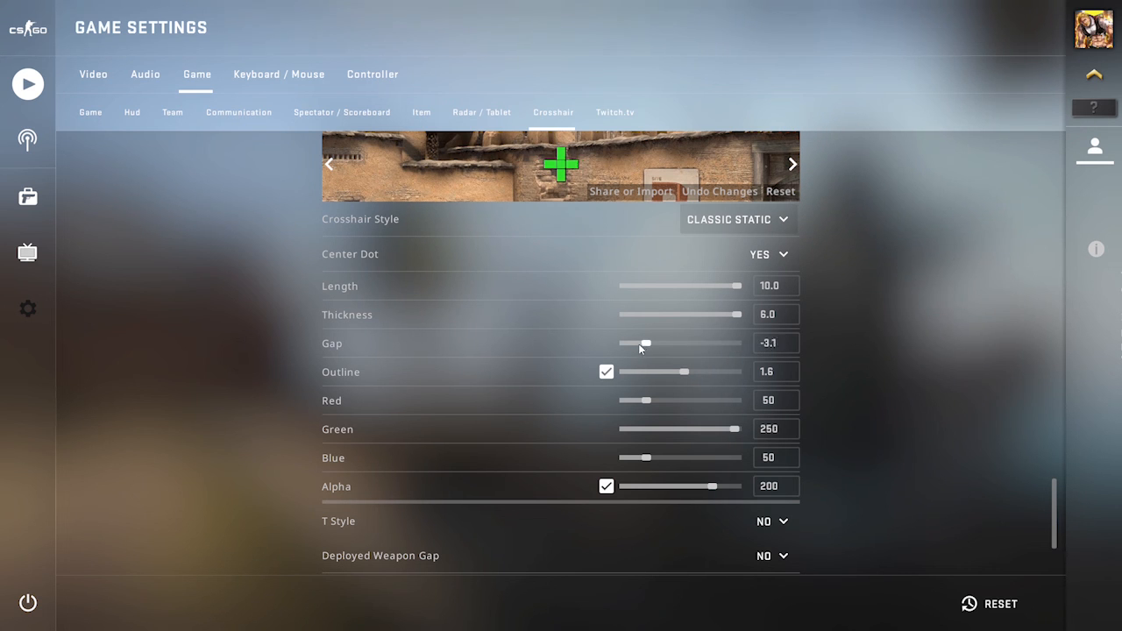
Remove the center dot, turn off the outline and darken the green to 0/134/0.
click(769, 254)
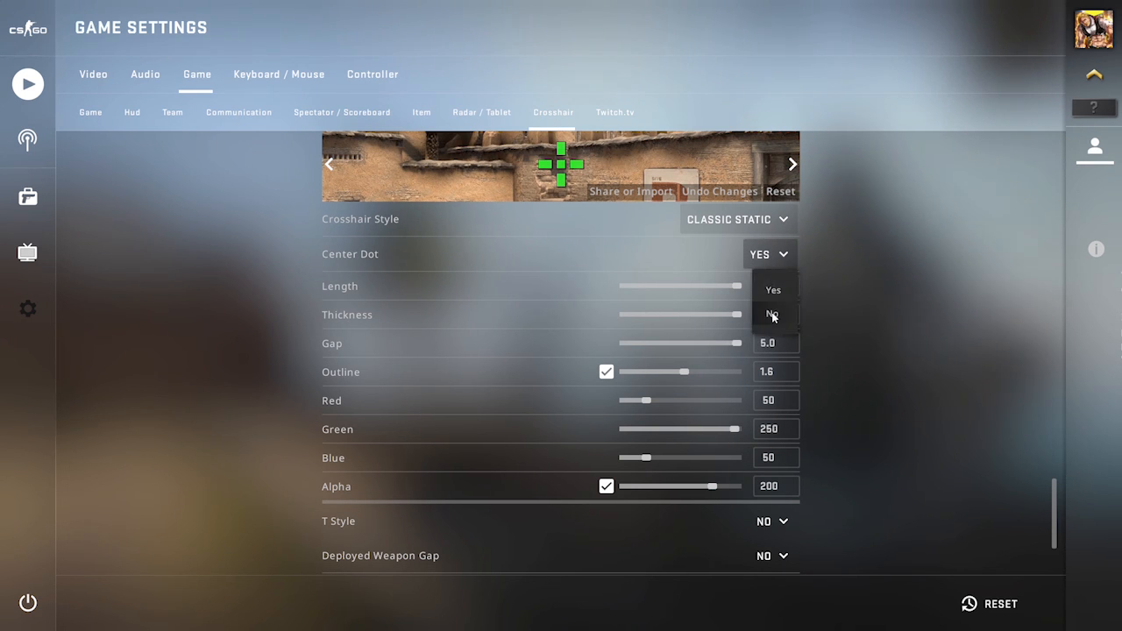
click(771, 315)
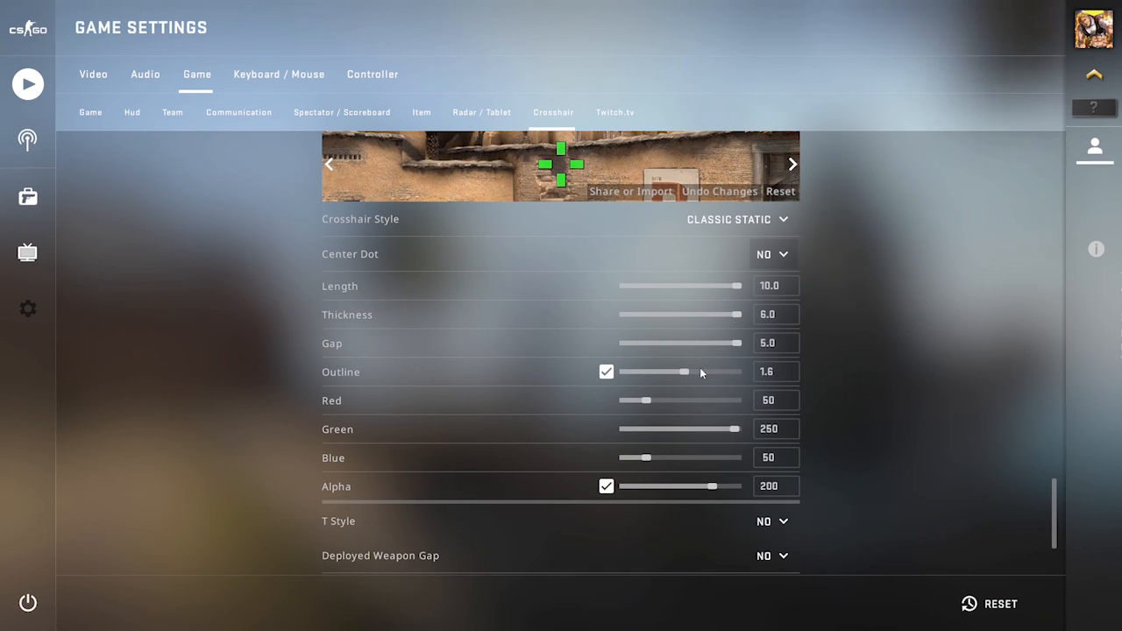
drag(677, 372, 688, 372)
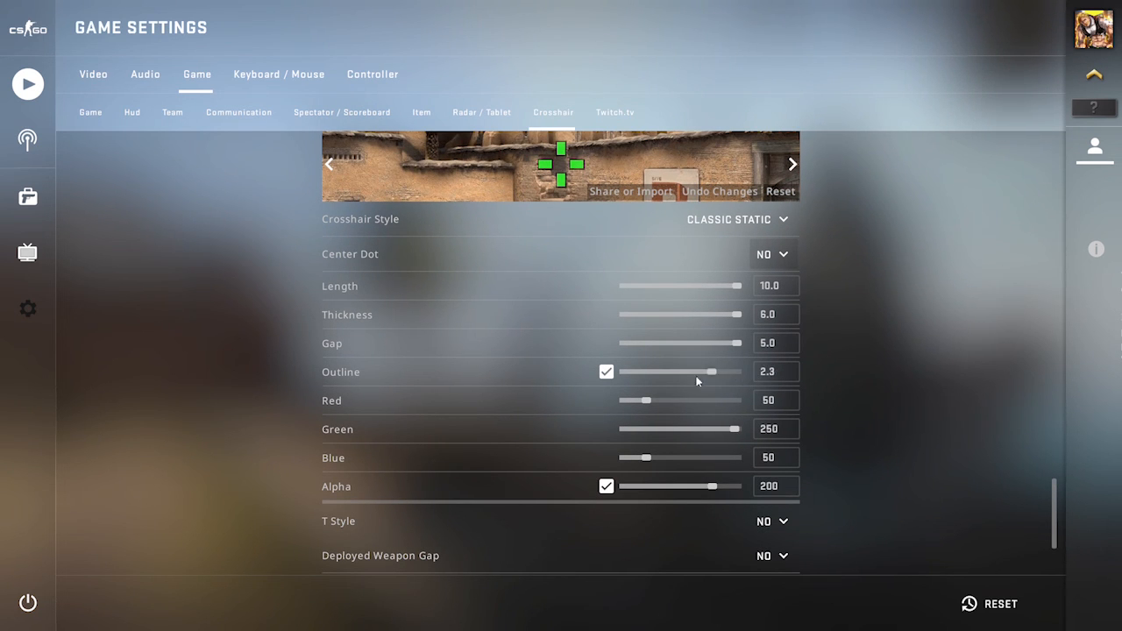
click(606, 372)
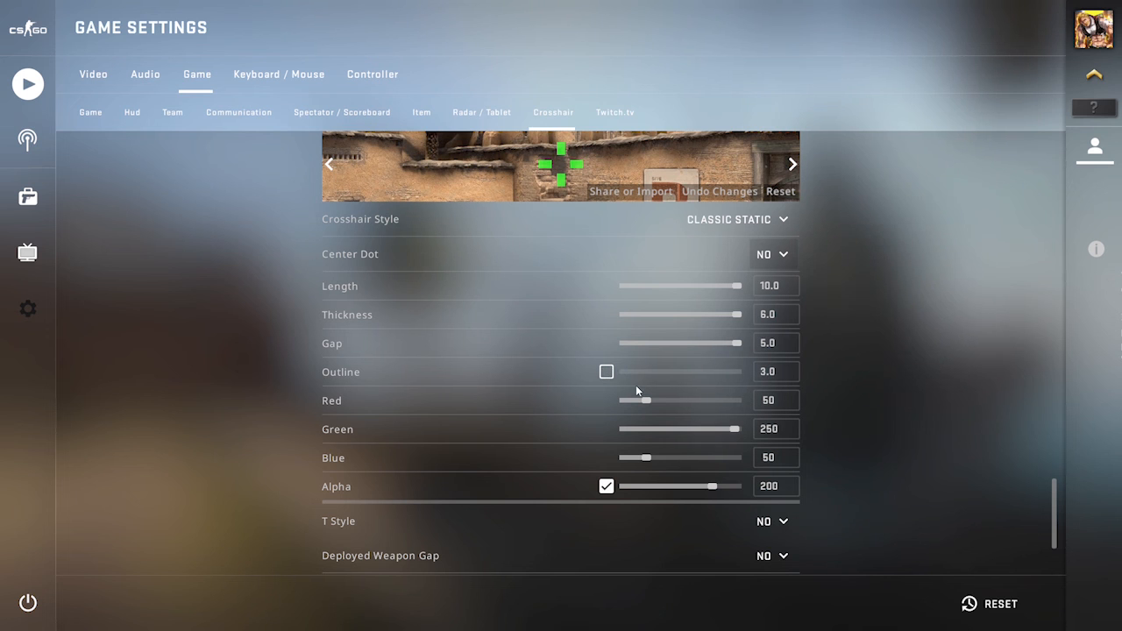
drag(637, 401, 623, 401)
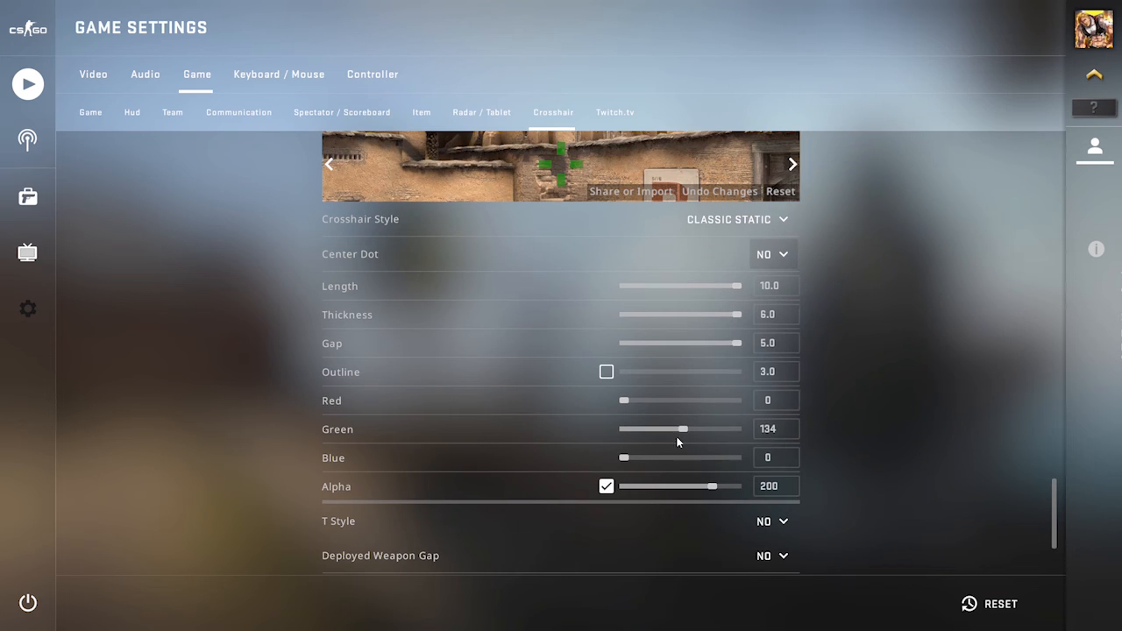
Keep alpha at 255 and set crosshair length 7.1 with thickness 1.0.
drag(714, 485, 623, 486)
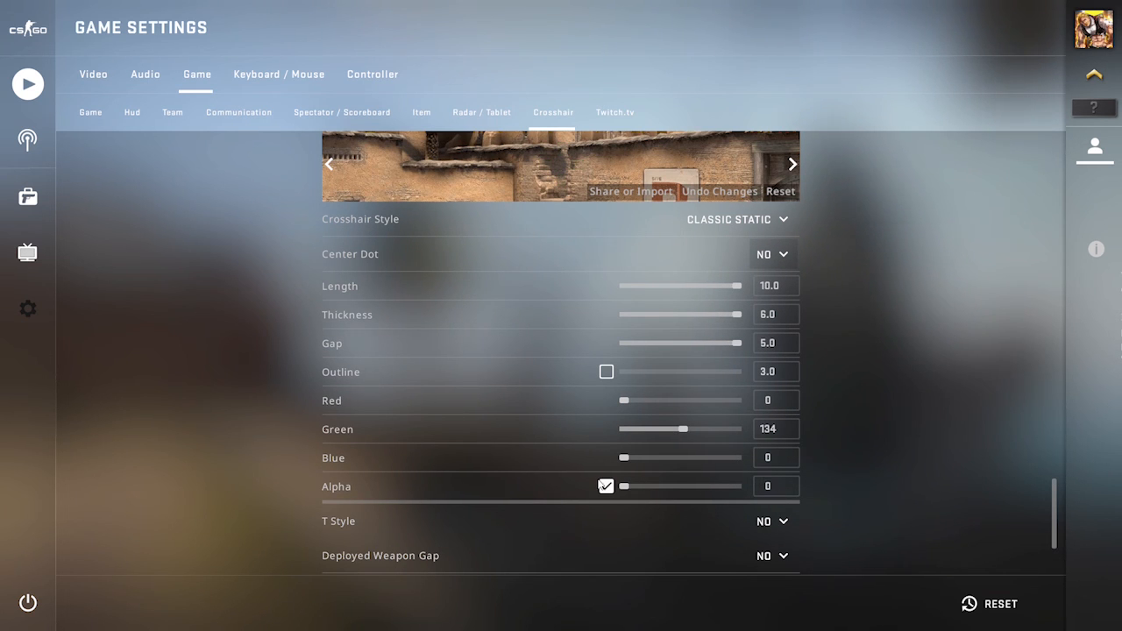
drag(623, 486, 741, 486)
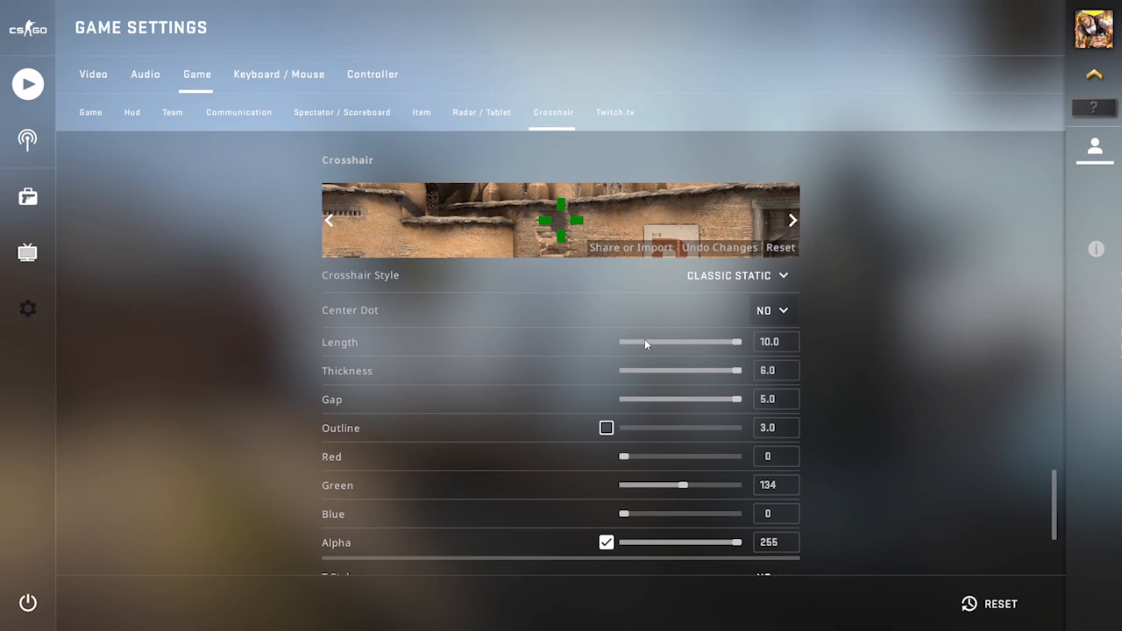
drag(741, 342, 631, 342)
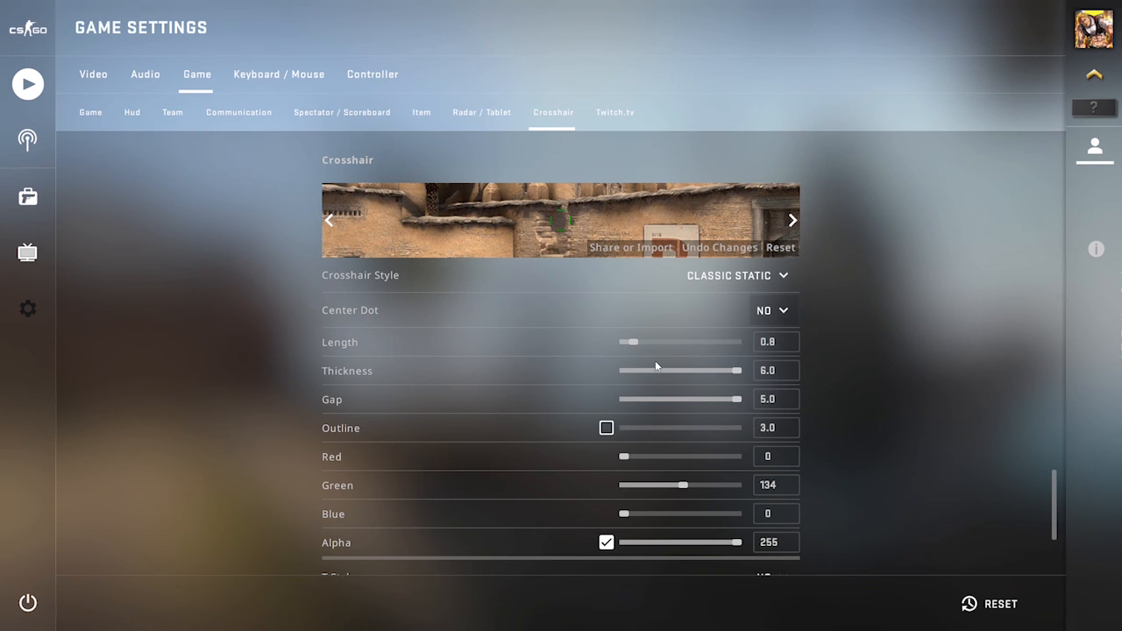
mouse_move(634, 340)
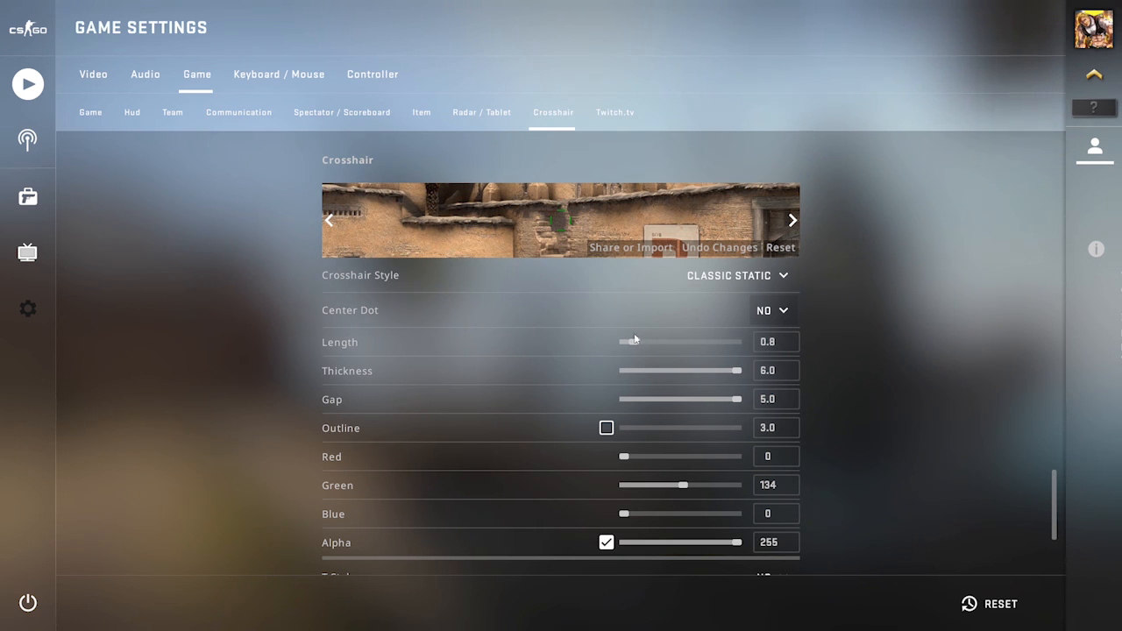
drag(739, 370, 636, 370)
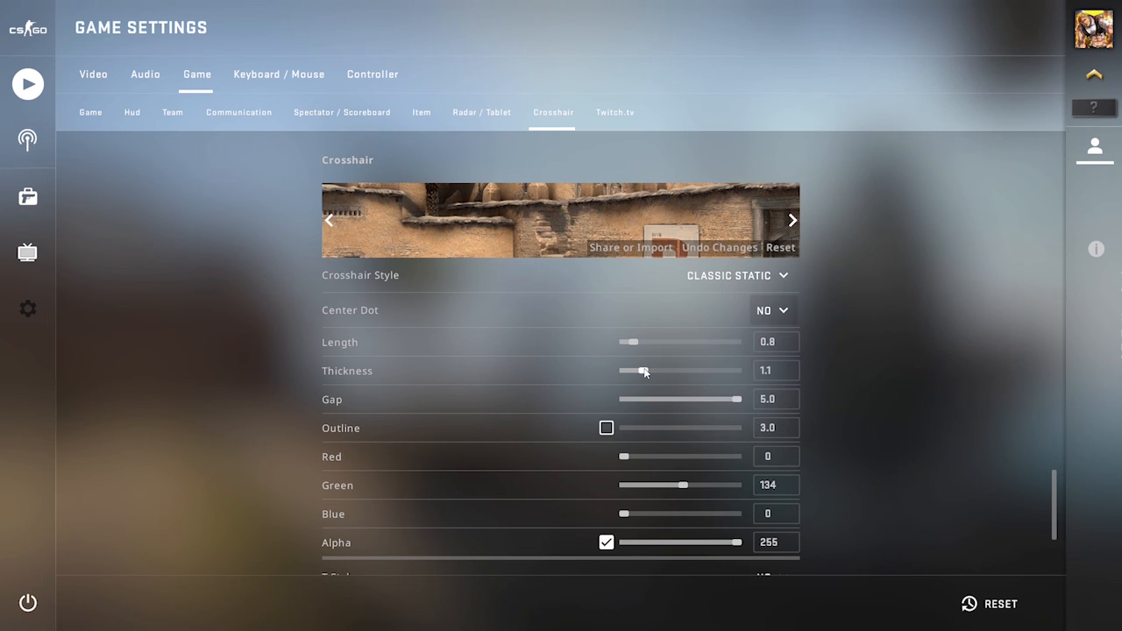
drag(645, 370, 622, 370)
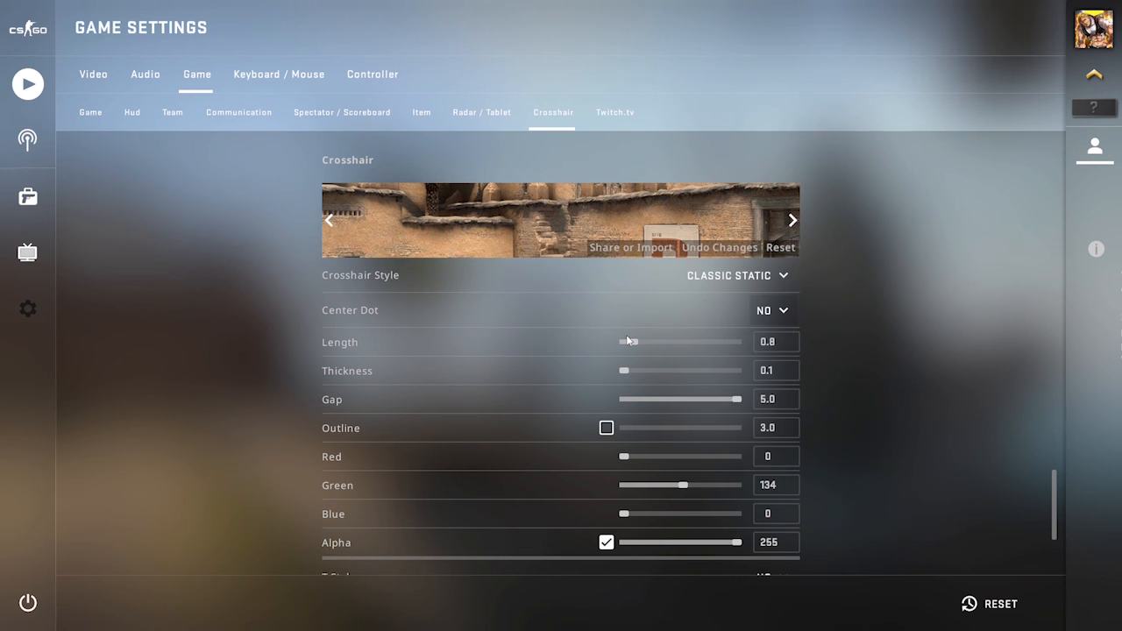
drag(628, 342, 709, 342)
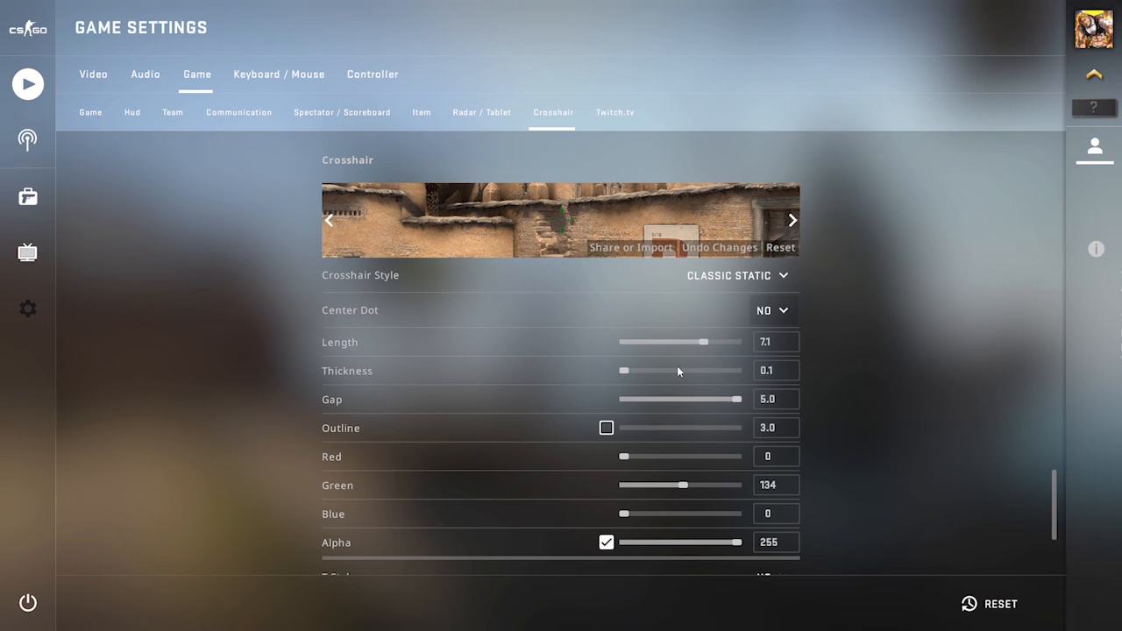
drag(623, 371, 641, 371)
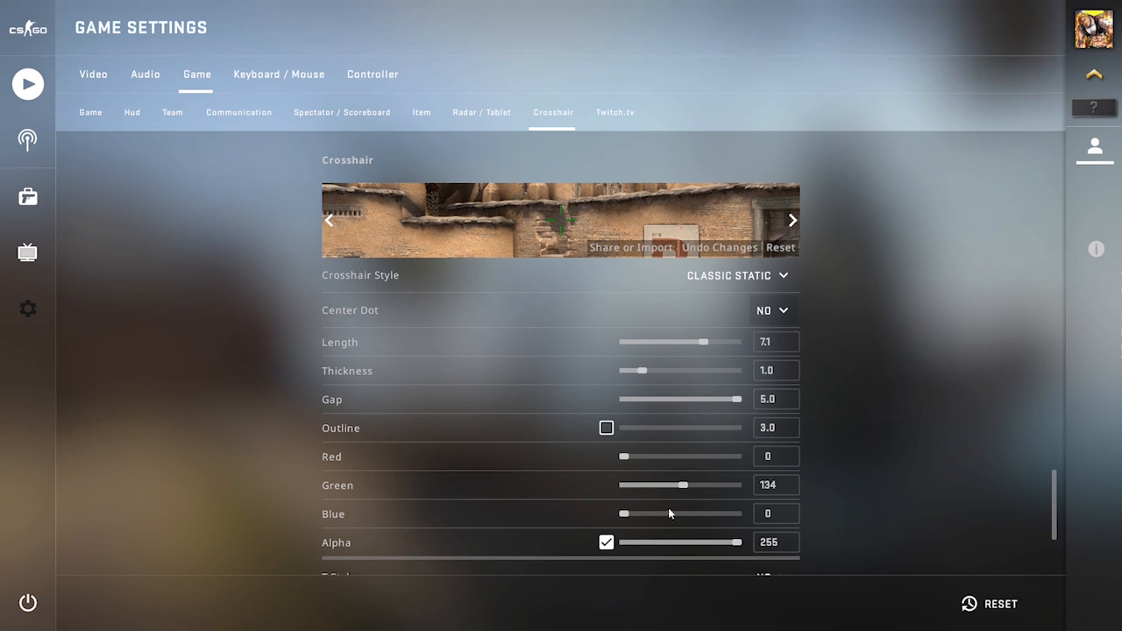
Change the crosshair colour to cyan (red 0, green 255, blue 255).
drag(623, 456, 739, 456)
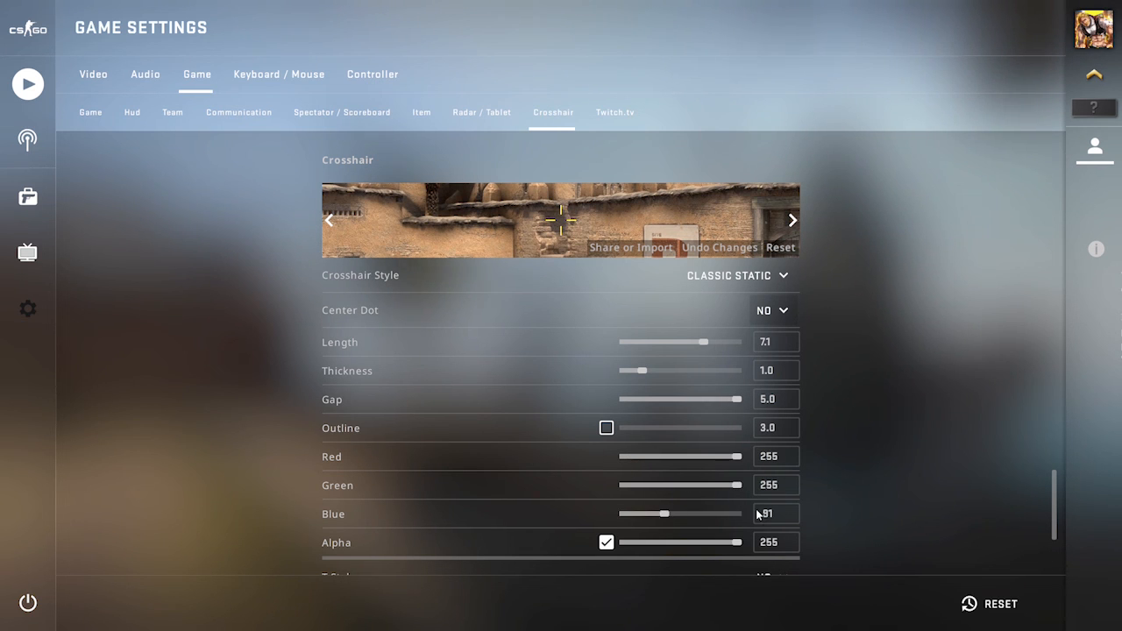
drag(645, 514, 741, 514)
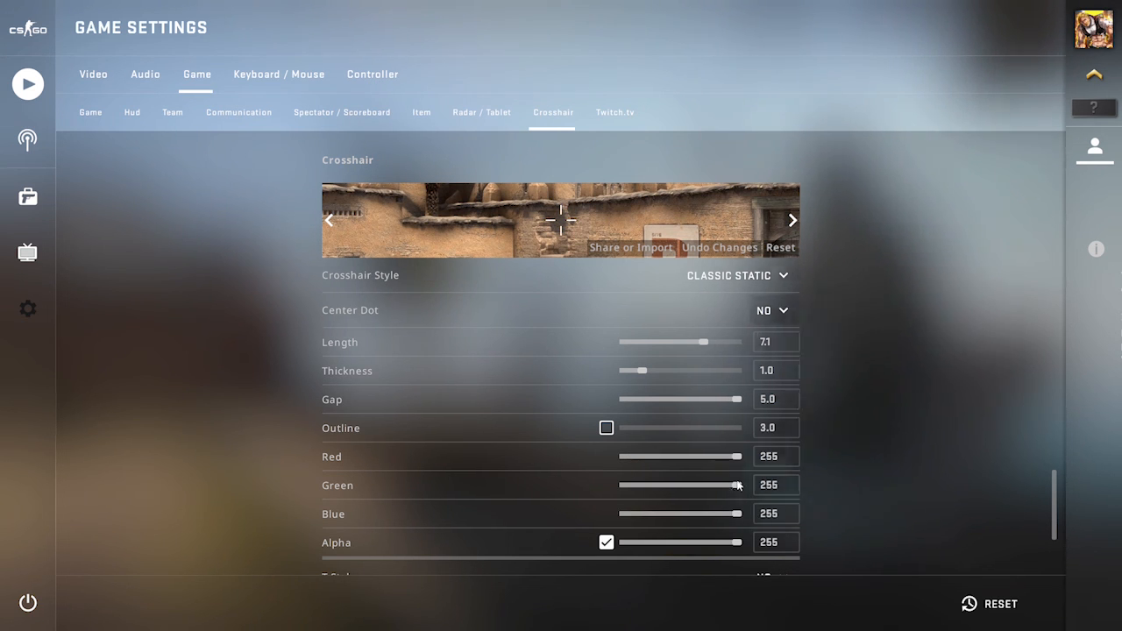
drag(741, 457, 629, 457)
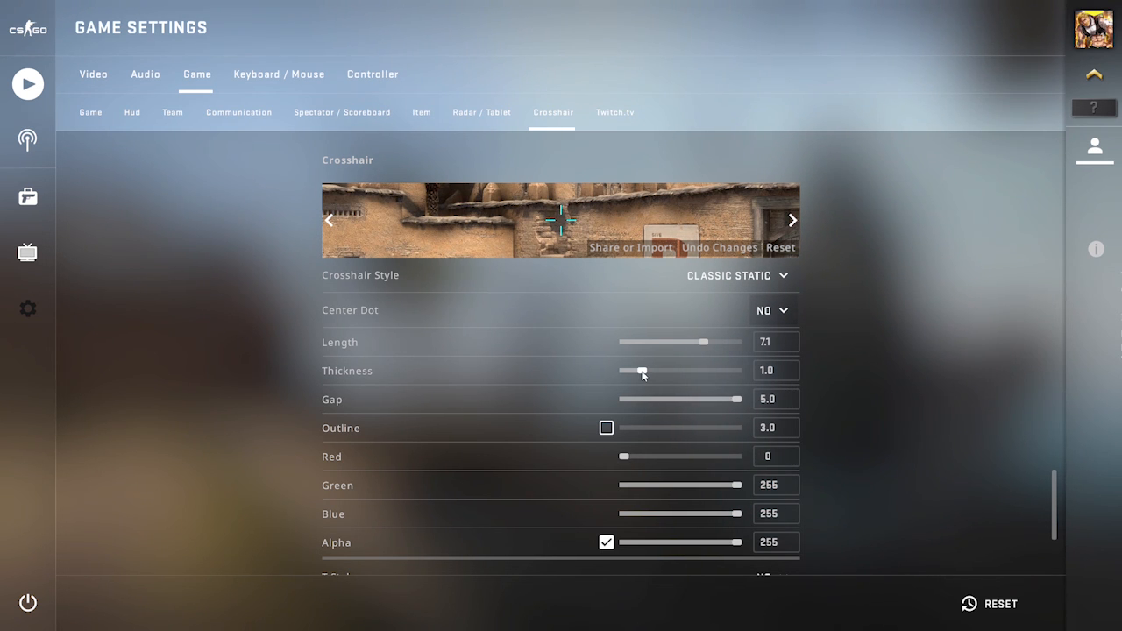
Set the crosshair gap to -1.6, with thickness near 2.0 and length 4.2.
drag(641, 370, 649, 370)
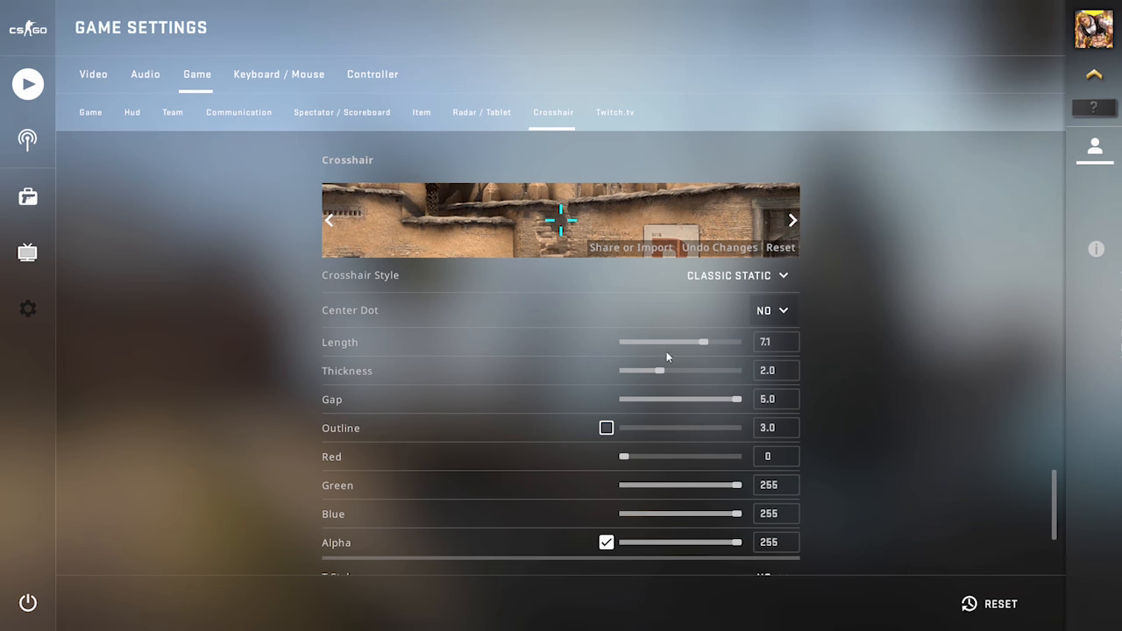
drag(732, 342, 623, 342)
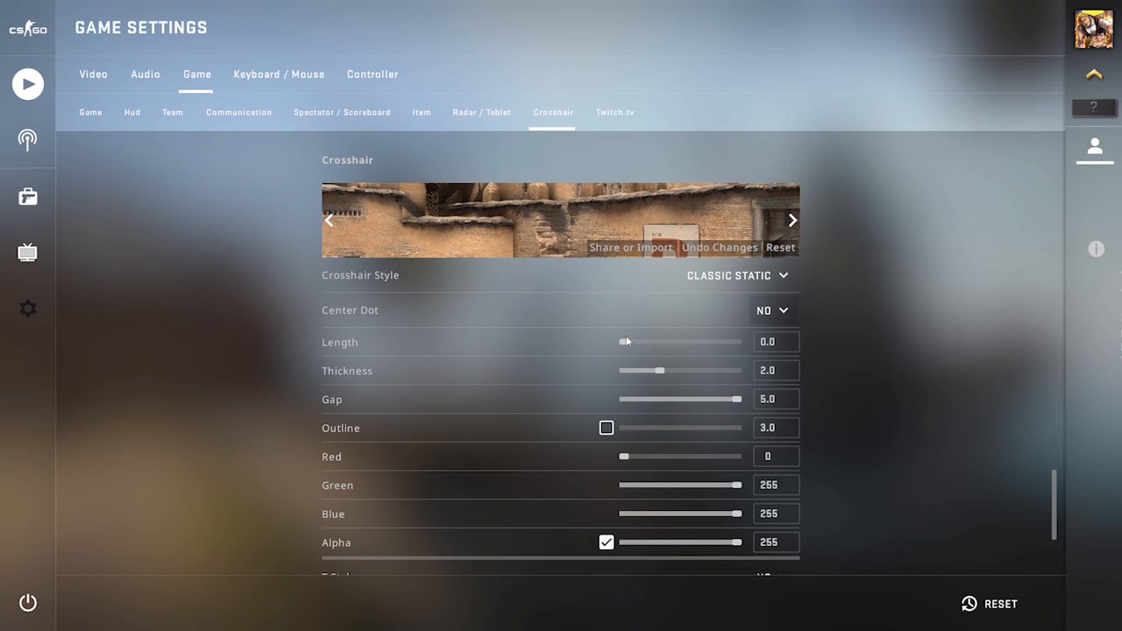
drag(624, 342, 651, 342)
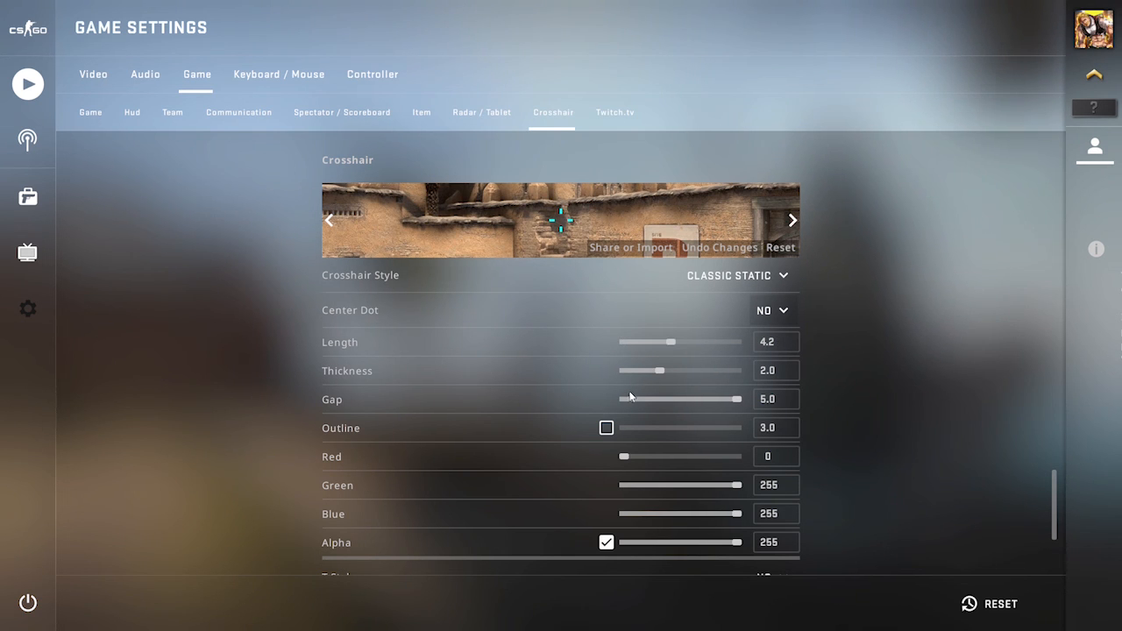
drag(682, 399, 624, 399)
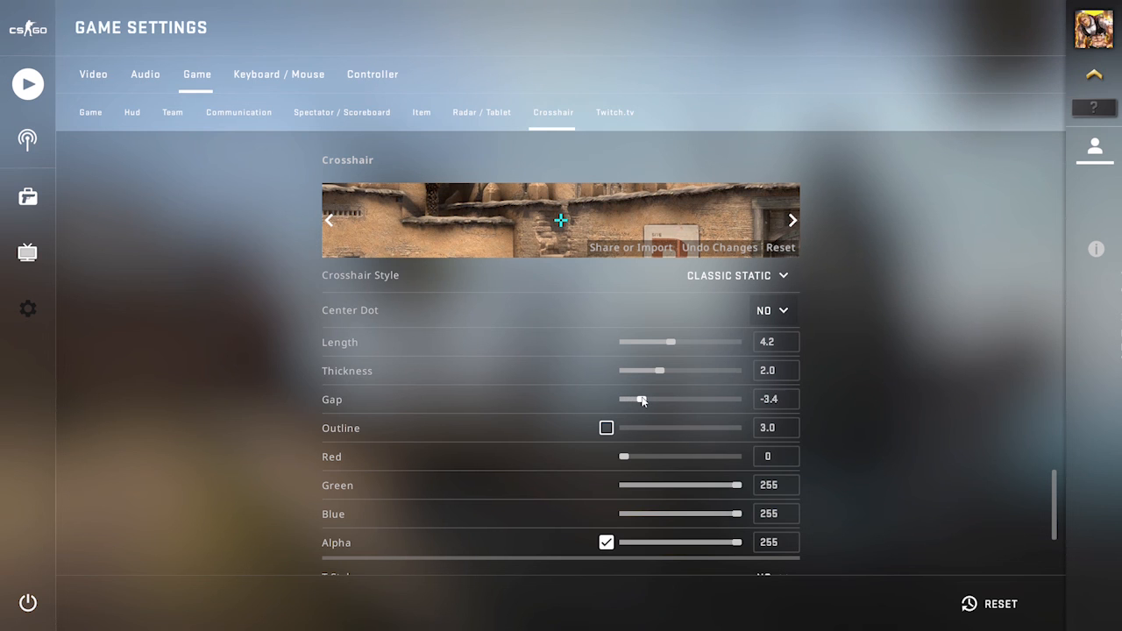
drag(622, 399, 665, 399)
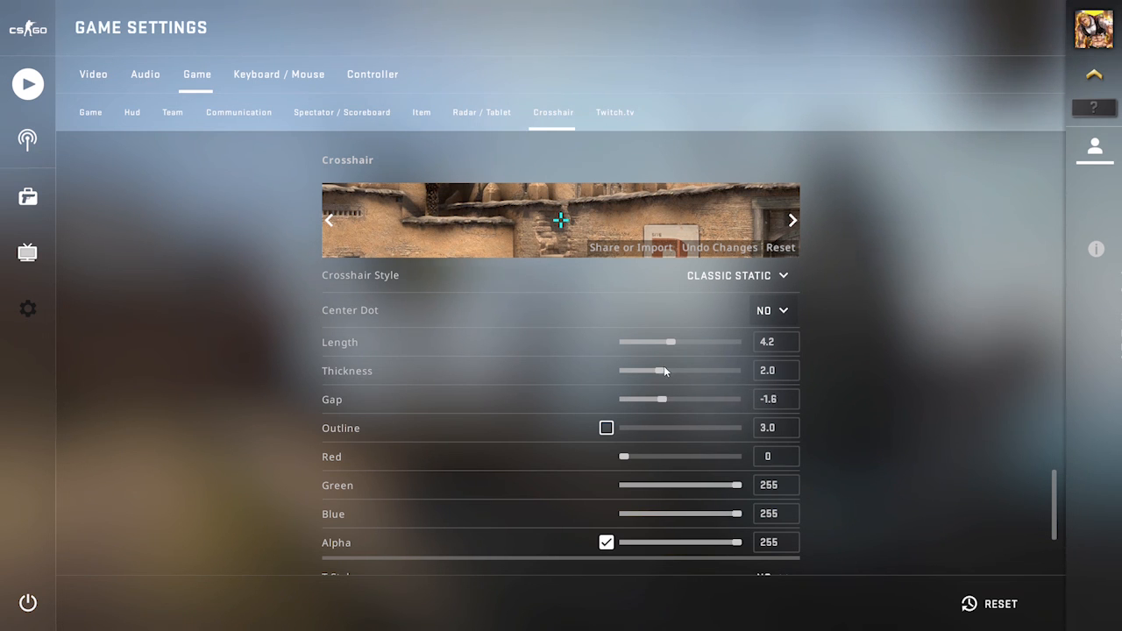
Fine-tune thickness back to 1.0 and length to 3.0, then view Spectator/Scoreboard settings.
drag(641, 370, 631, 370)
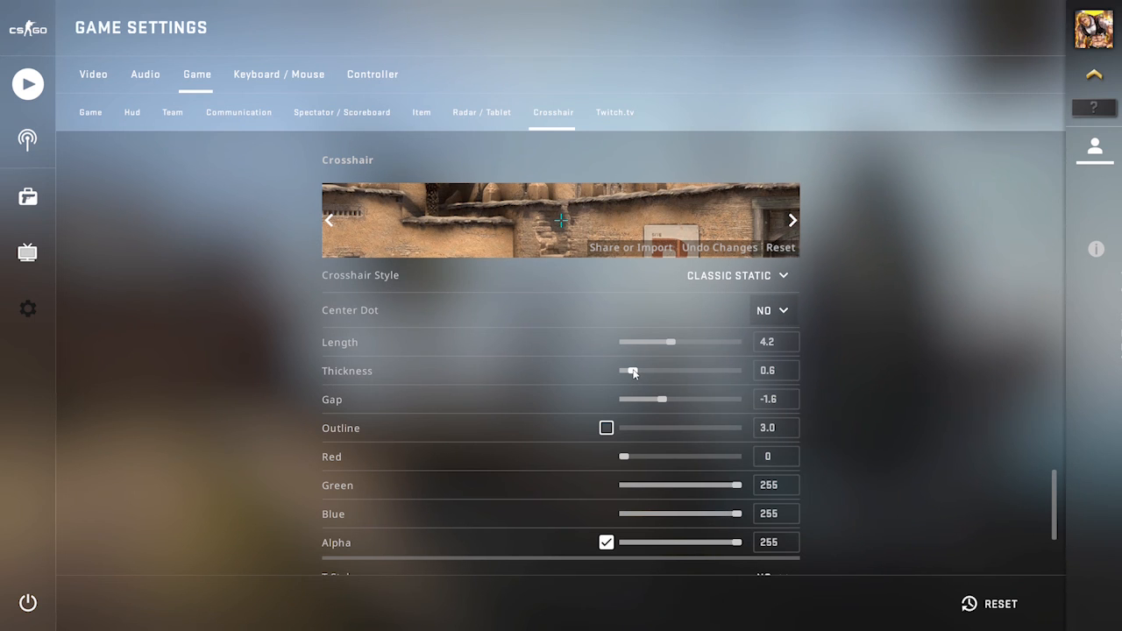
drag(632, 370, 637, 370)
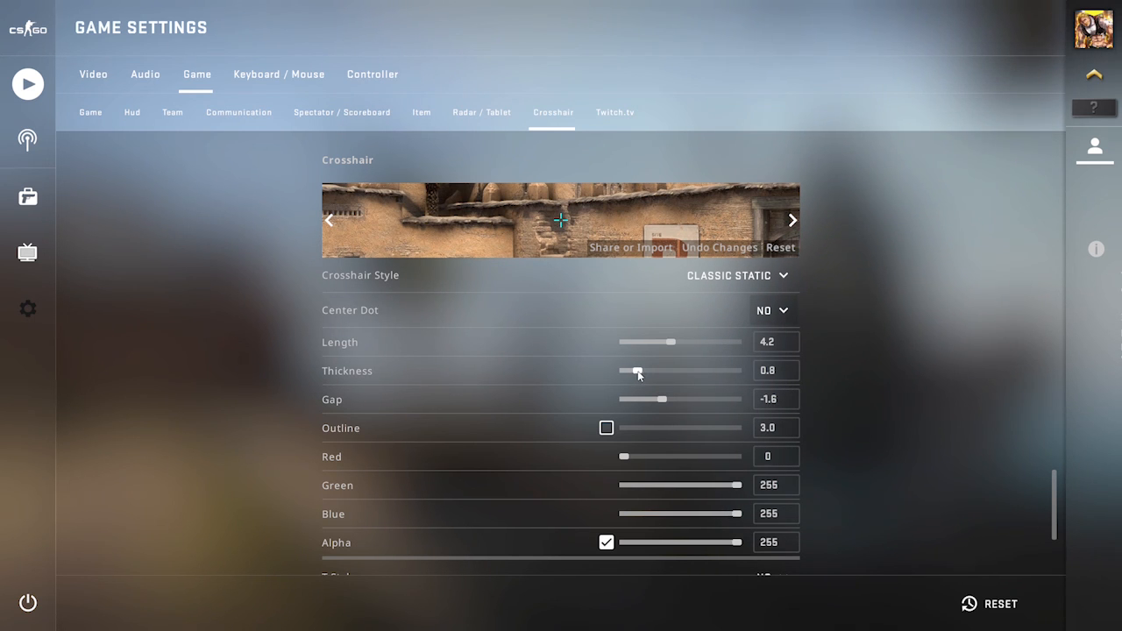
drag(631, 370, 640, 371)
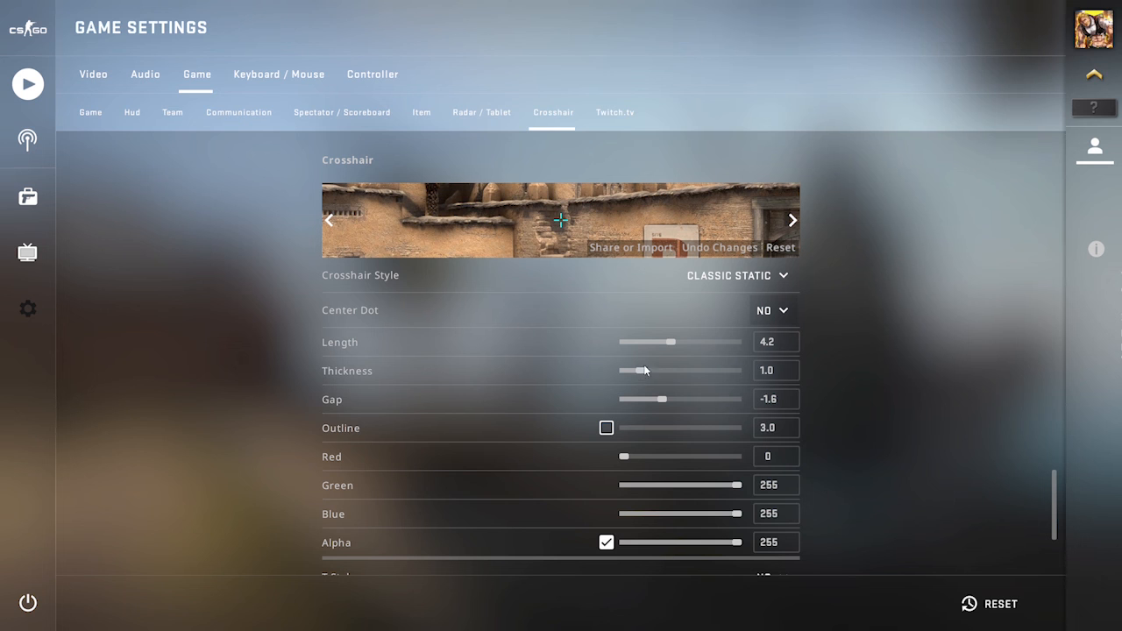
drag(649, 342, 644, 342)
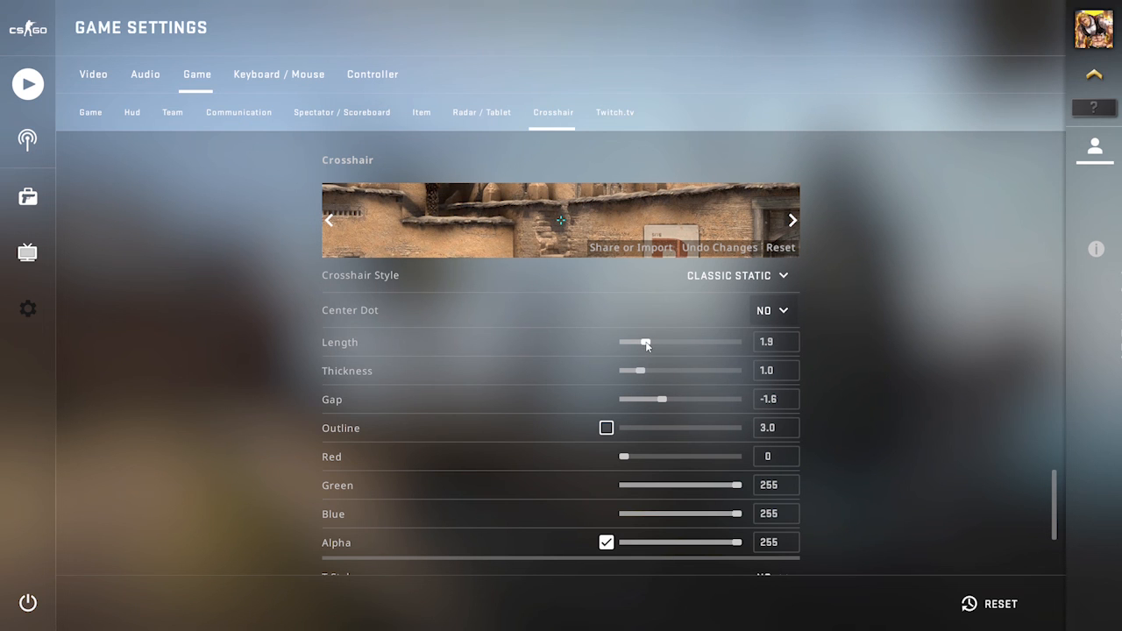
drag(645, 342, 660, 342)
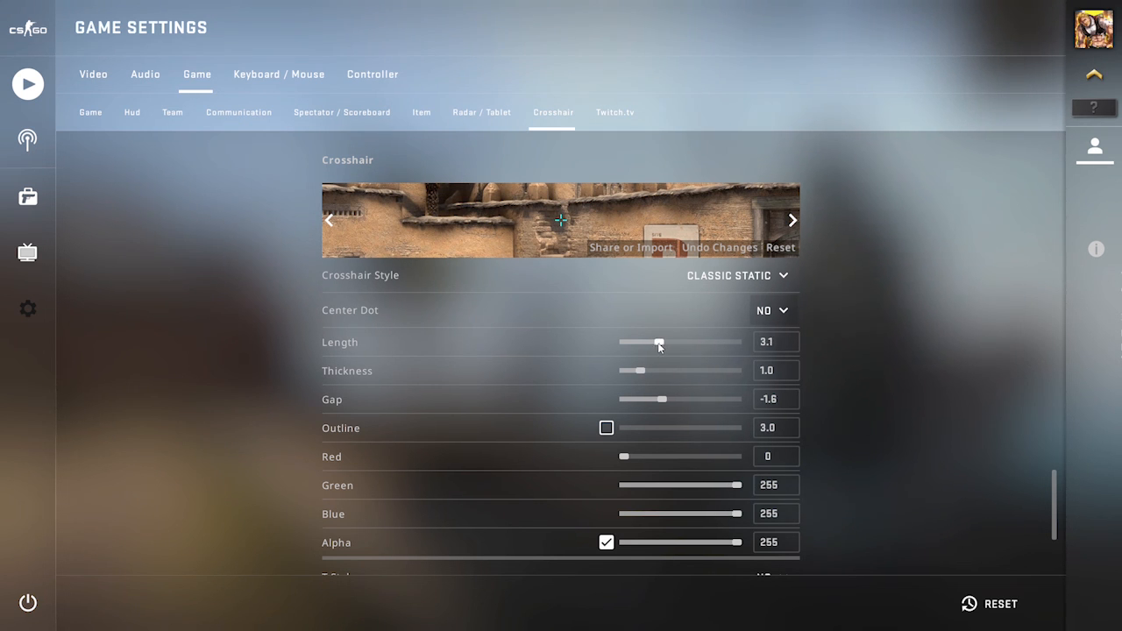
scroll(down, 3)
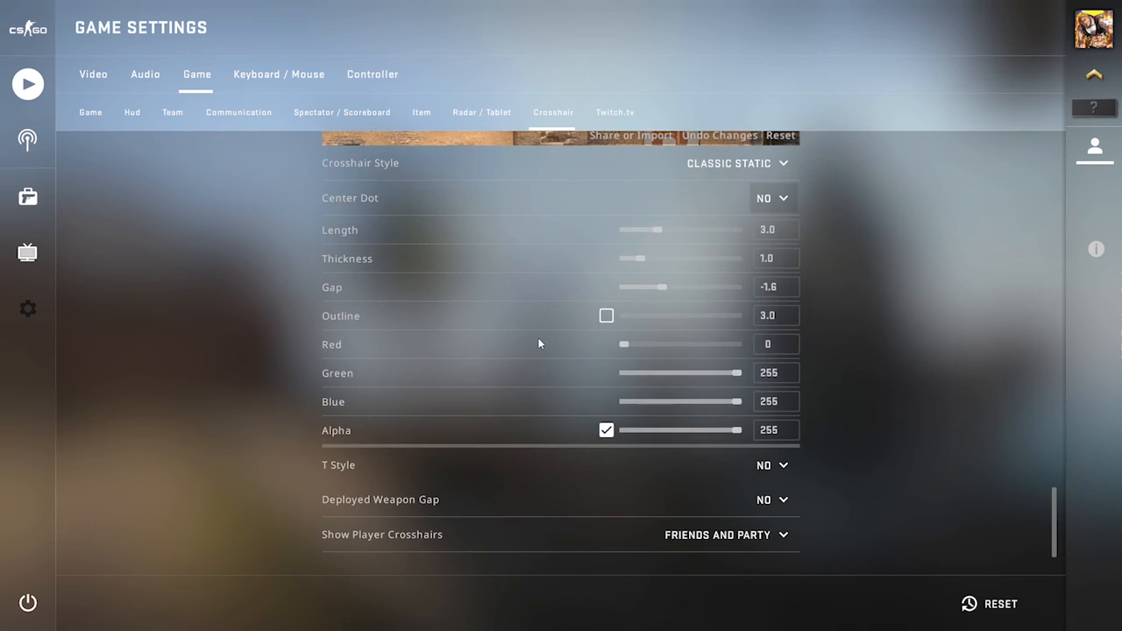
scroll(down, 3)
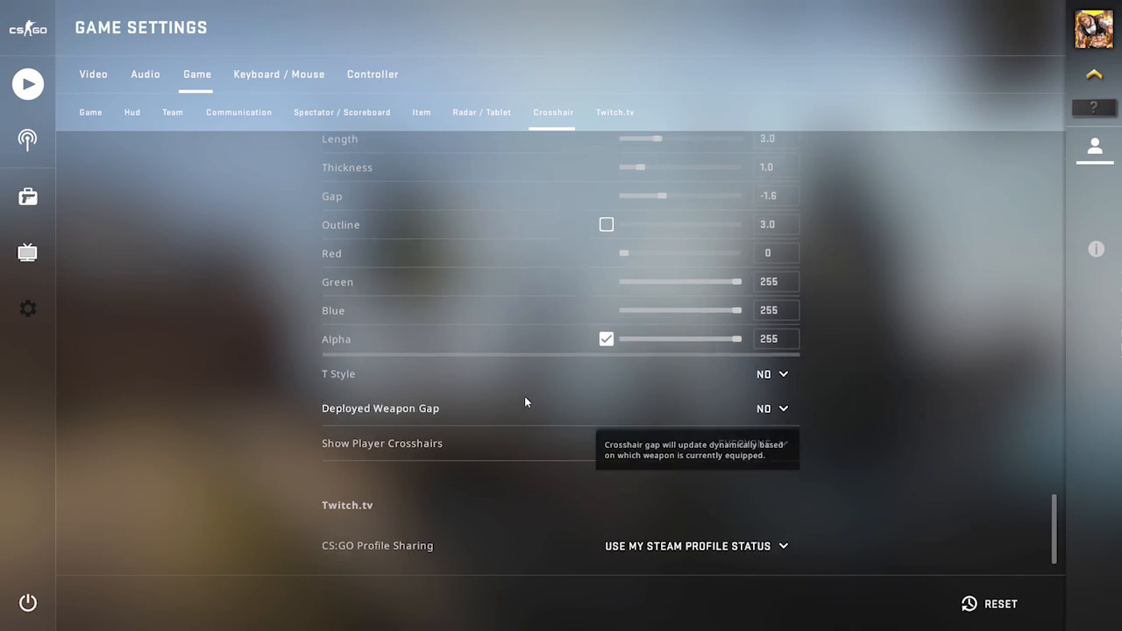
scroll(down, 3)
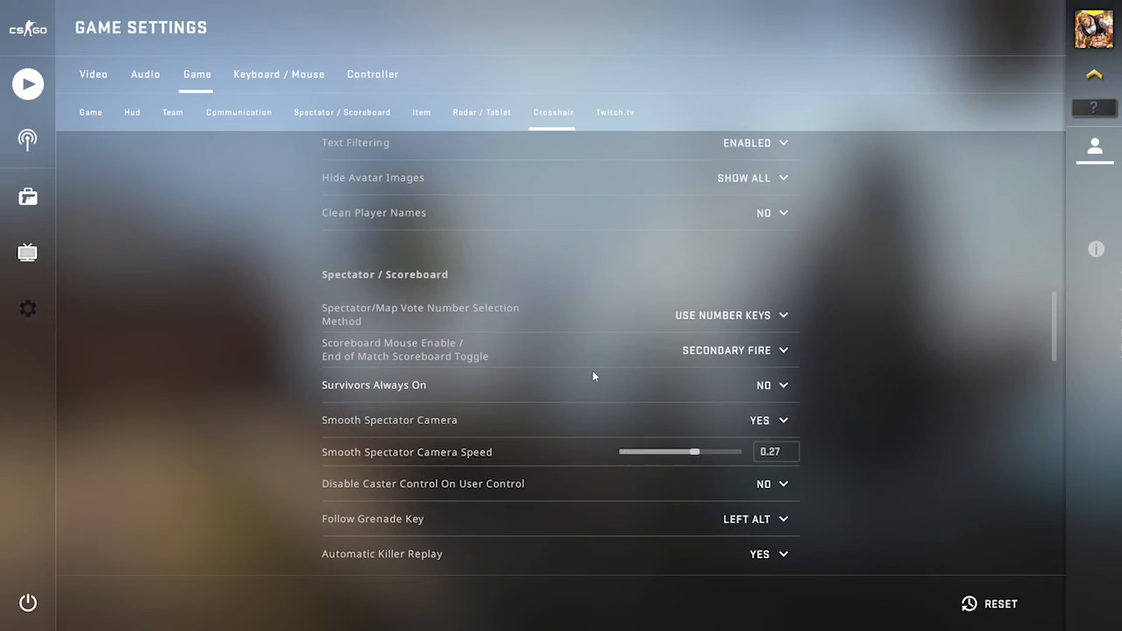
Raise the Ten Second Warning music volume from 0% to 20% in Audio settings.
click(481, 112)
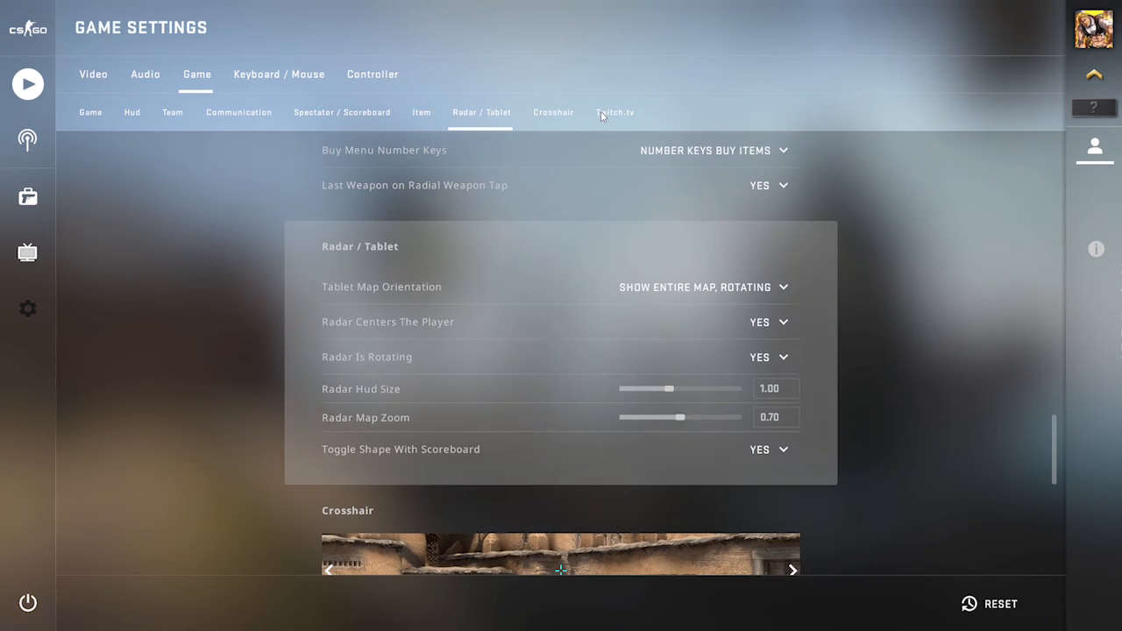
click(90, 113)
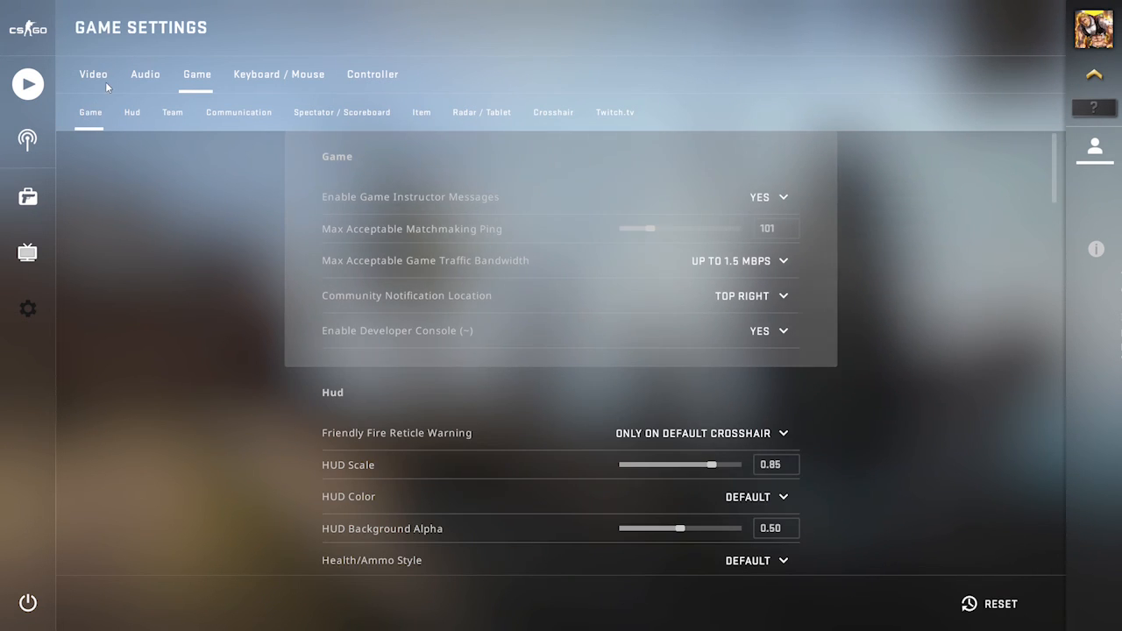
click(144, 74)
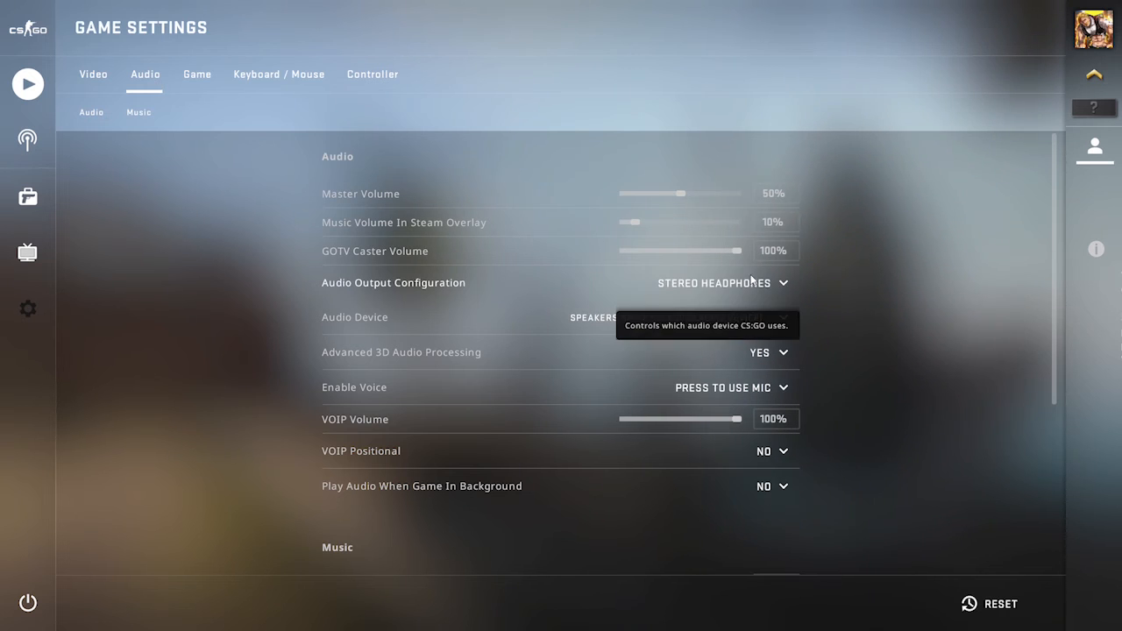
scroll(down, 3)
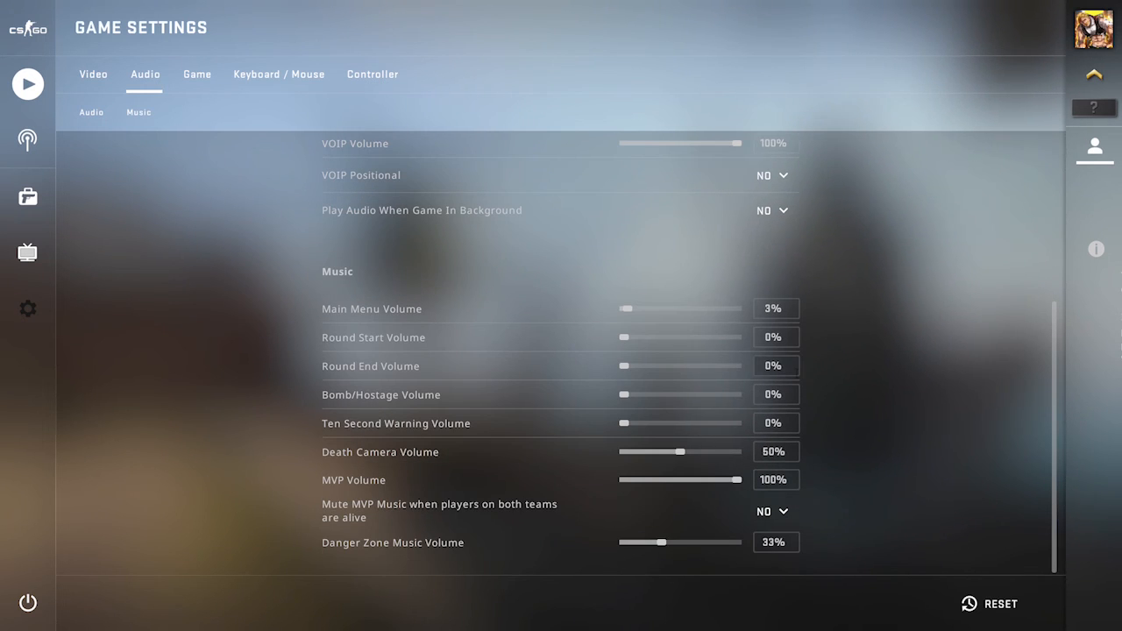
mouse_move(486, 392)
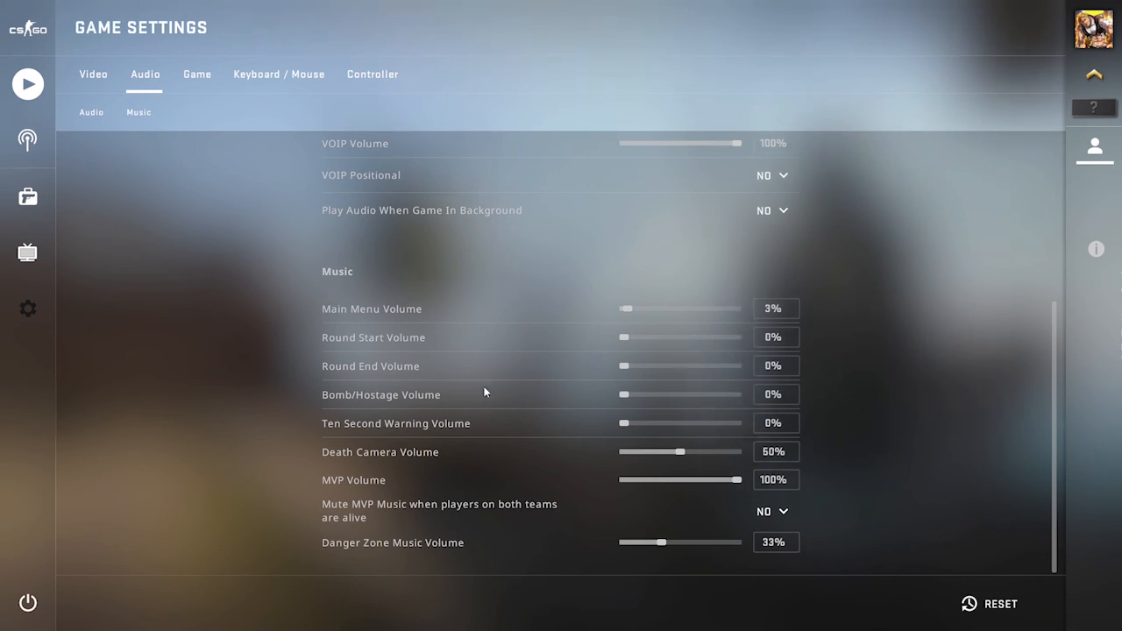
mouse_move(620, 426)
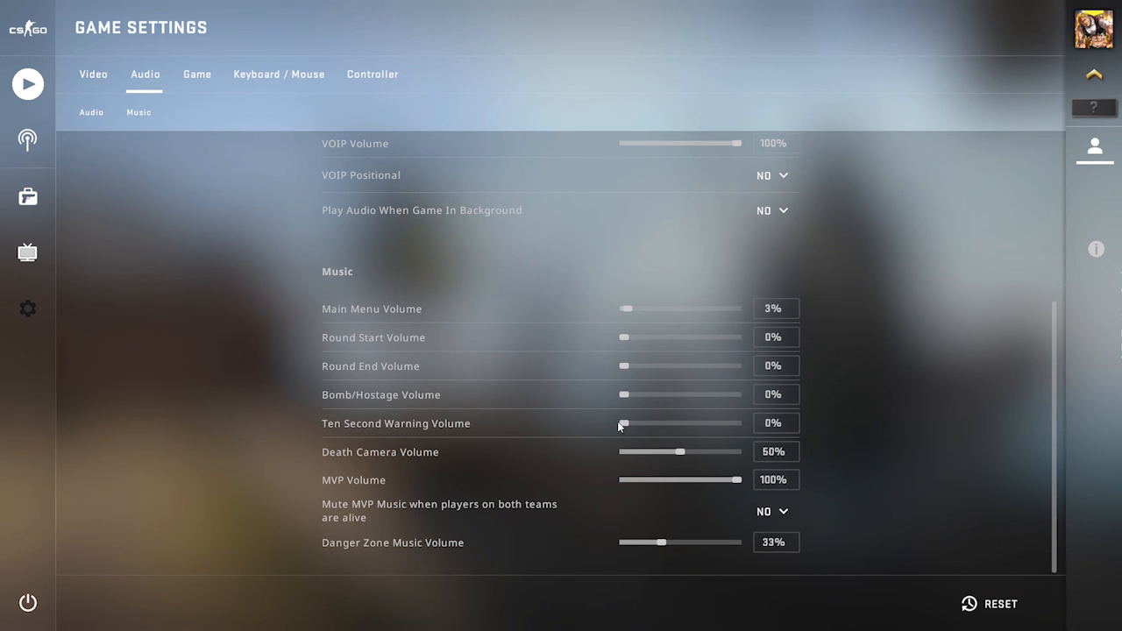
drag(622, 424, 636, 424)
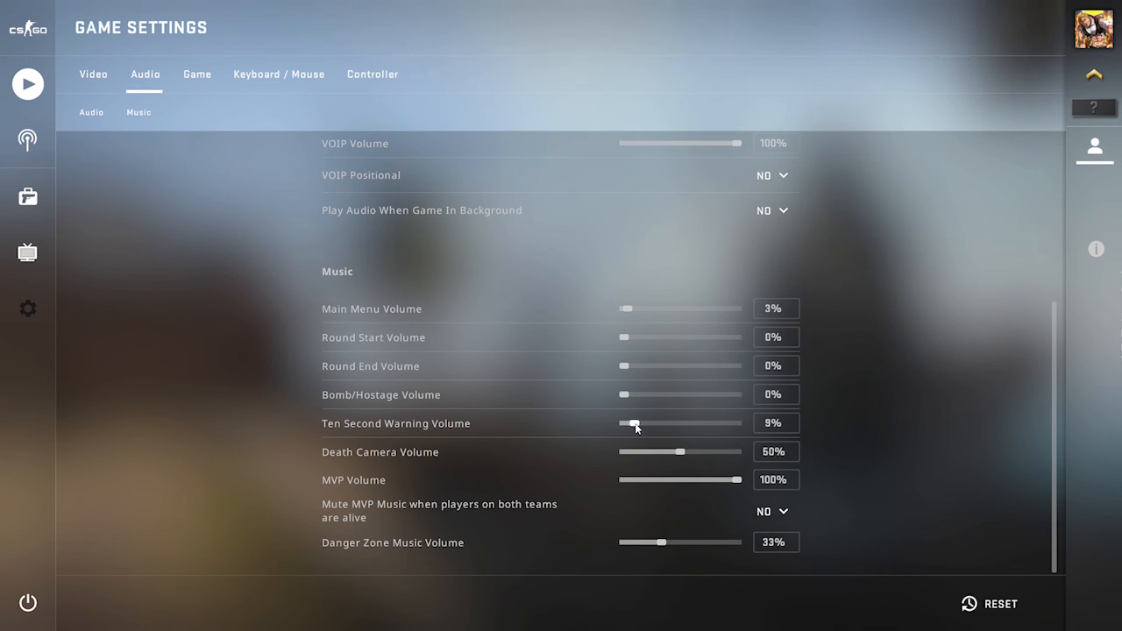
drag(632, 423, 645, 423)
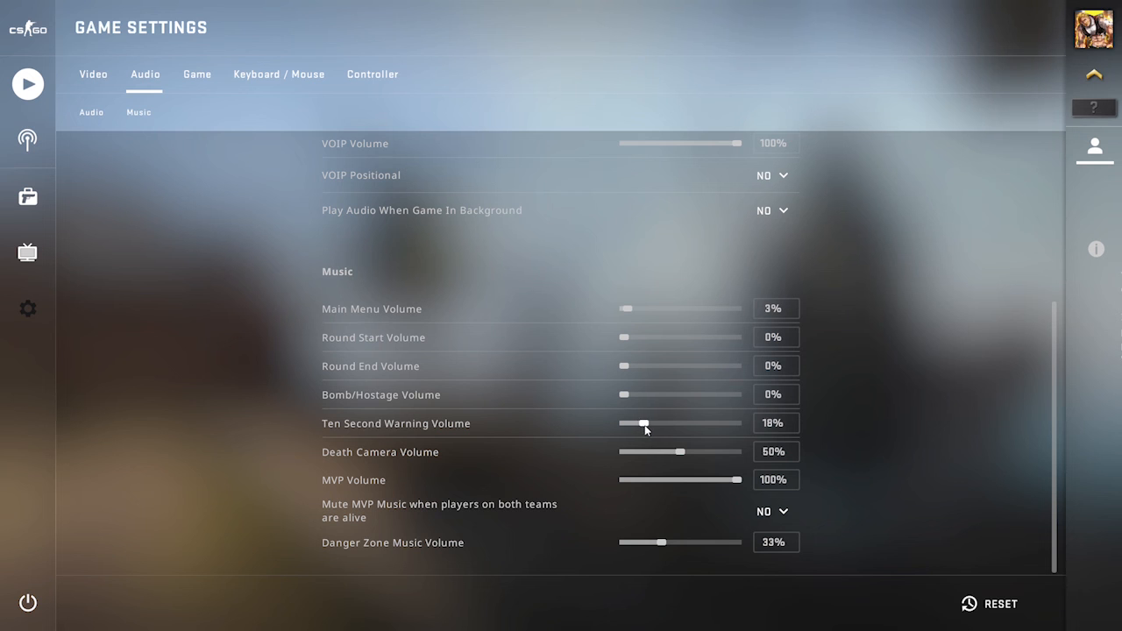
drag(644, 423, 650, 424)
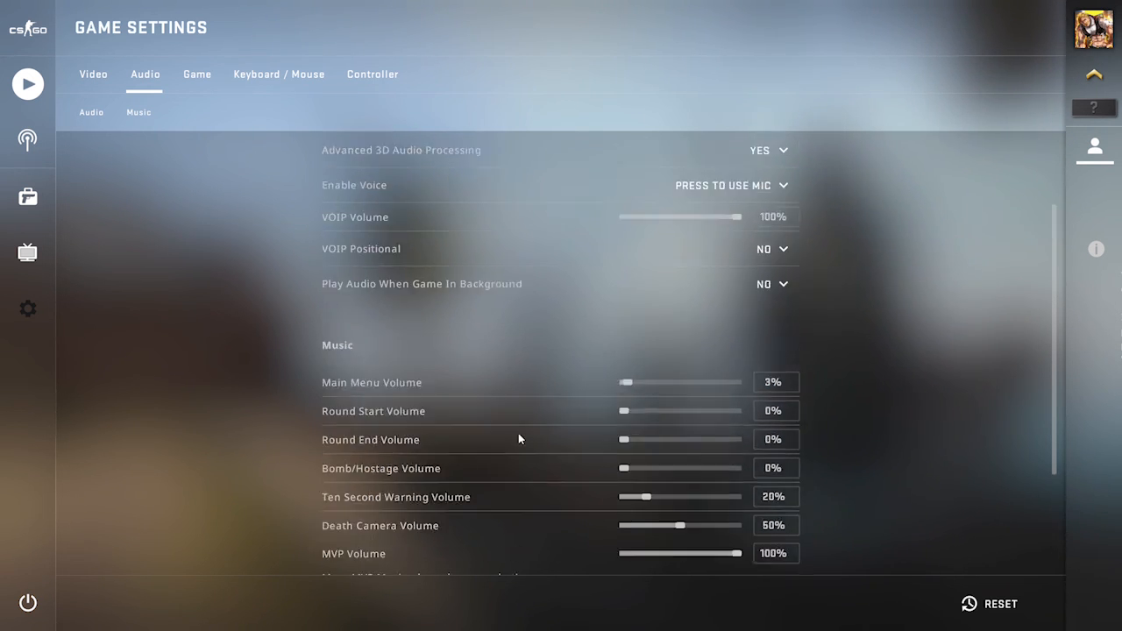
Glance at Keyboard/Mouse and Controller settings, then go to the Casual play screen.
click(278, 74)
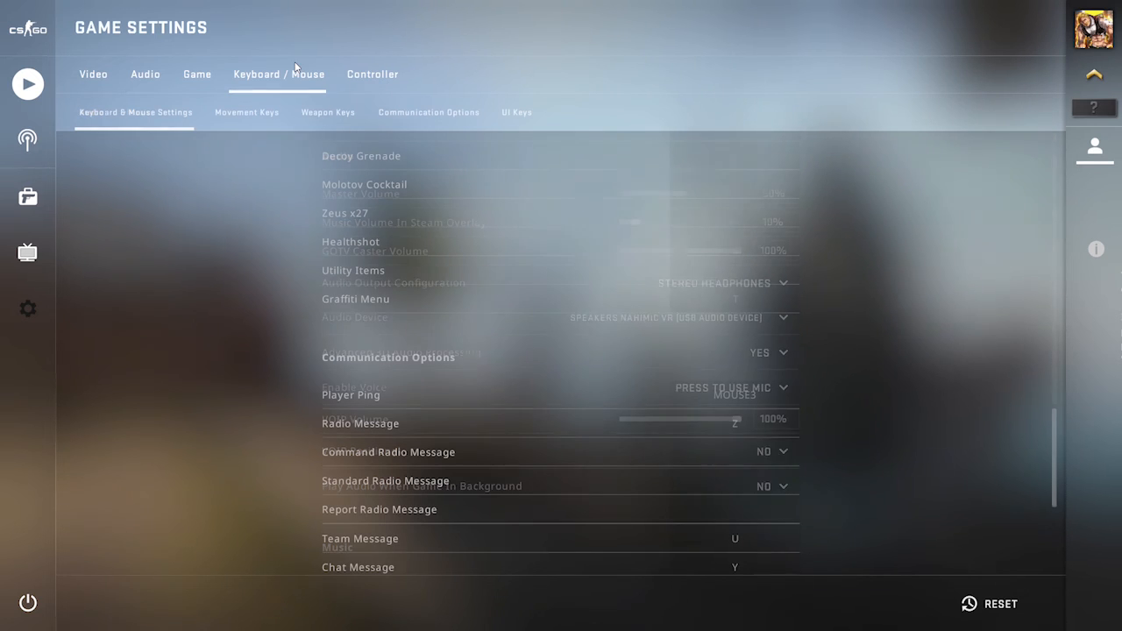
click(372, 73)
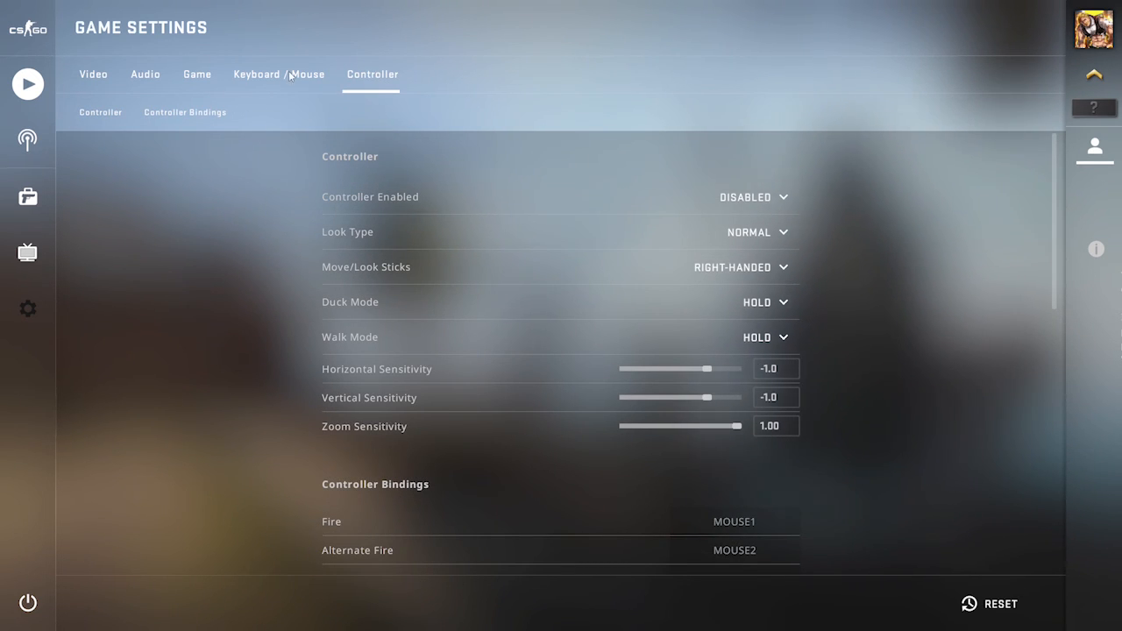
click(27, 84)
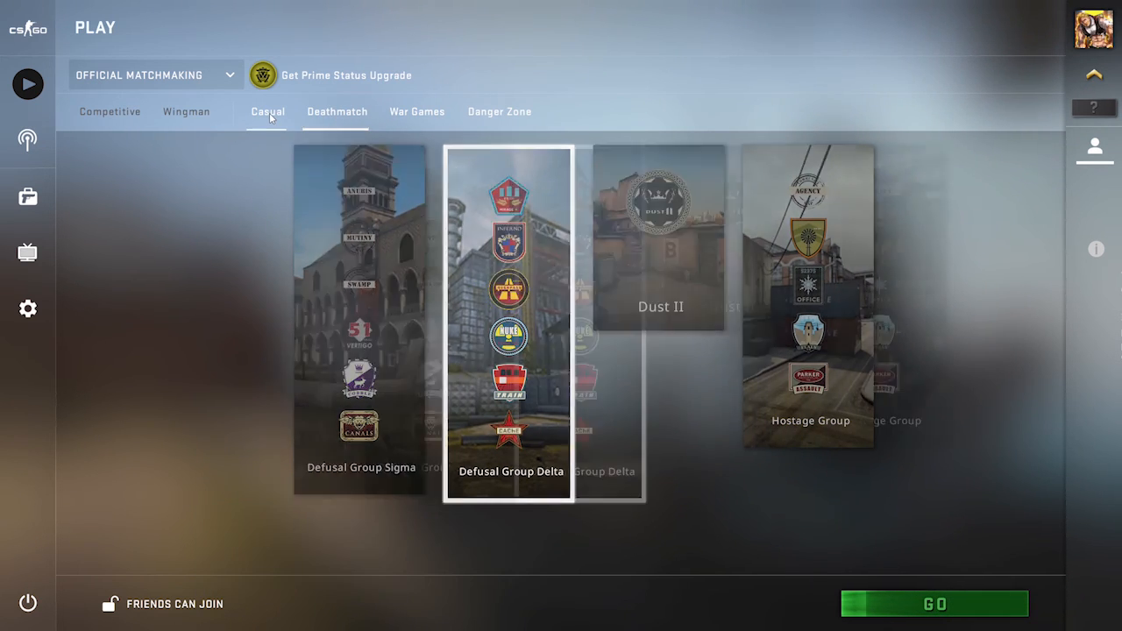
click(934, 603)
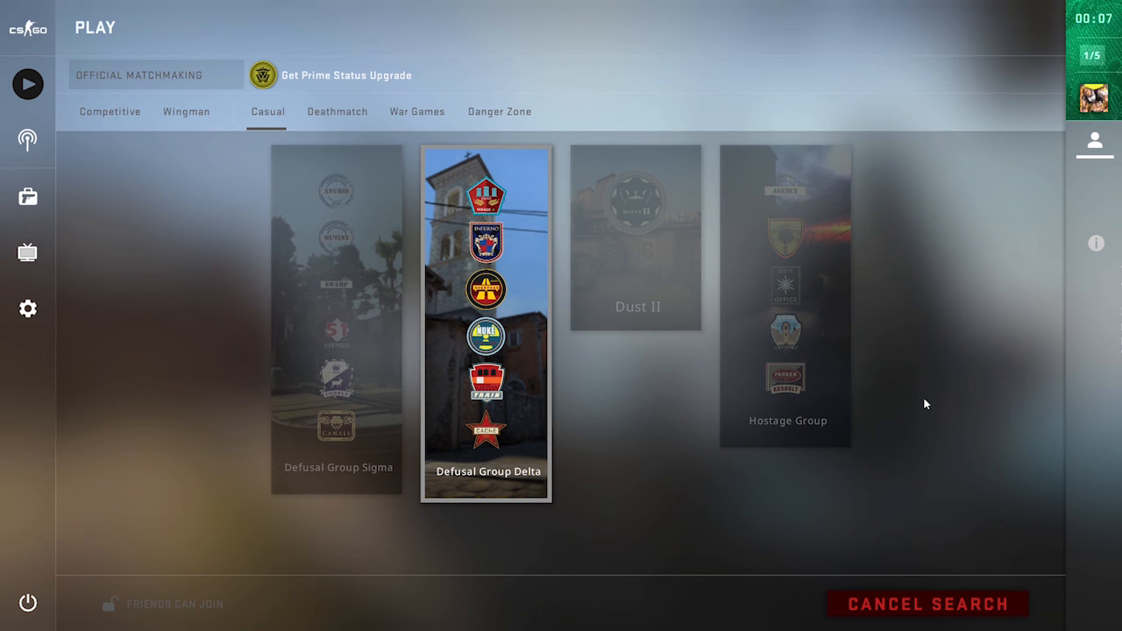
mouse_move(517, 395)
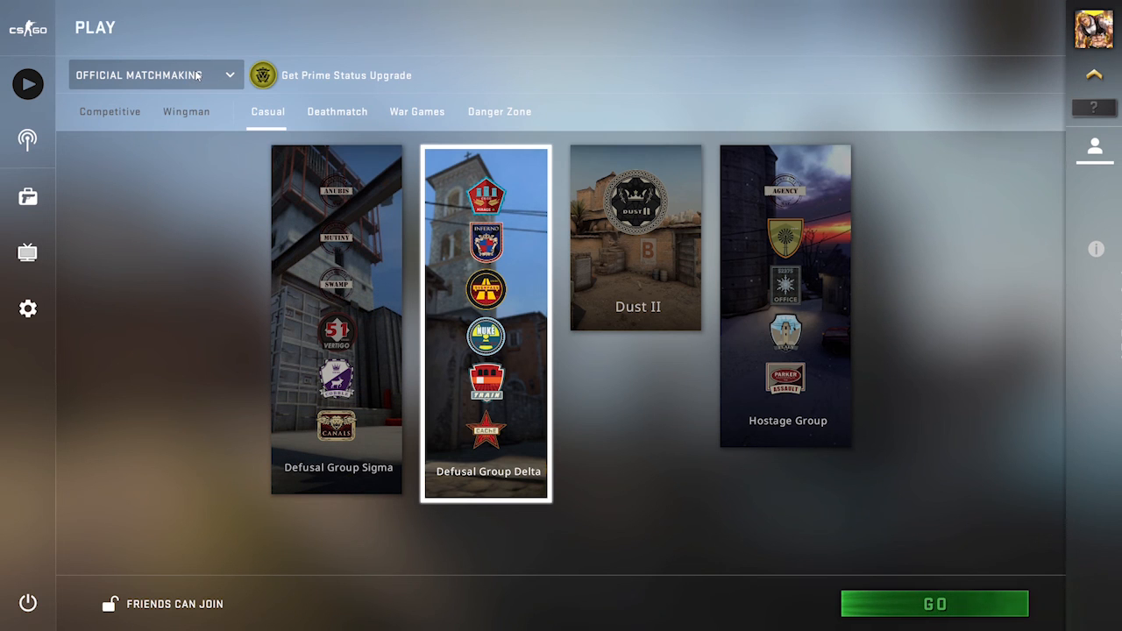
Try Practice With Bots, cancel the Training prompt, then switch to Workshop Maps mode.
click(140, 74)
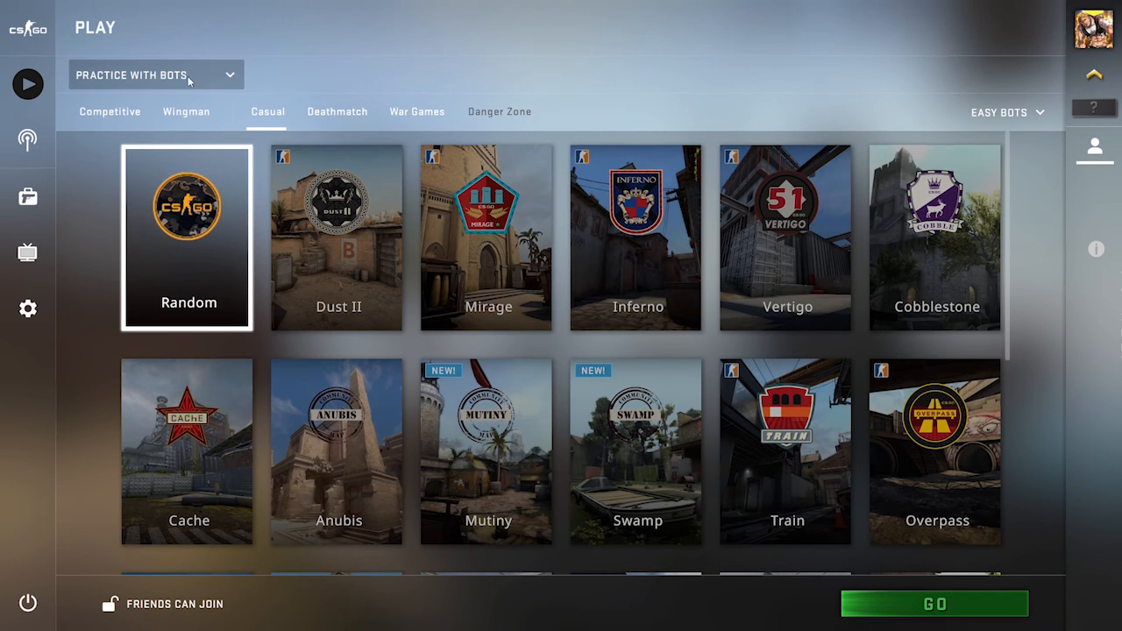
click(934, 603)
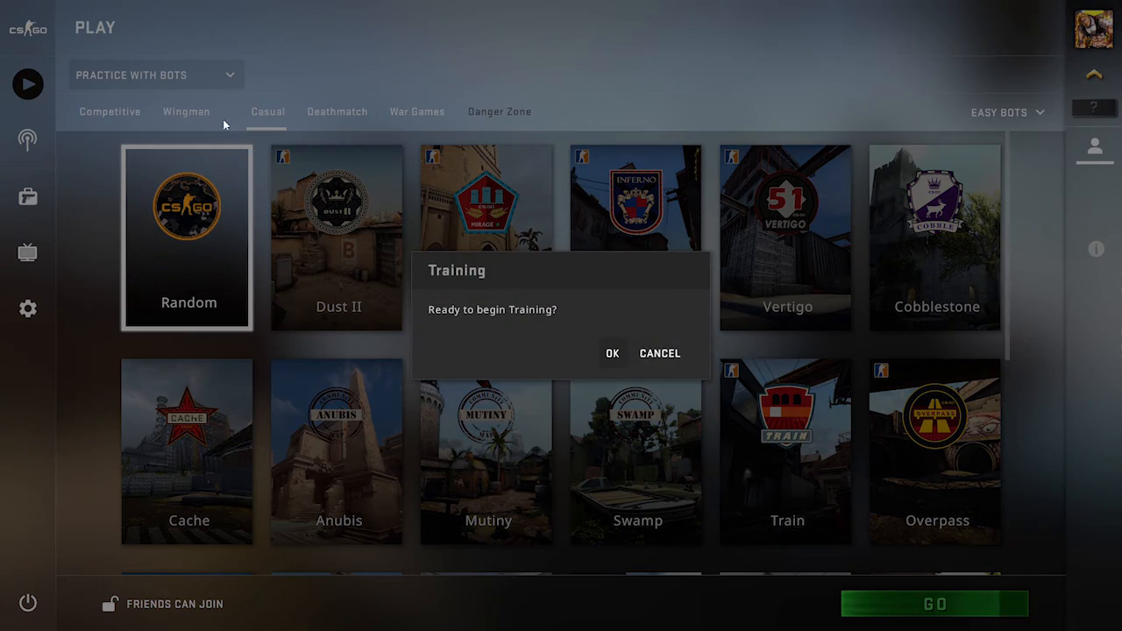
click(156, 75)
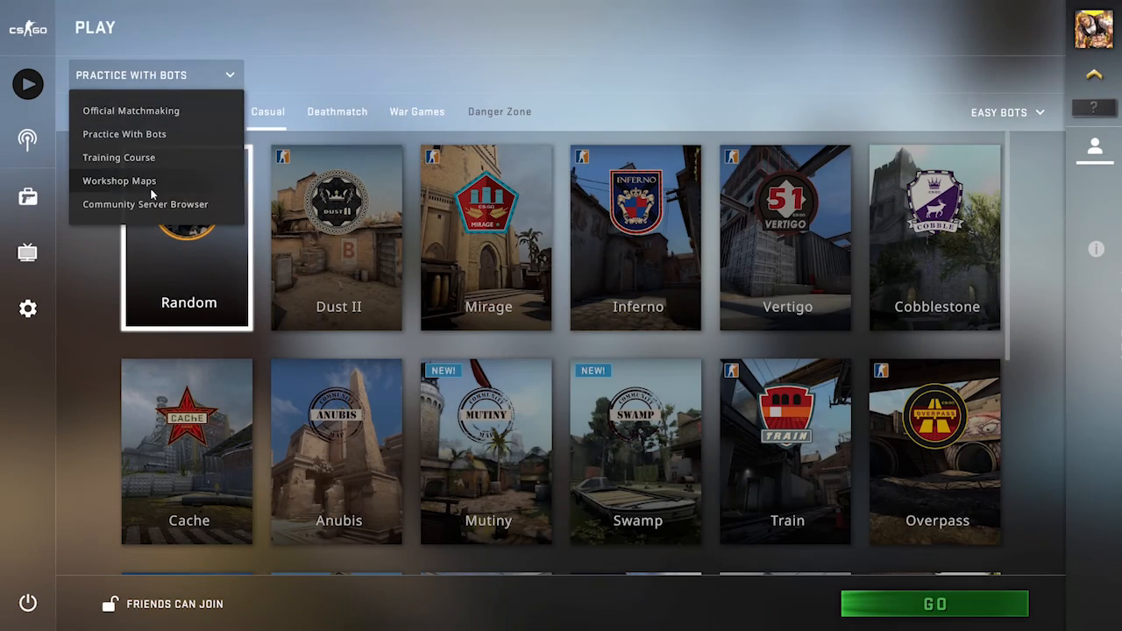
click(119, 180)
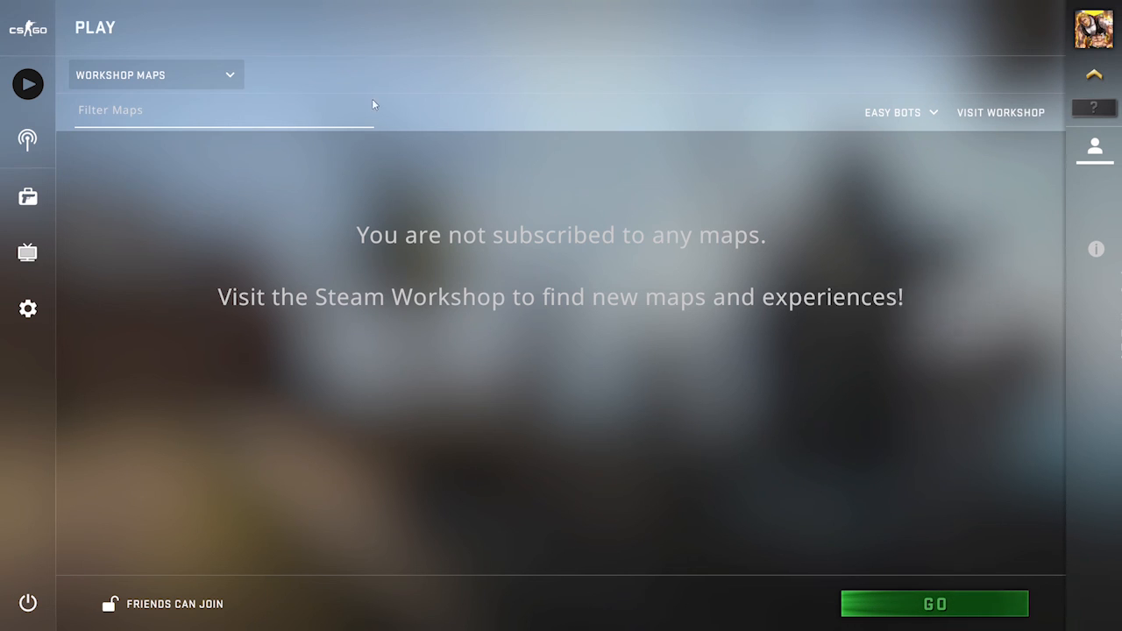
click(156, 73)
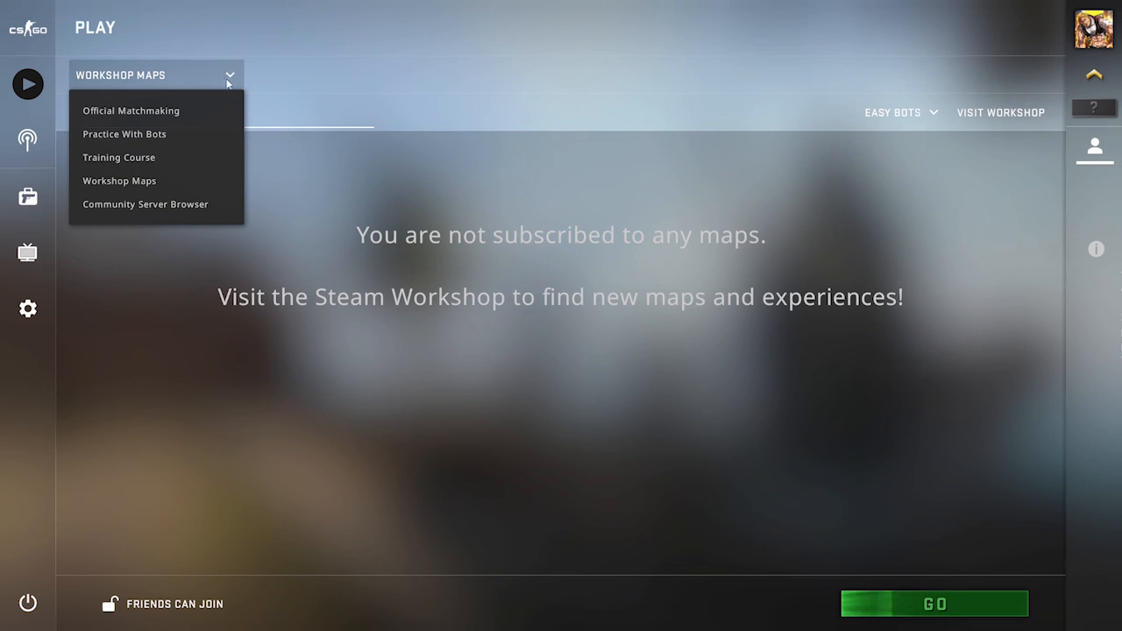
click(145, 204)
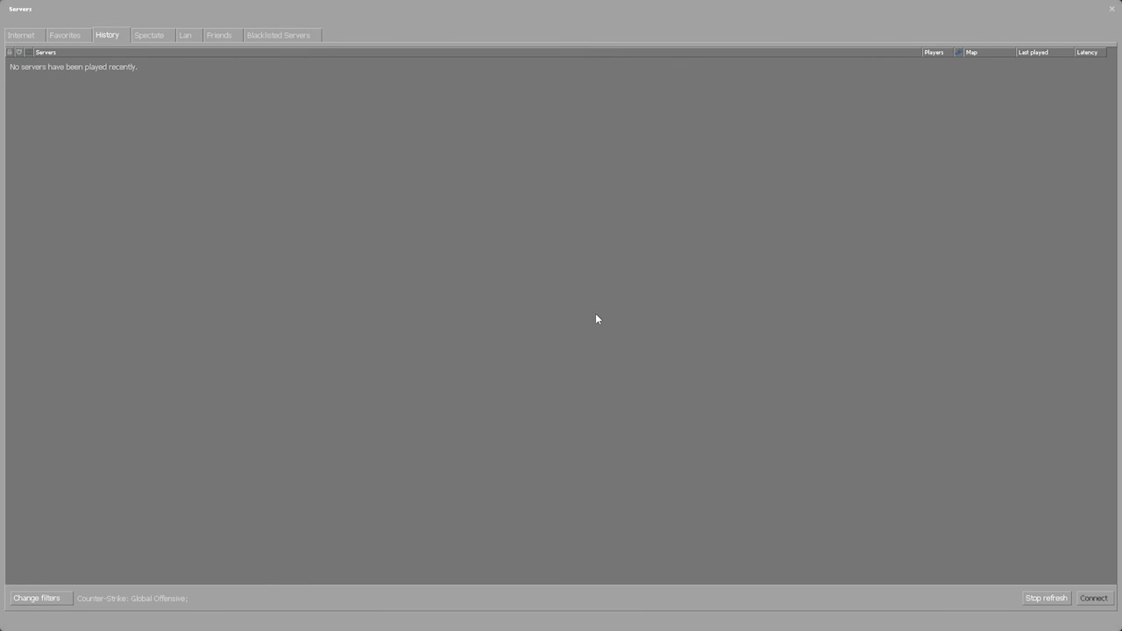
mouse_move(191, 483)
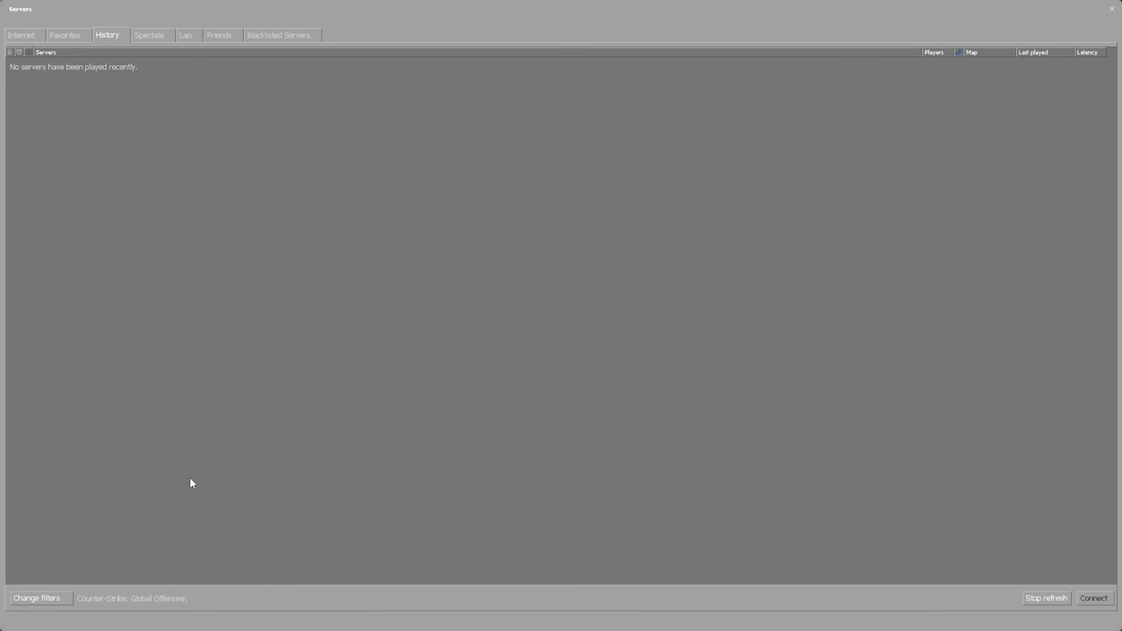
mouse_move(39, 26)
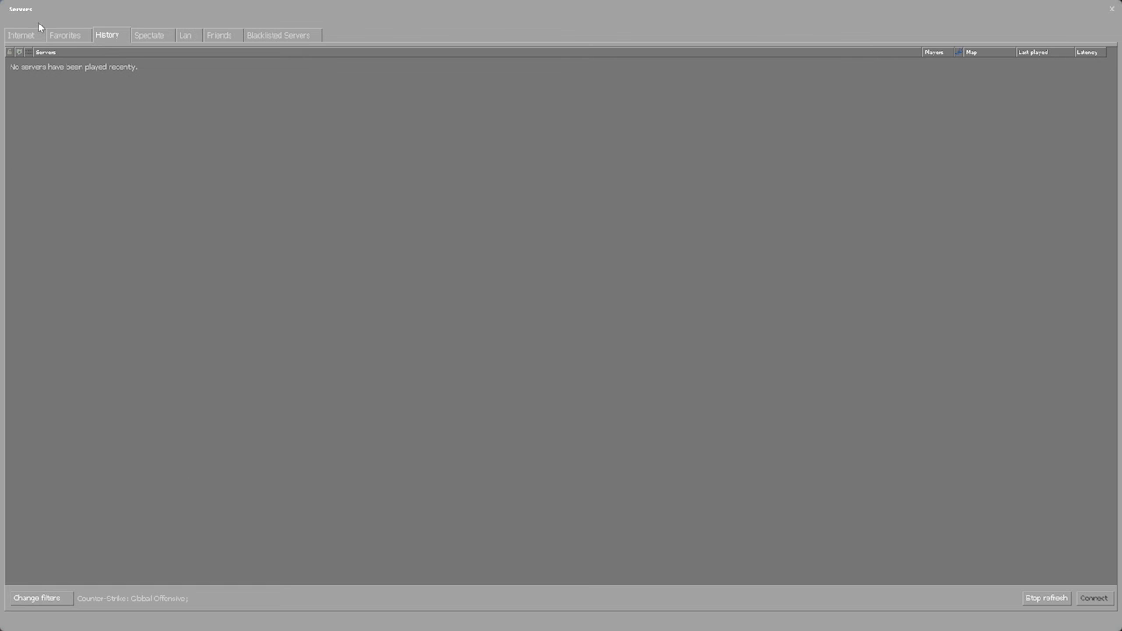
click(21, 35)
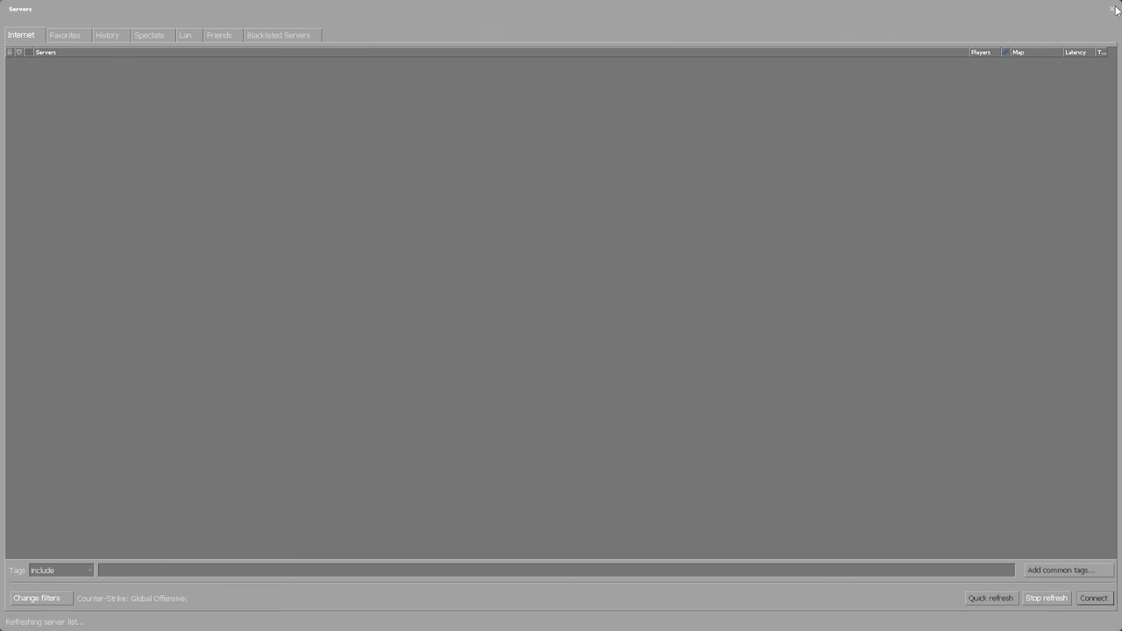
click(1116, 10)
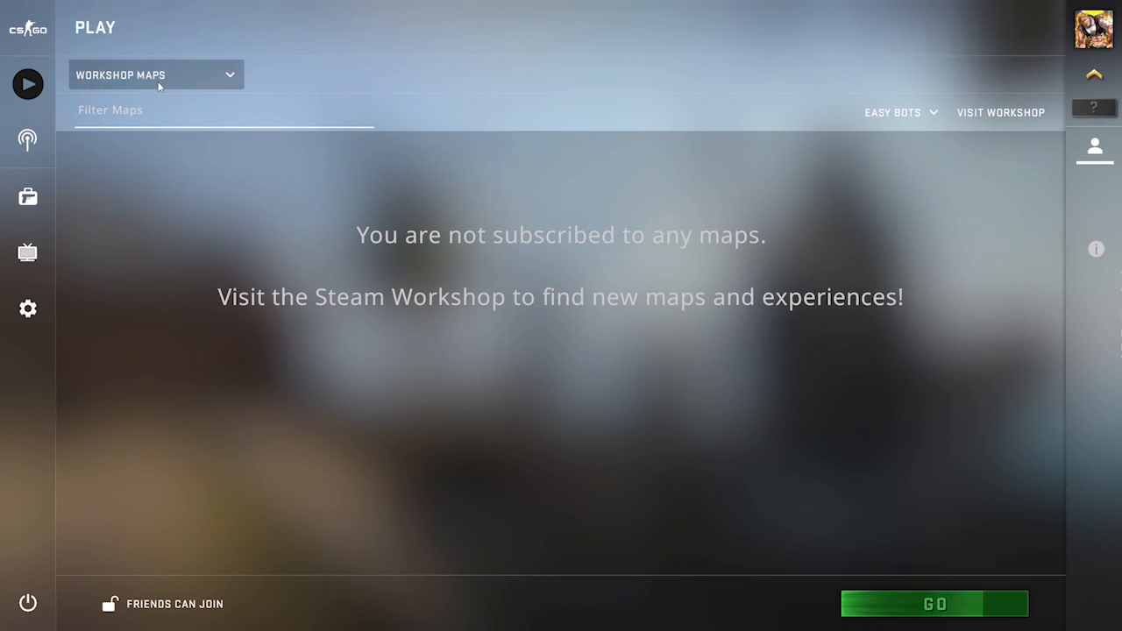
Return to Official Matchmaking and start a Casual search on Defusal Group Delta.
click(155, 74)
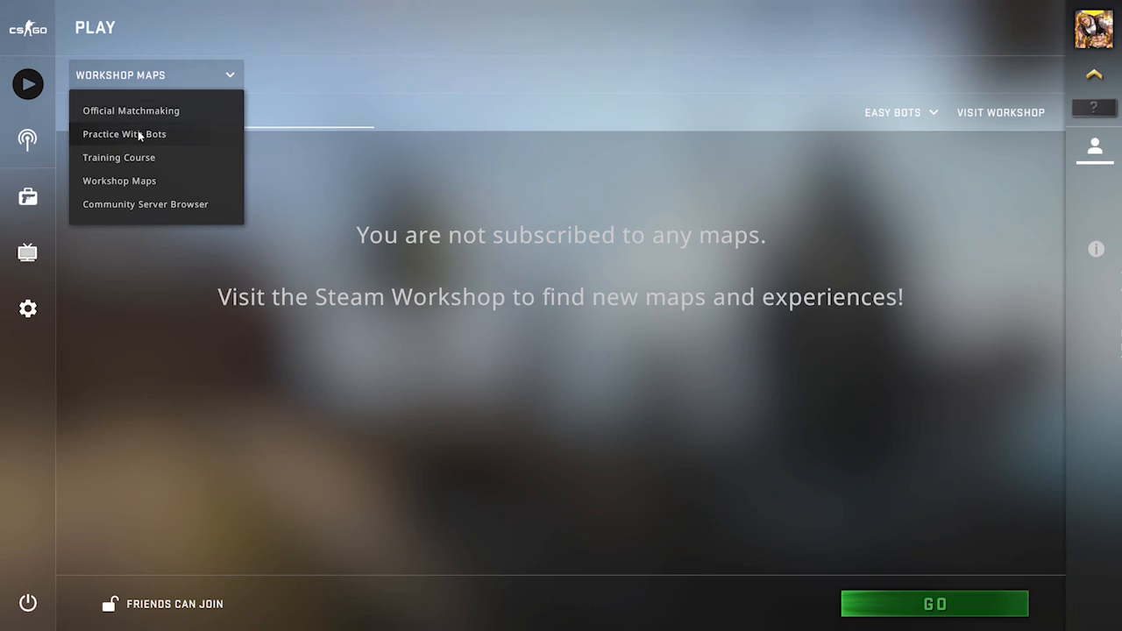
click(124, 134)
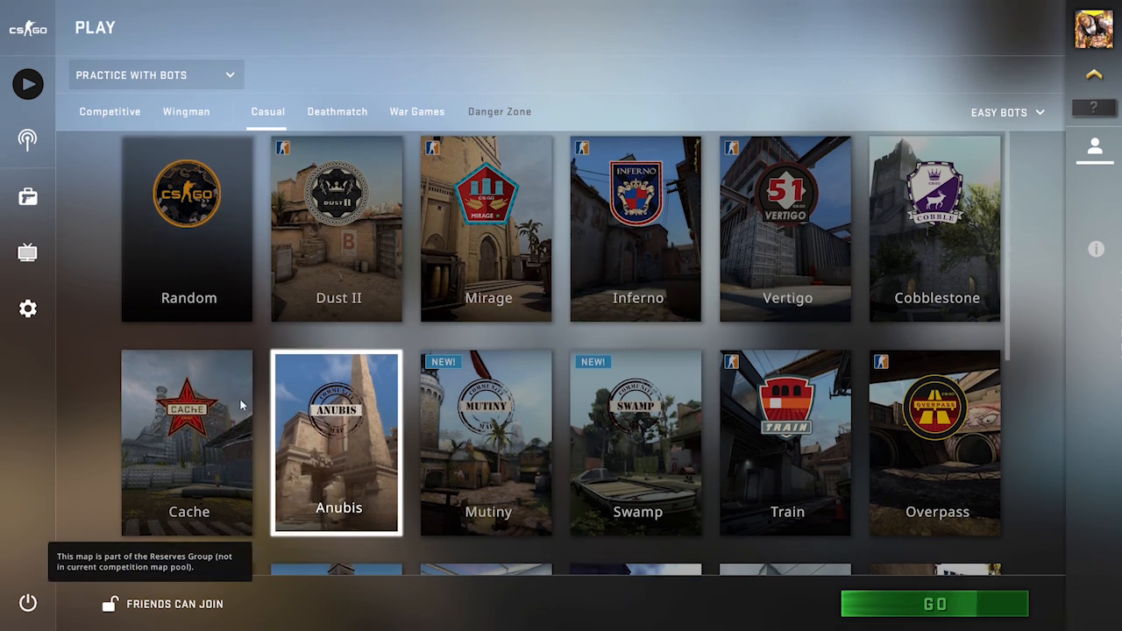
click(155, 74)
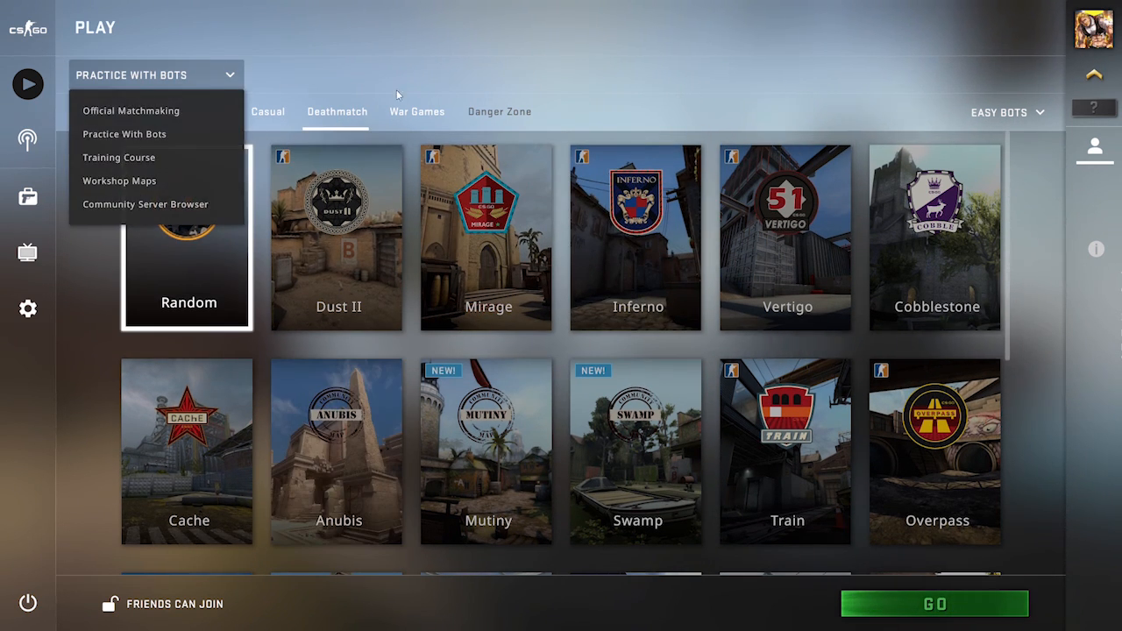
click(131, 109)
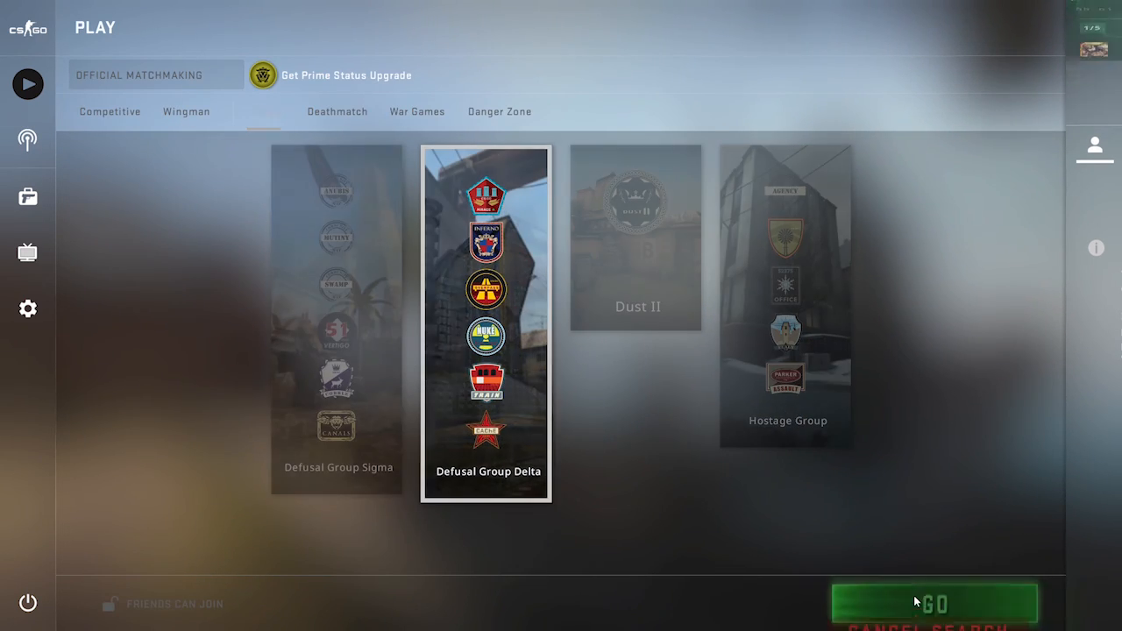
click(933, 603)
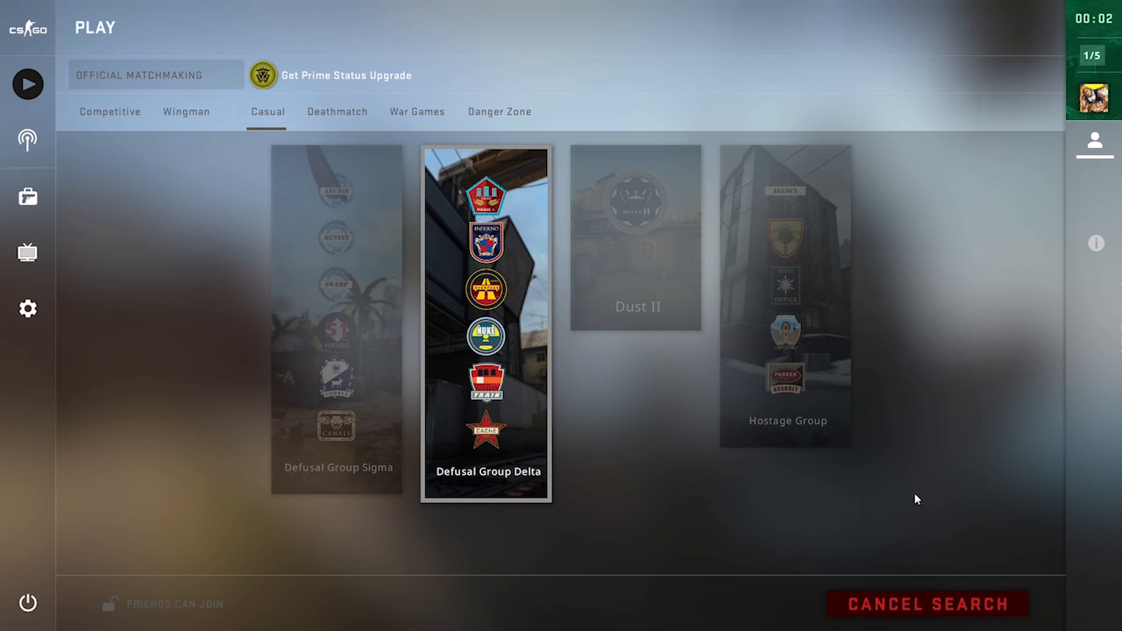
mouse_move(947, 513)
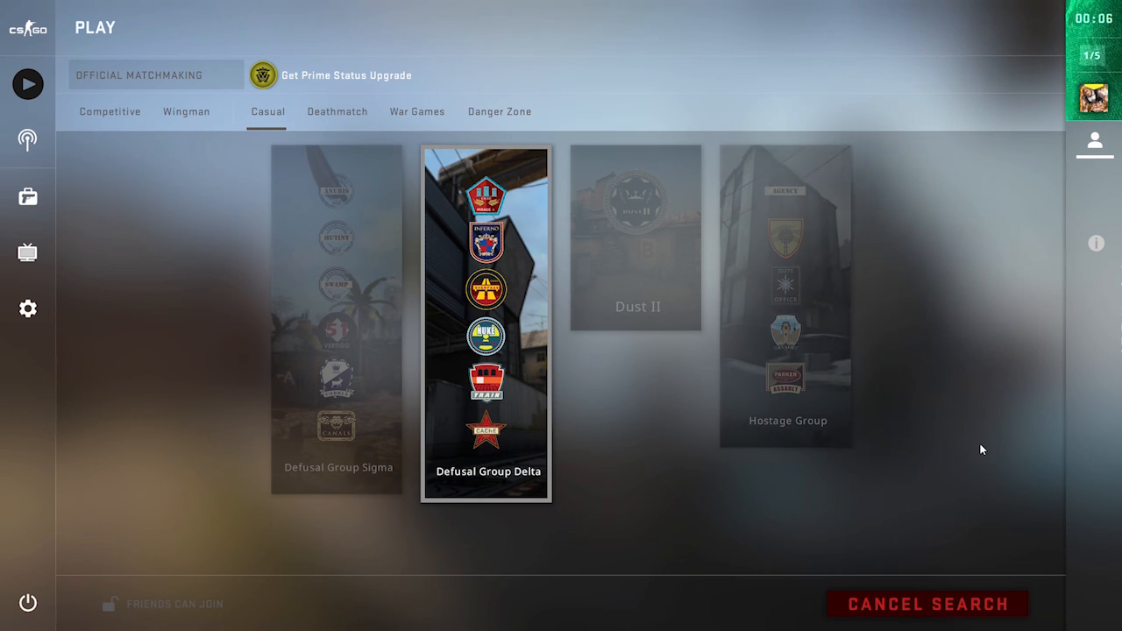
mouse_move(1053, 140)
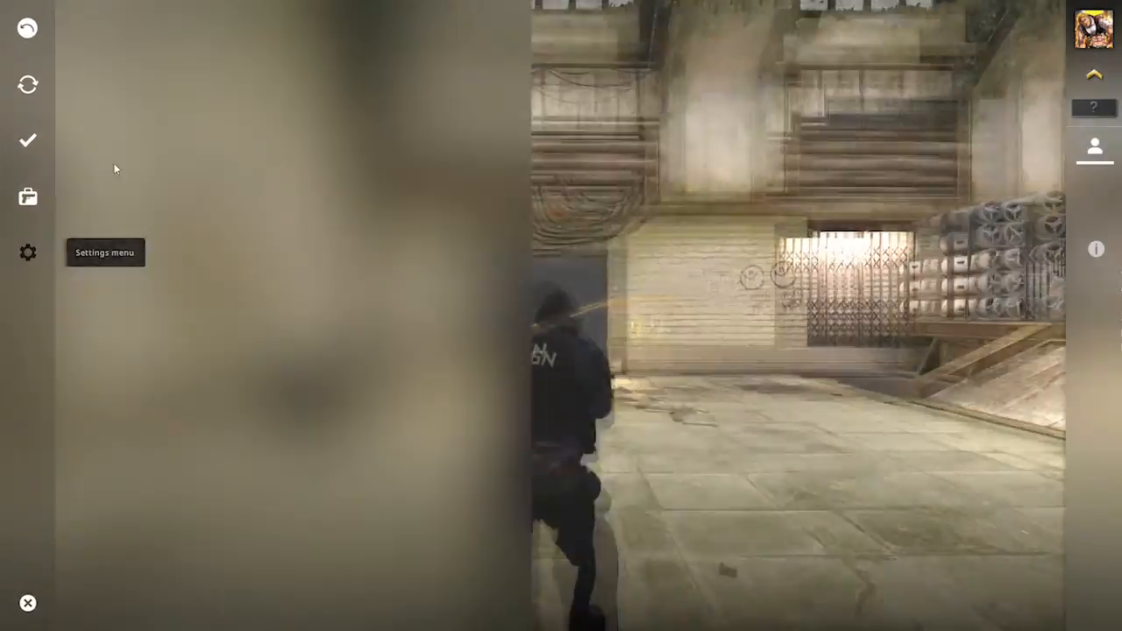
Resume the match from the in-game menu, spawning as a Terrorist holding the bomb.
click(27, 252)
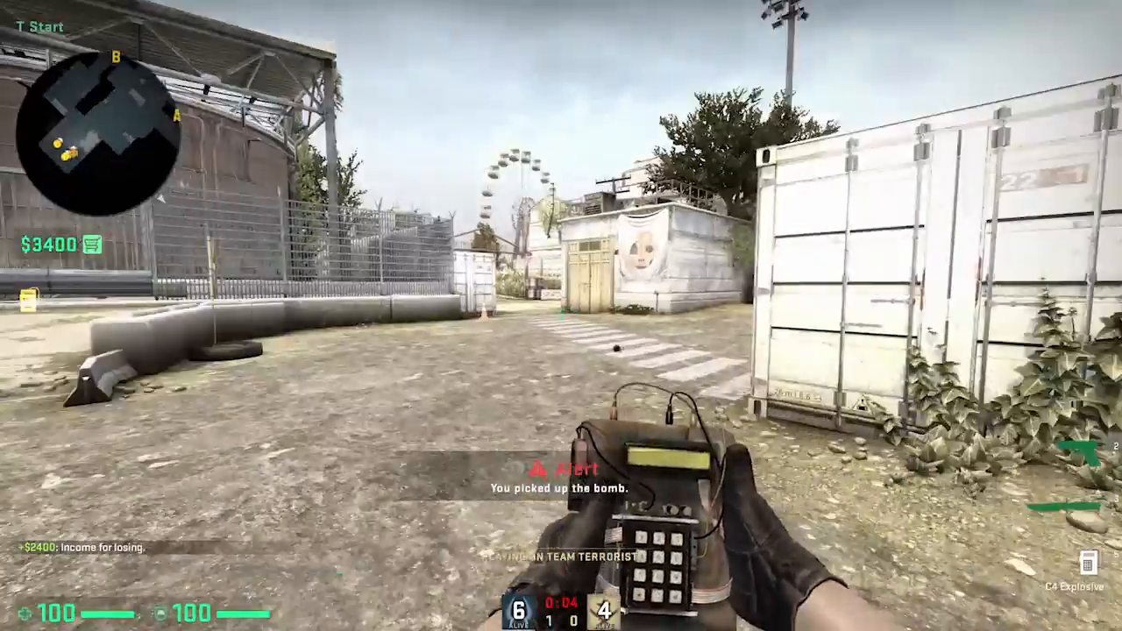
Buy weapons and play the opening rounds, checking the scoreboard with CTs up 2–0.
key(b)
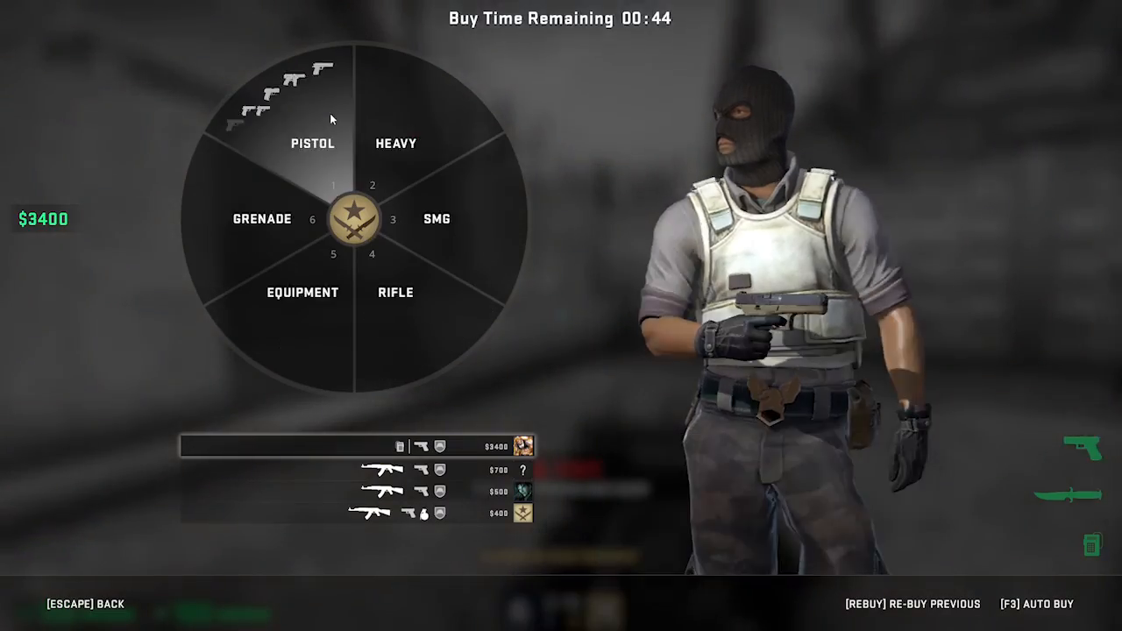
mouse_move(352, 338)
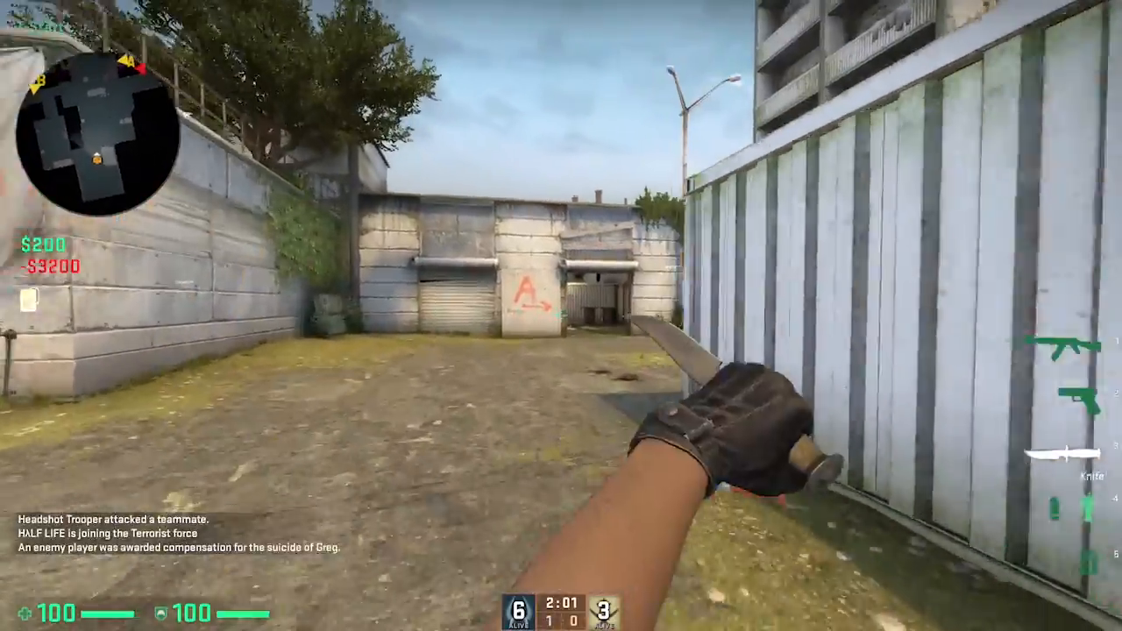
key(Tab)
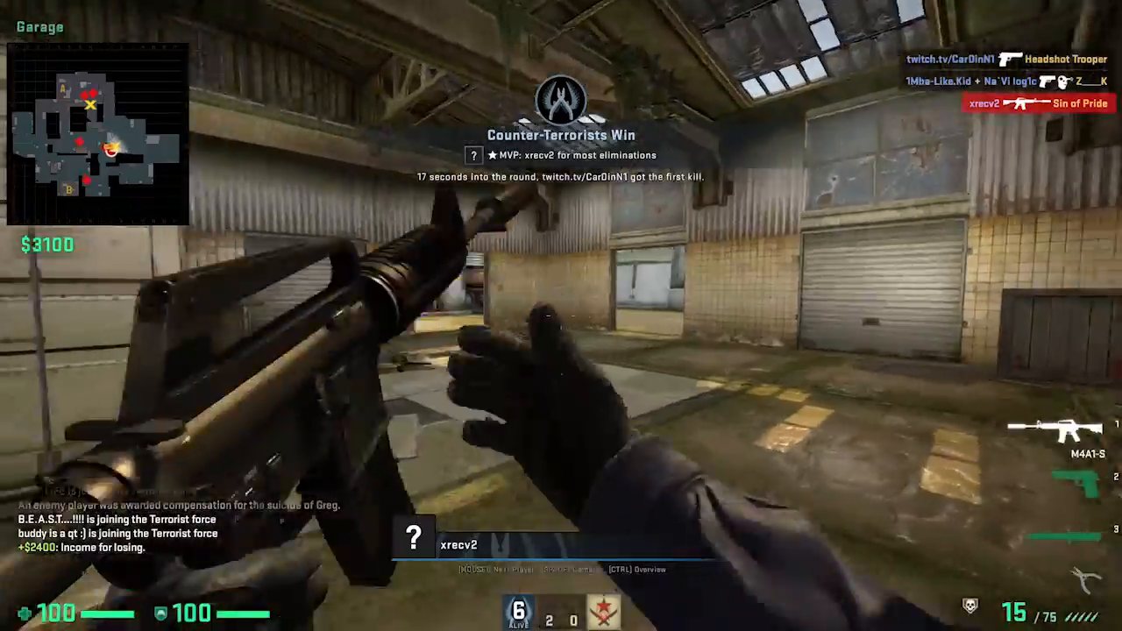
key(Tab)
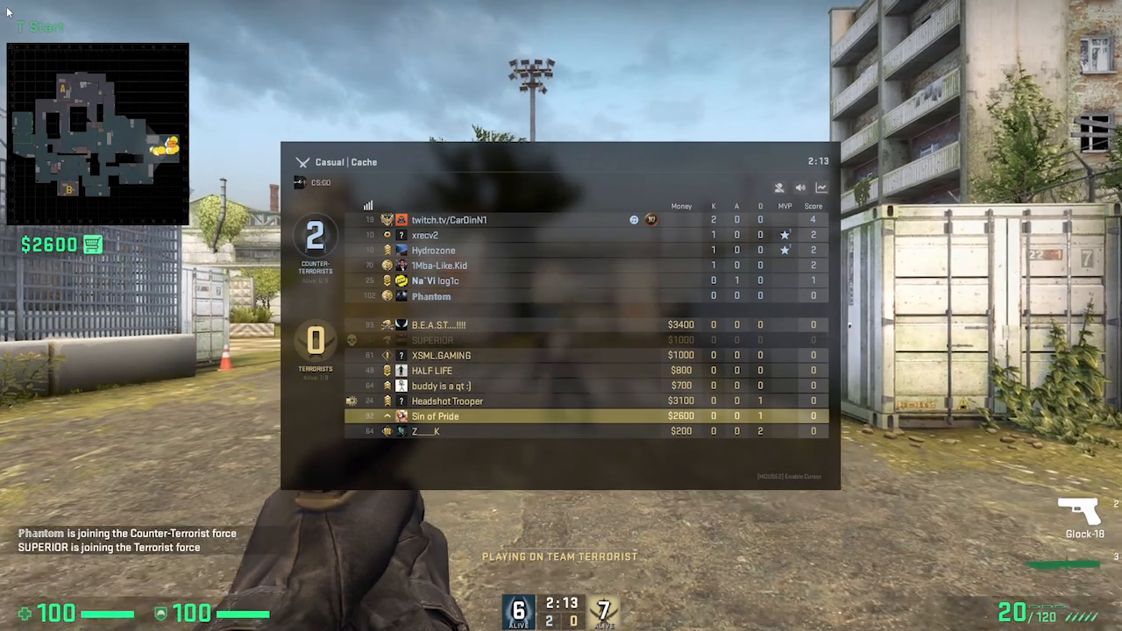
Shoot the enemy in the doorway during round three on Cache.
key(tab)
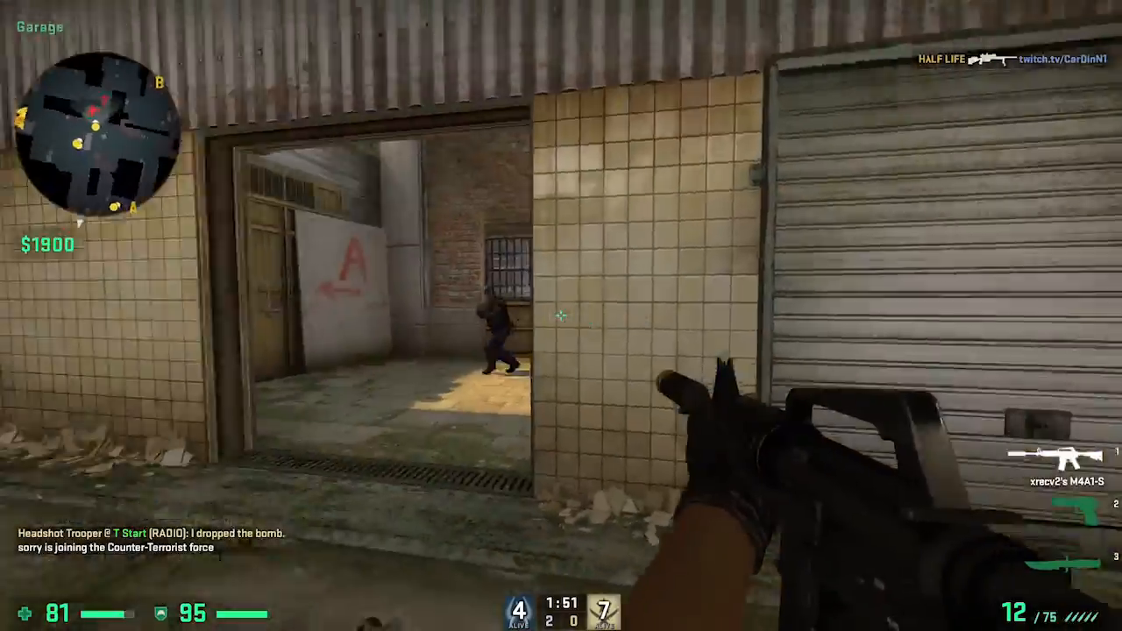
click(562, 316)
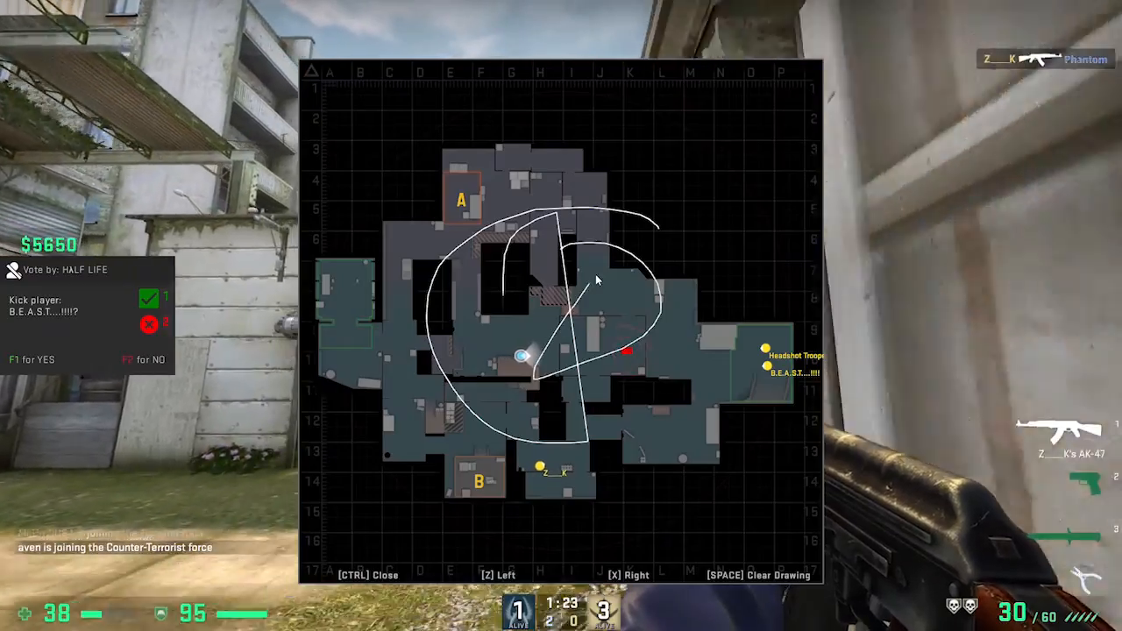
Close the overhead map overview and check the scoreboard in the Cache match.
key(f1)
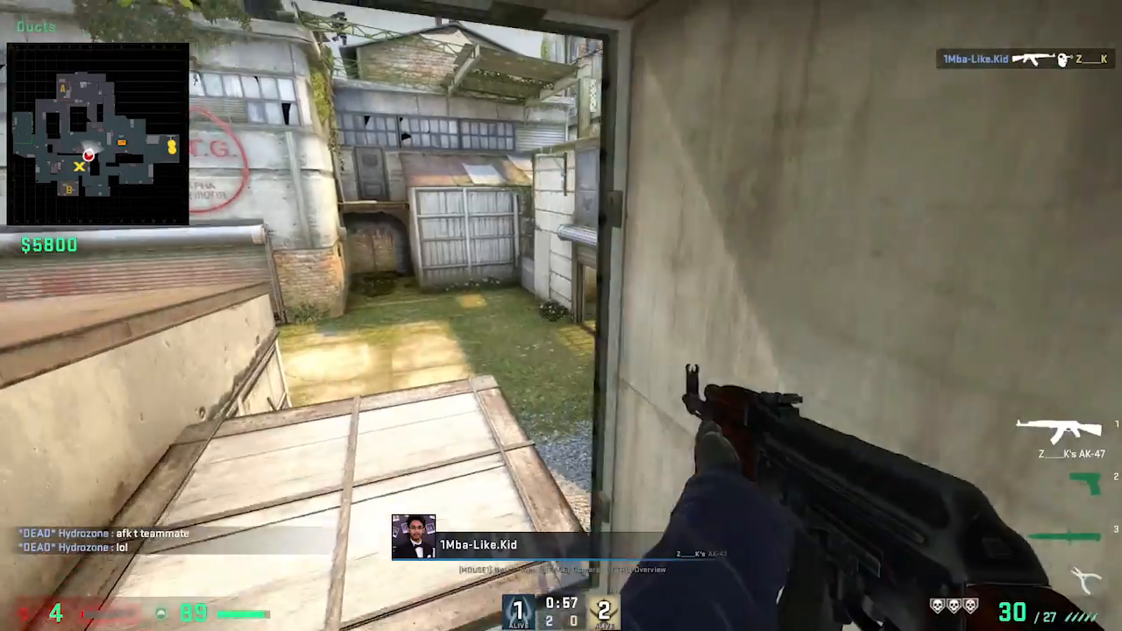
key(tab)
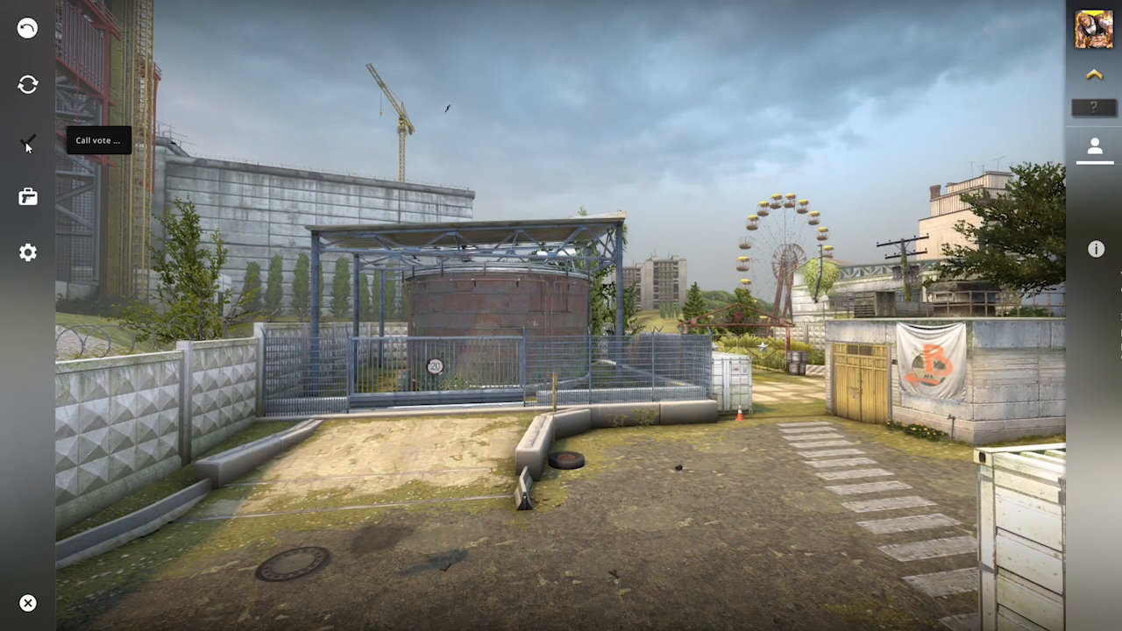
Resume live play from the in-game menu, carrying an AK-47 at 3–0.
click(27, 141)
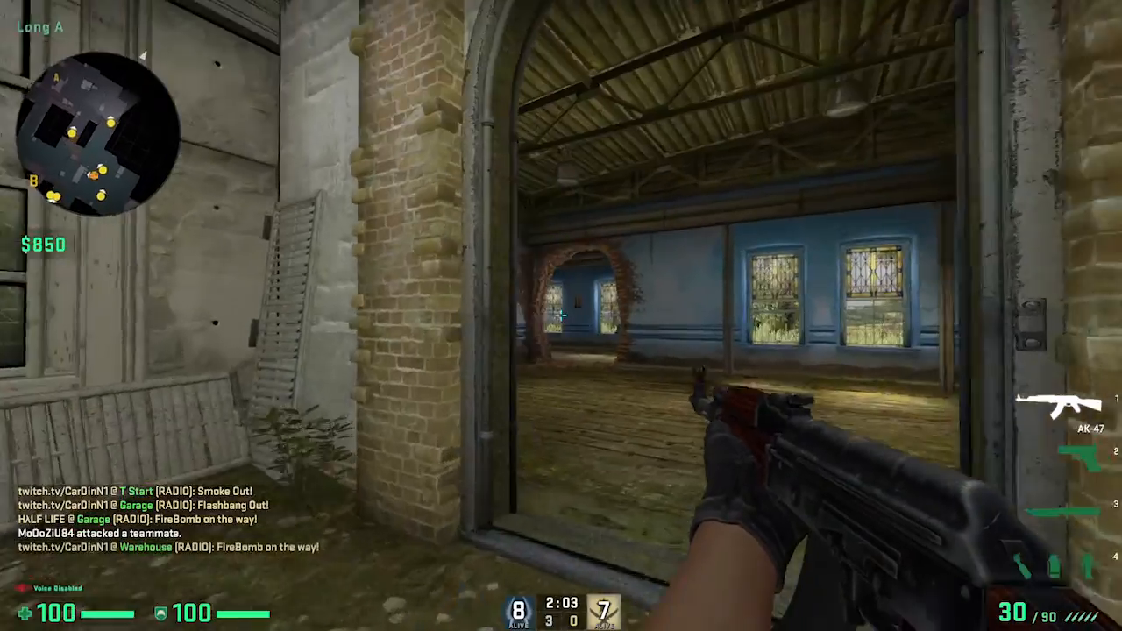
mouse_move(561, 316)
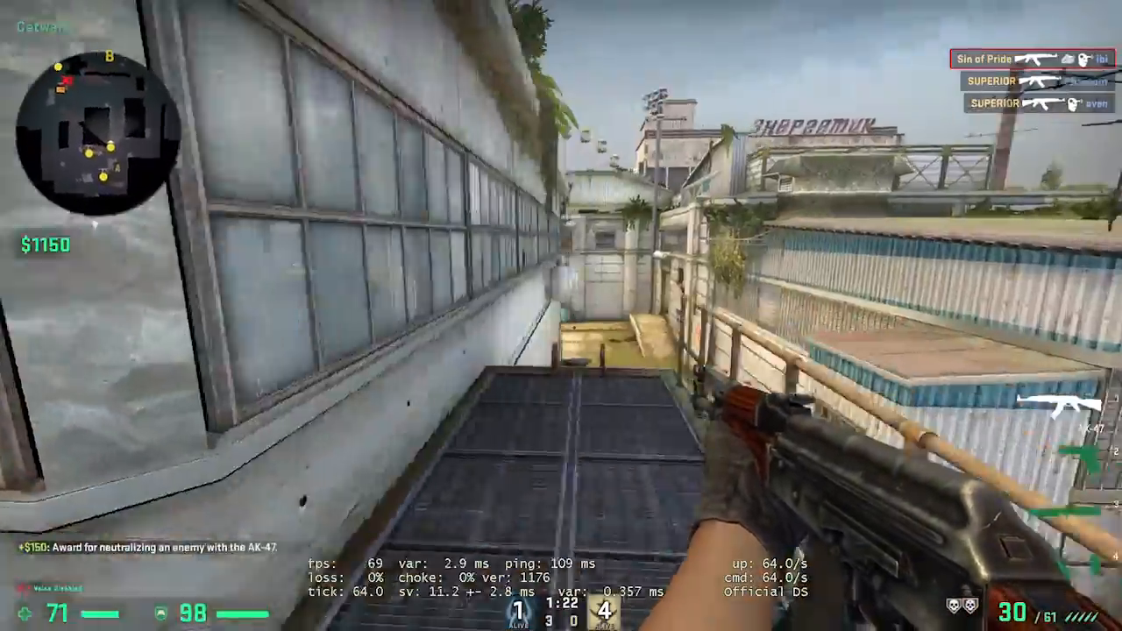
Check the scoreboard, fire at enemies near B, and play until the bomb detonates for 3–2.
key(Tab)
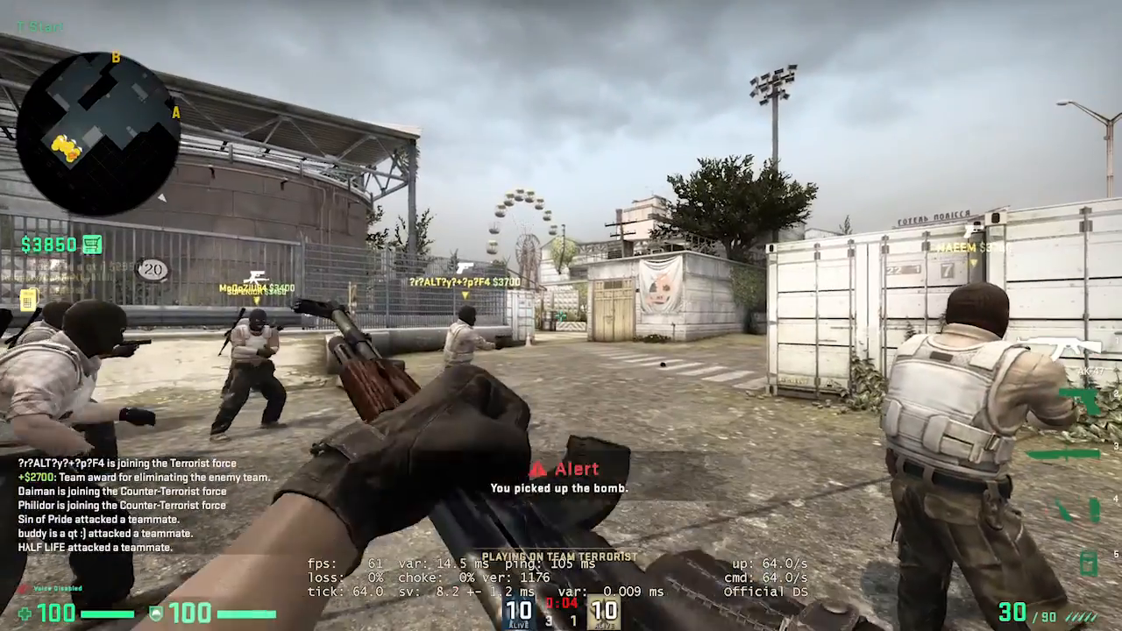
key(tab)
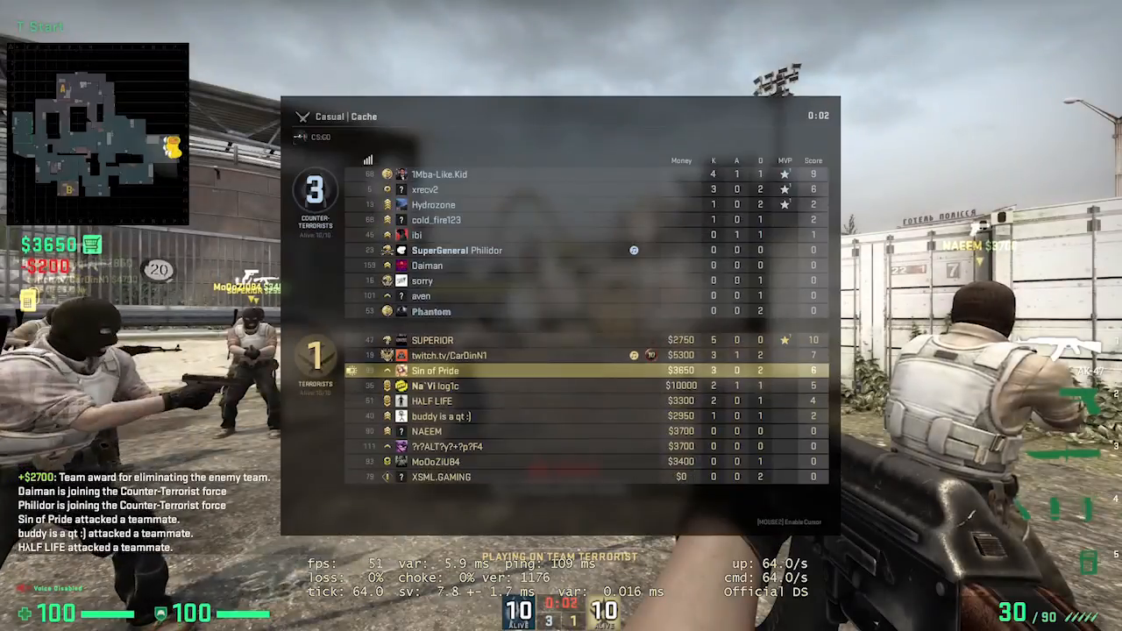
key(tab)
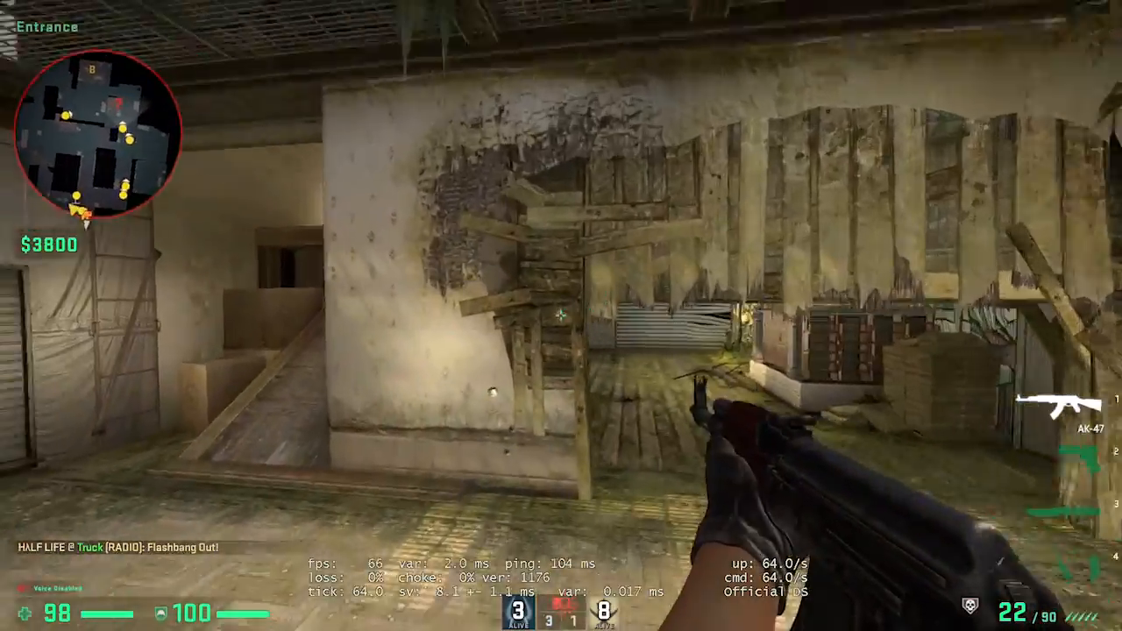
click(561, 316)
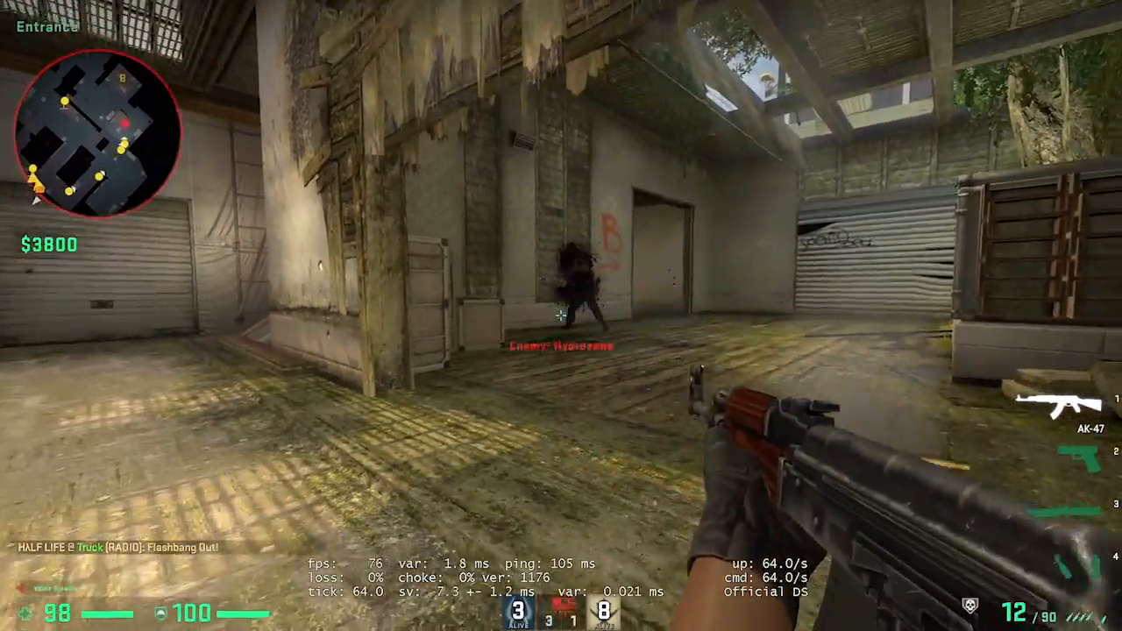
click(561, 316)
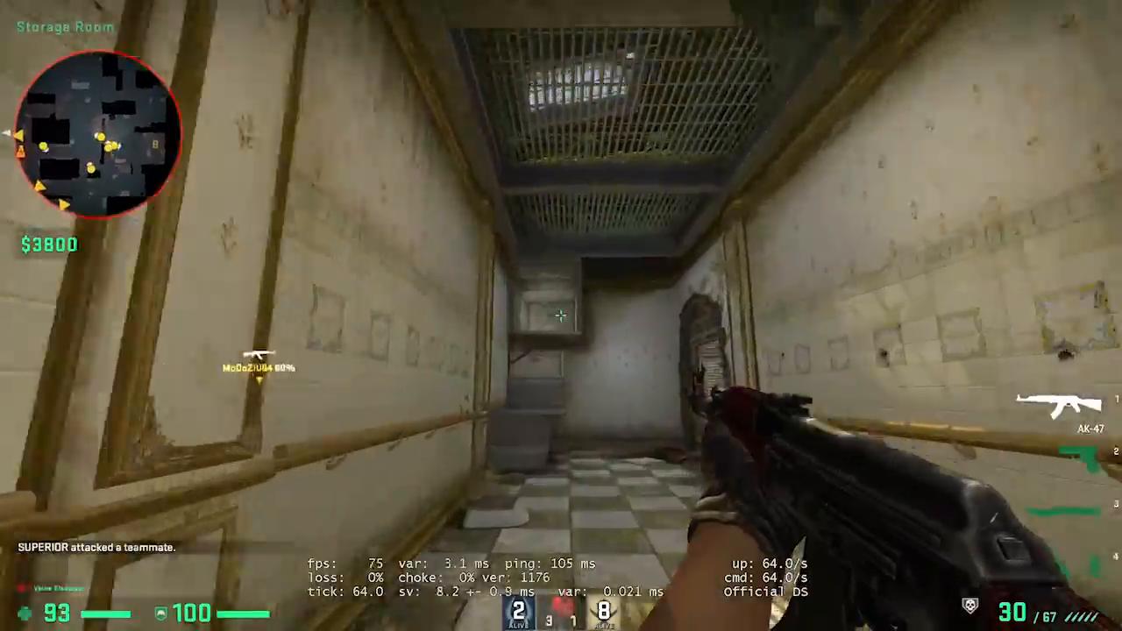
key(3)
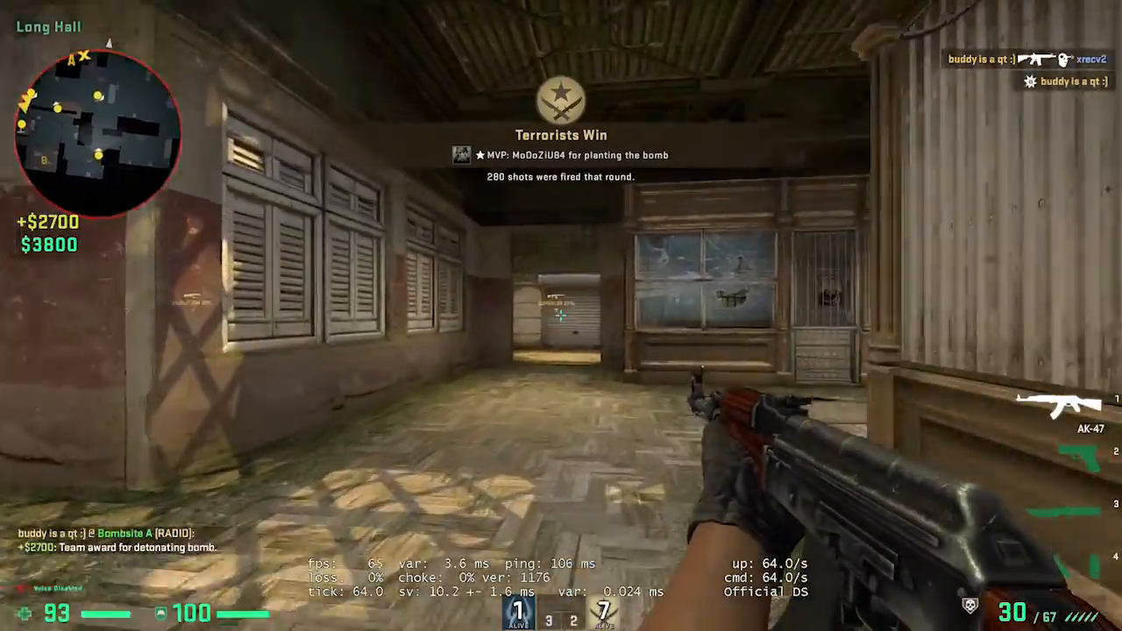
Play the final rounds, checking the scoreboard, until Terrorists win 8–7.
key(Tab)
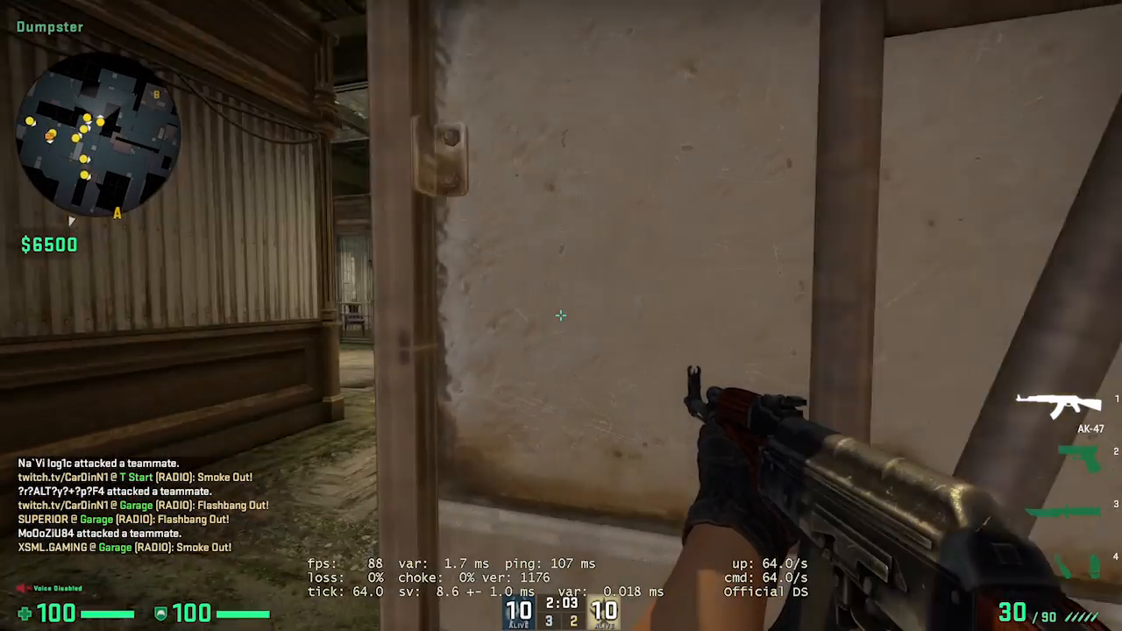
key(Tab)
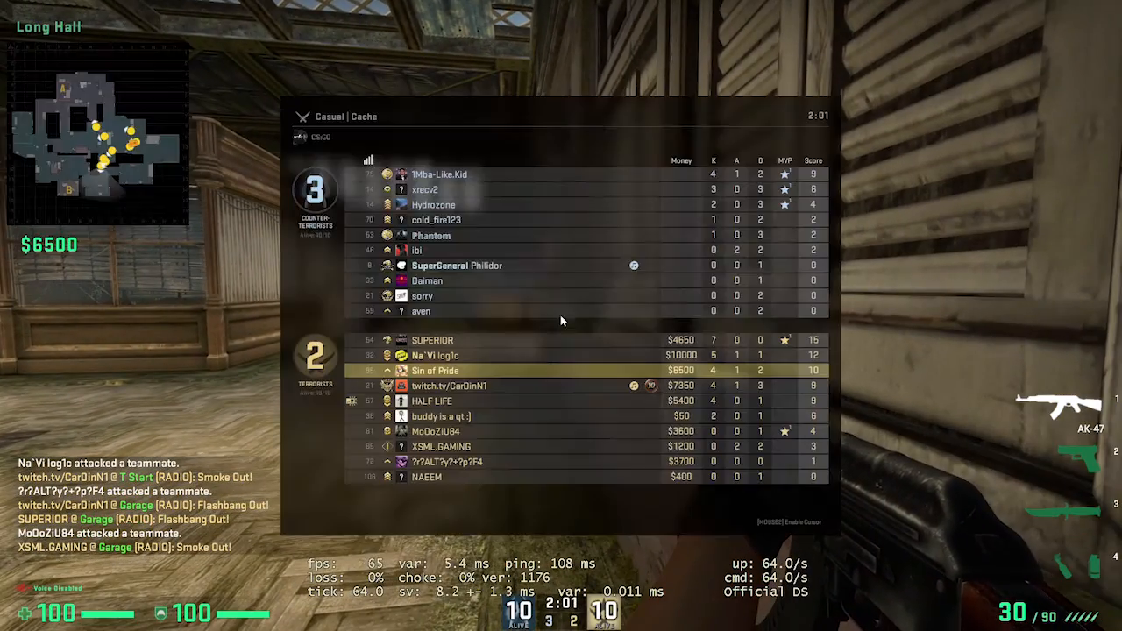
key(tab)
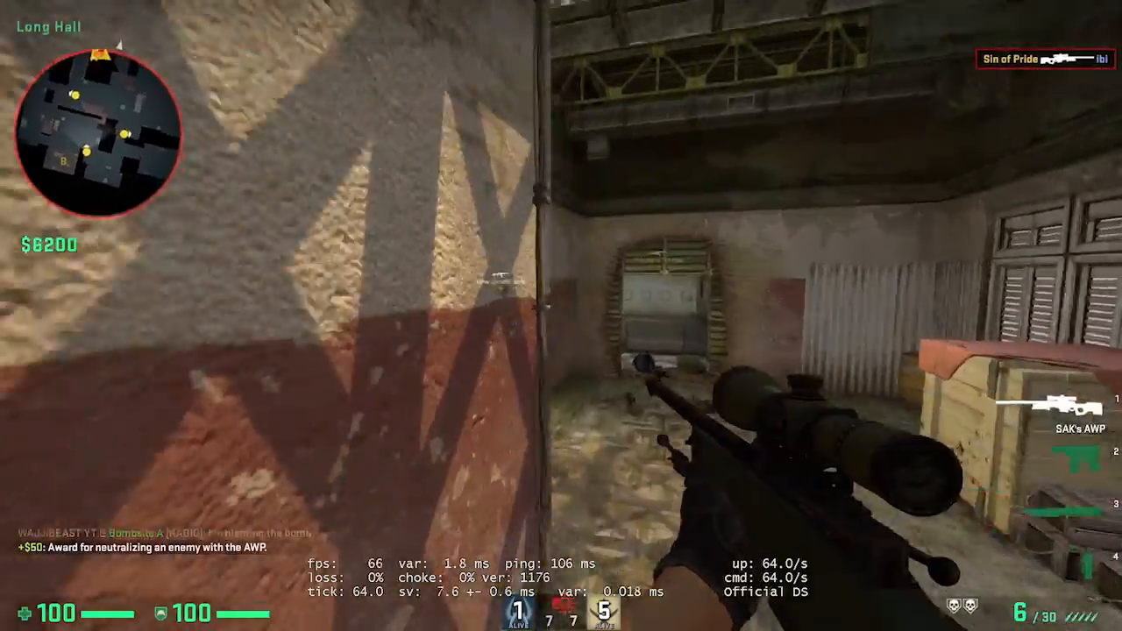
key(tab)
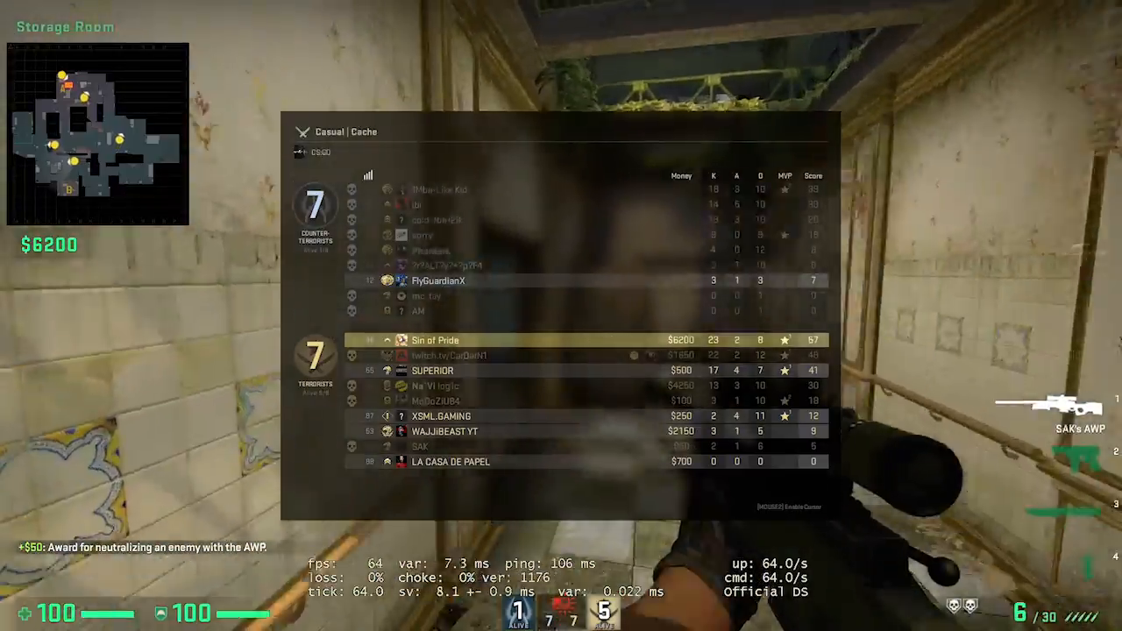
key(tab)
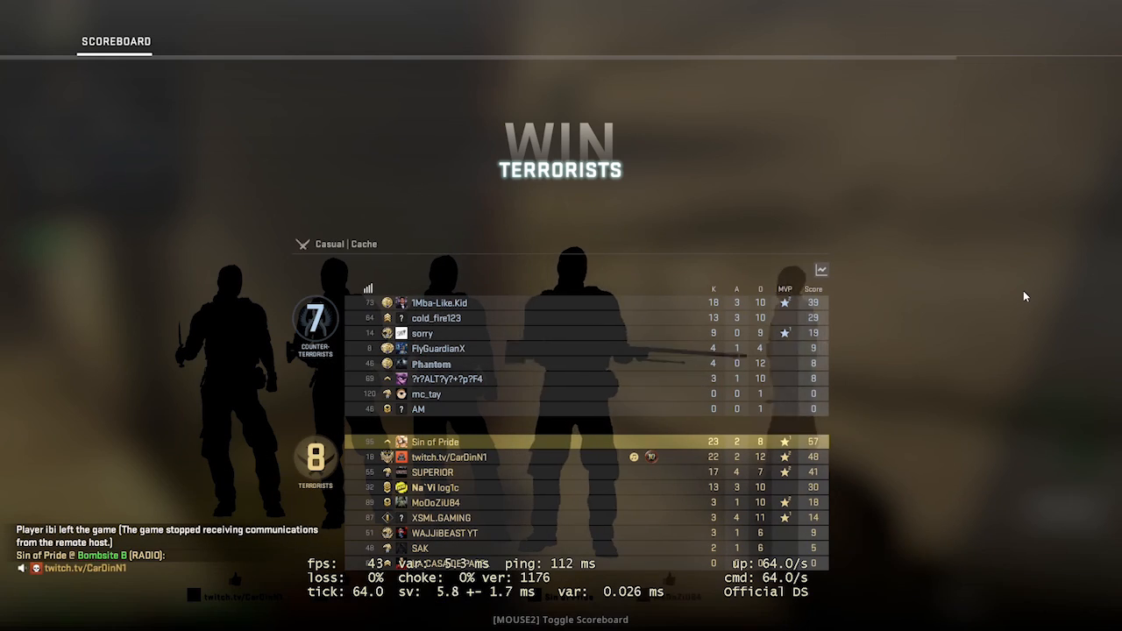
View rank progress and the map vote, then disconnect to the main menu via console.
click(189, 42)
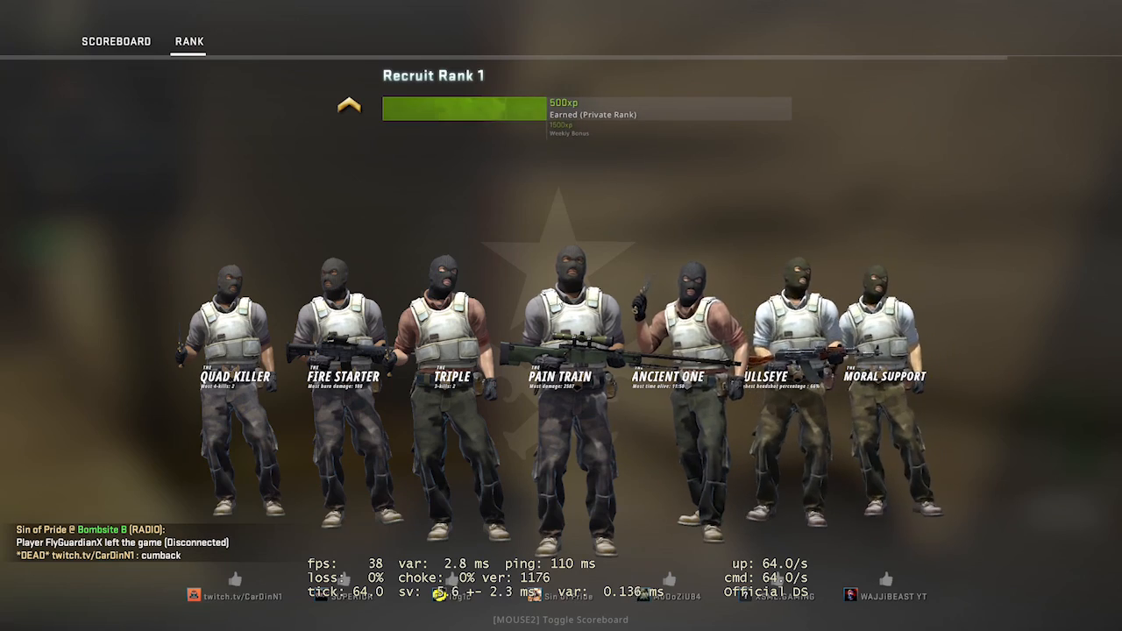
click(245, 41)
text(d)
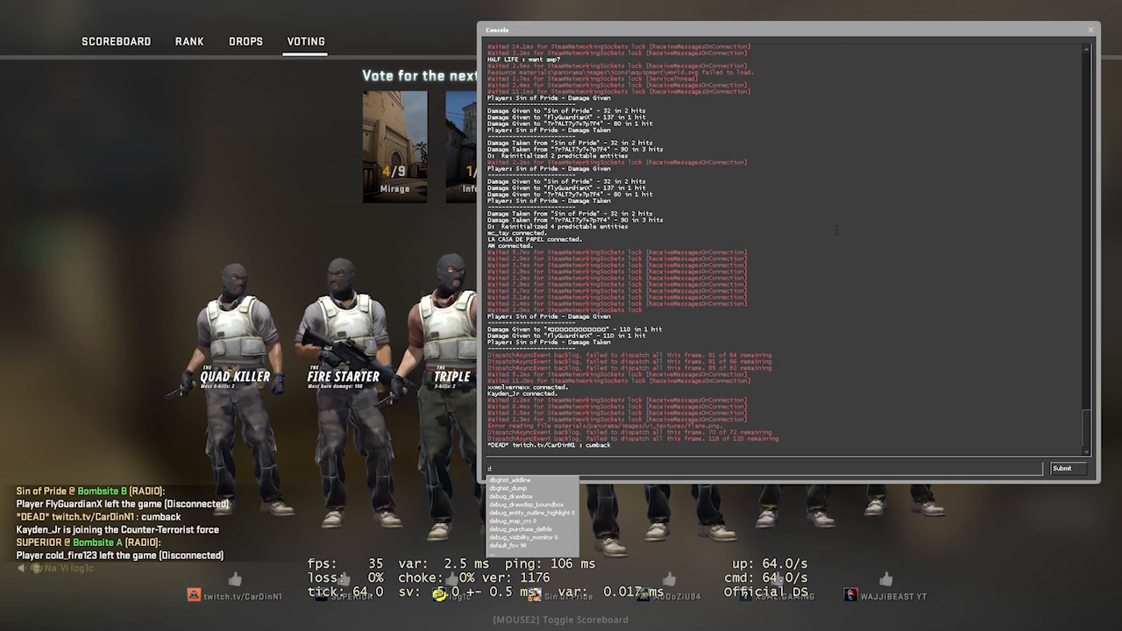
text(isc)
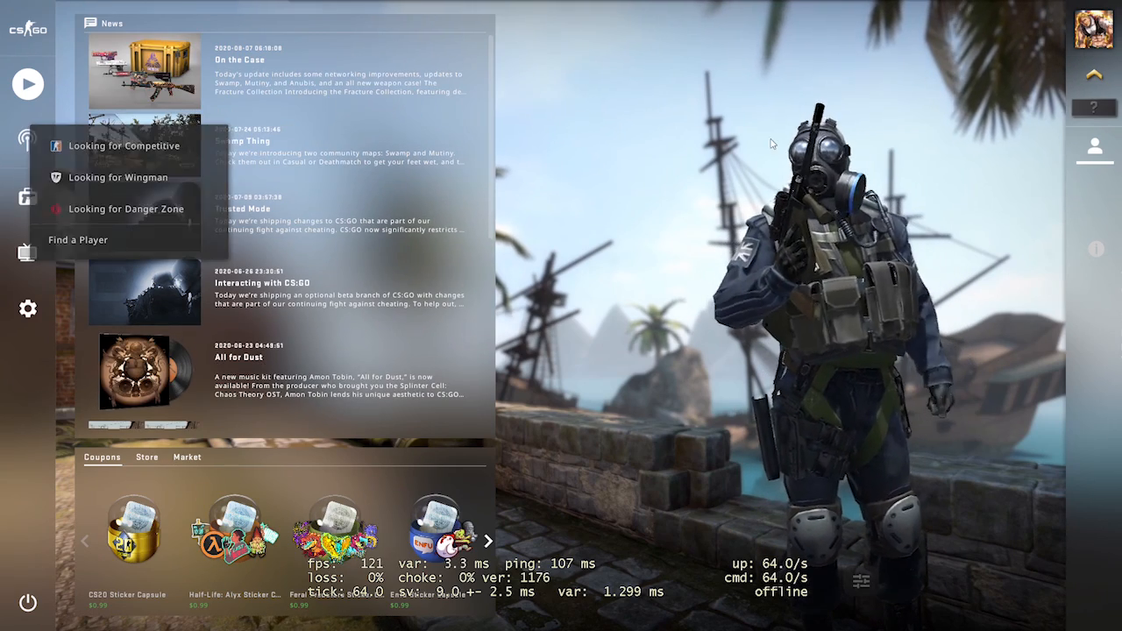
Open the casual play screen and the friends list for lobby invites.
click(27, 83)
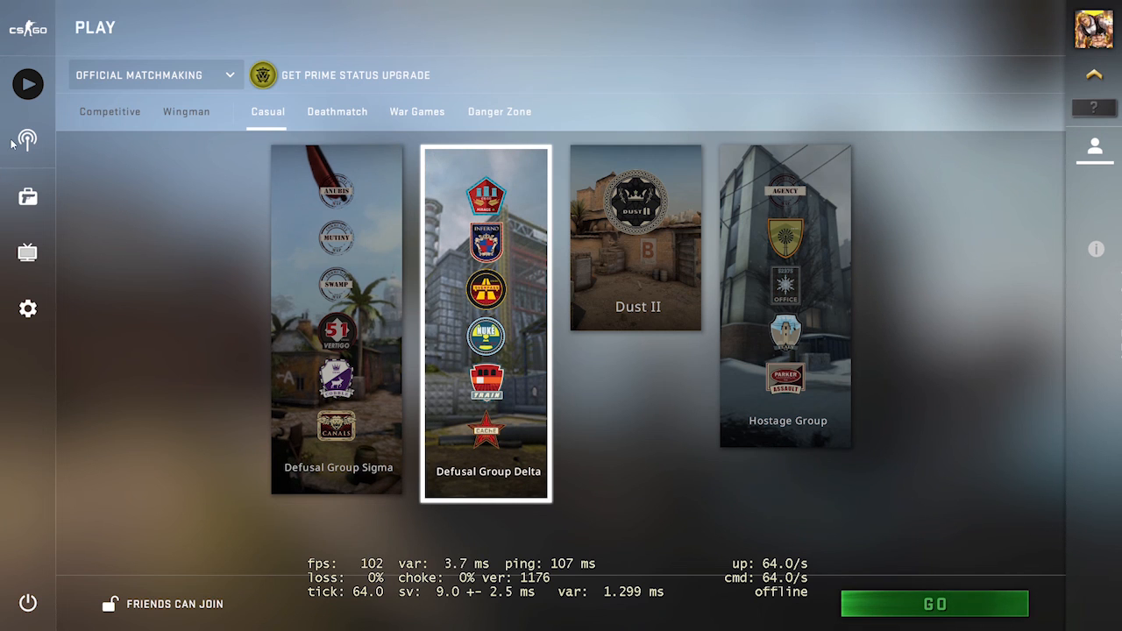
click(28, 140)
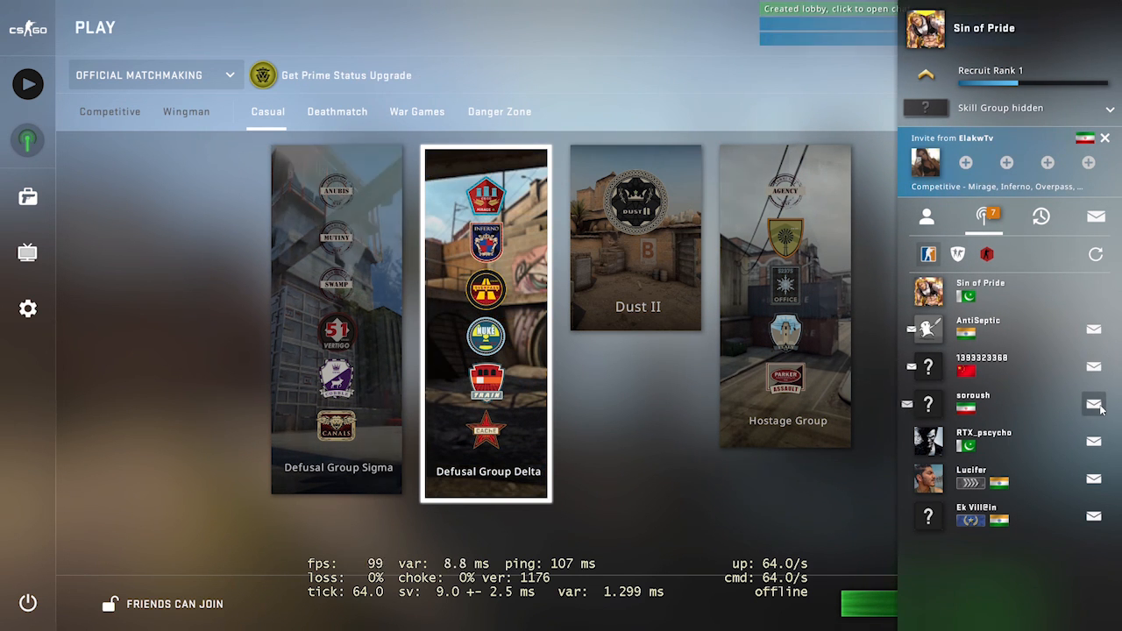
mouse_move(28, 140)
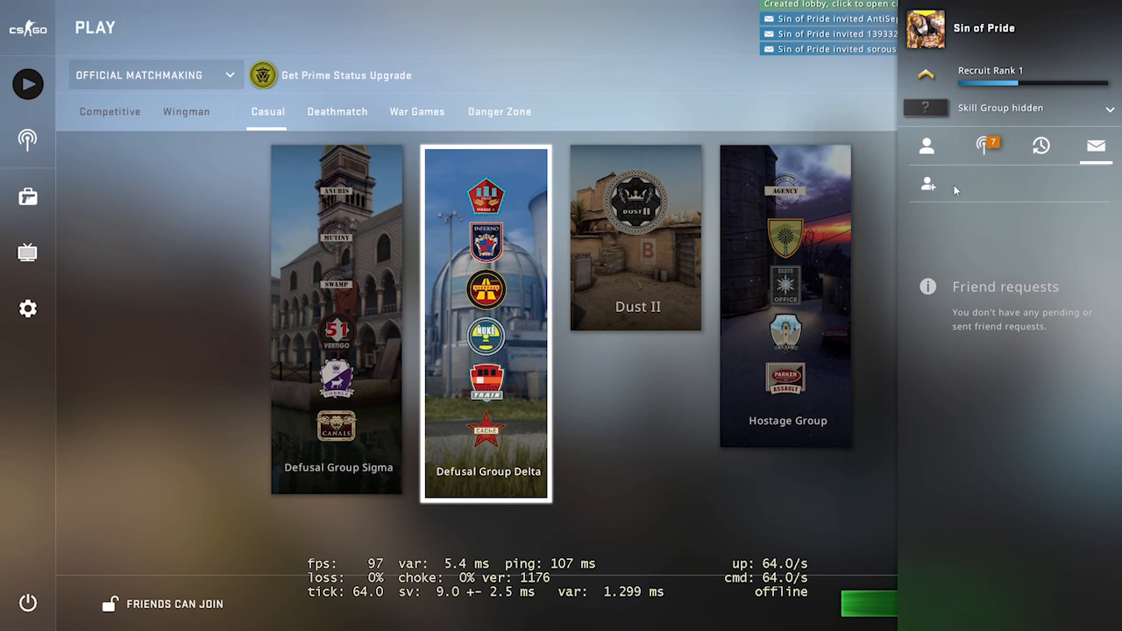
Look up a player by friend code S4CBK-F9VJ and return to the main menu.
click(927, 185)
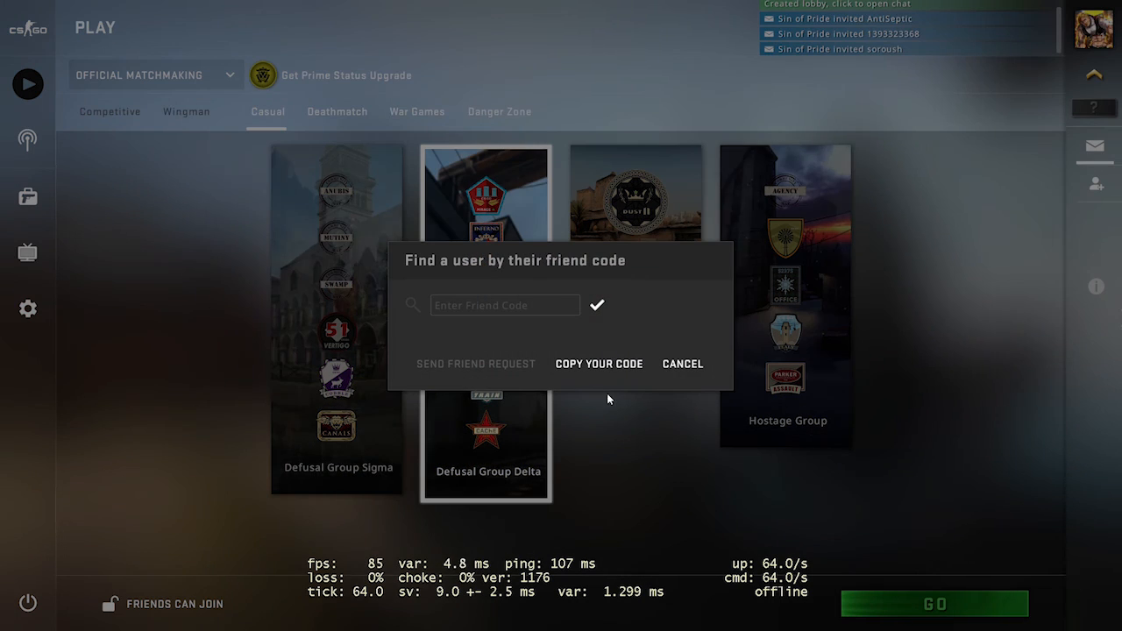
click(599, 363)
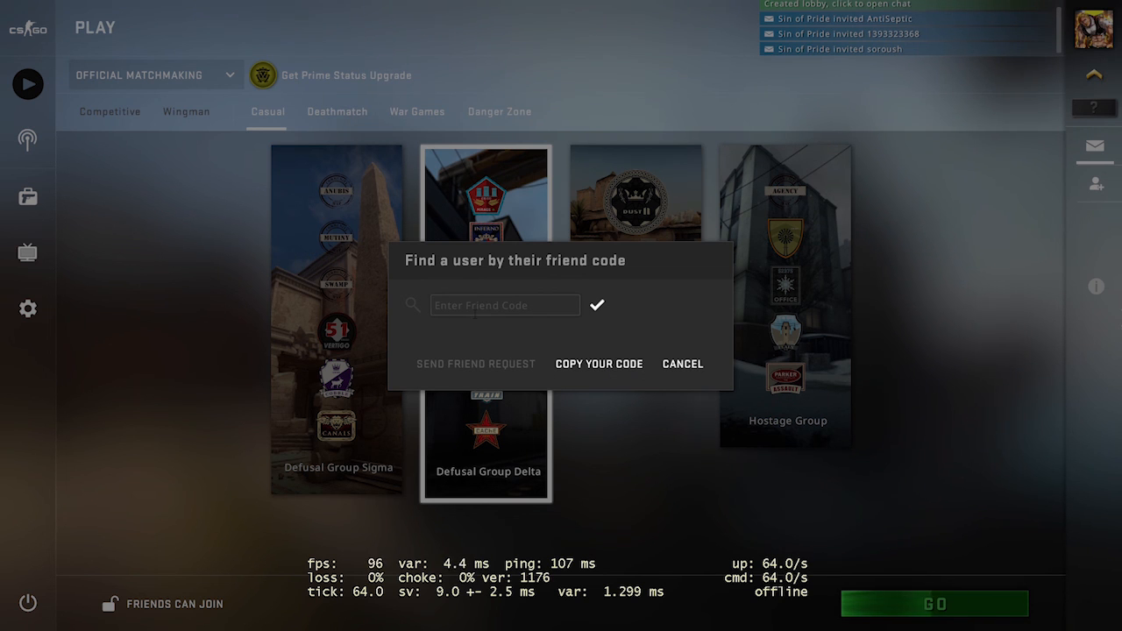
text(S4CBK-F9VJ)
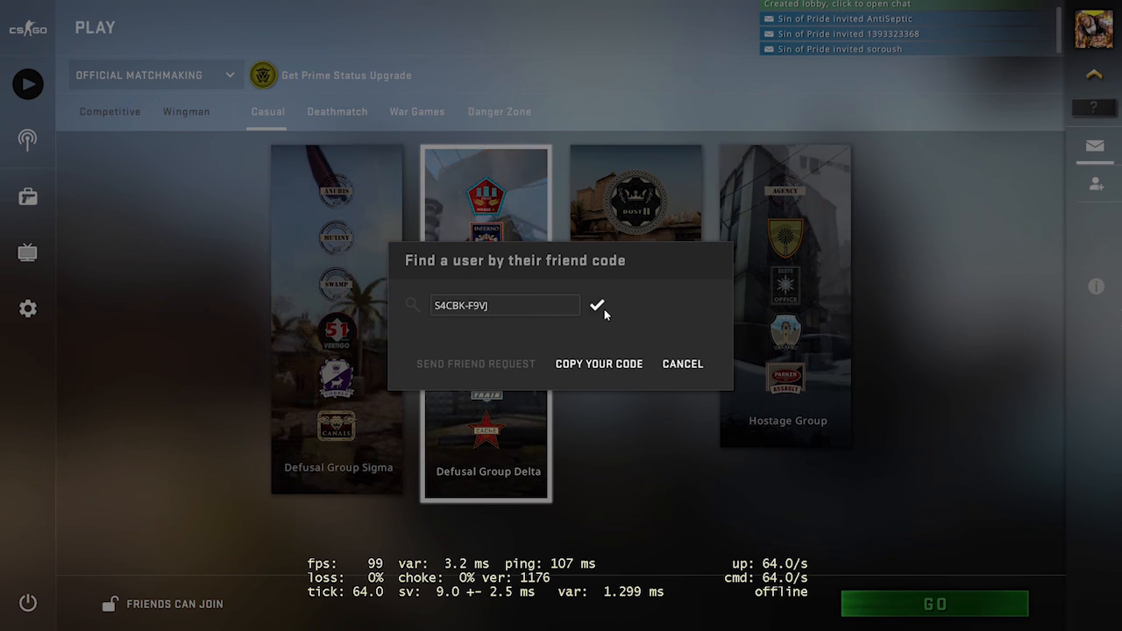
click(597, 306)
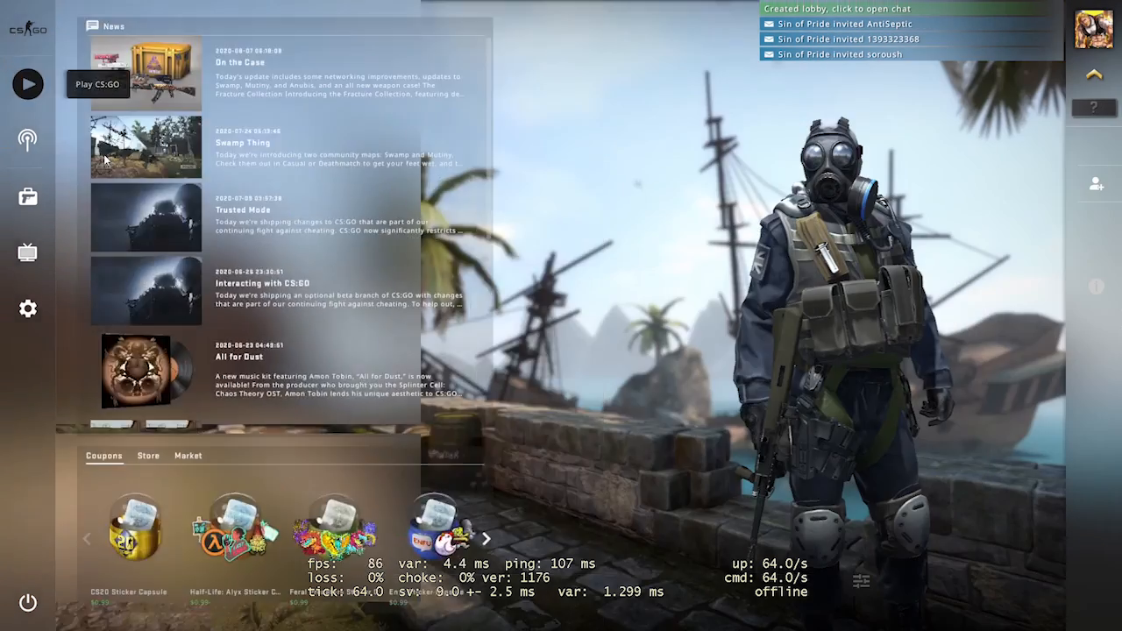
scroll(down, 3)
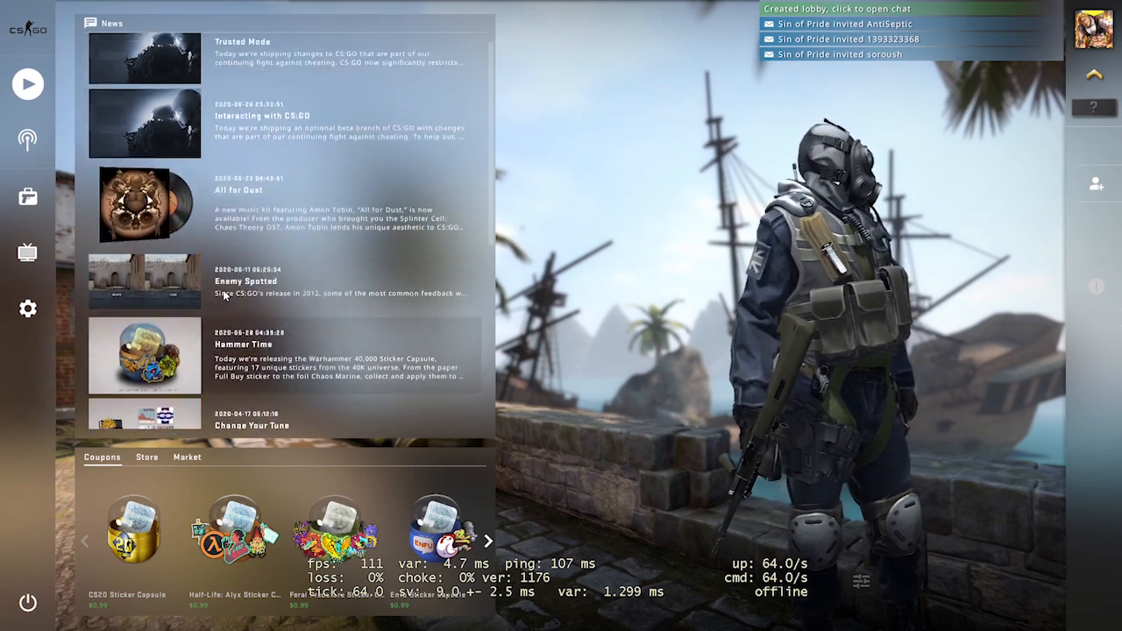